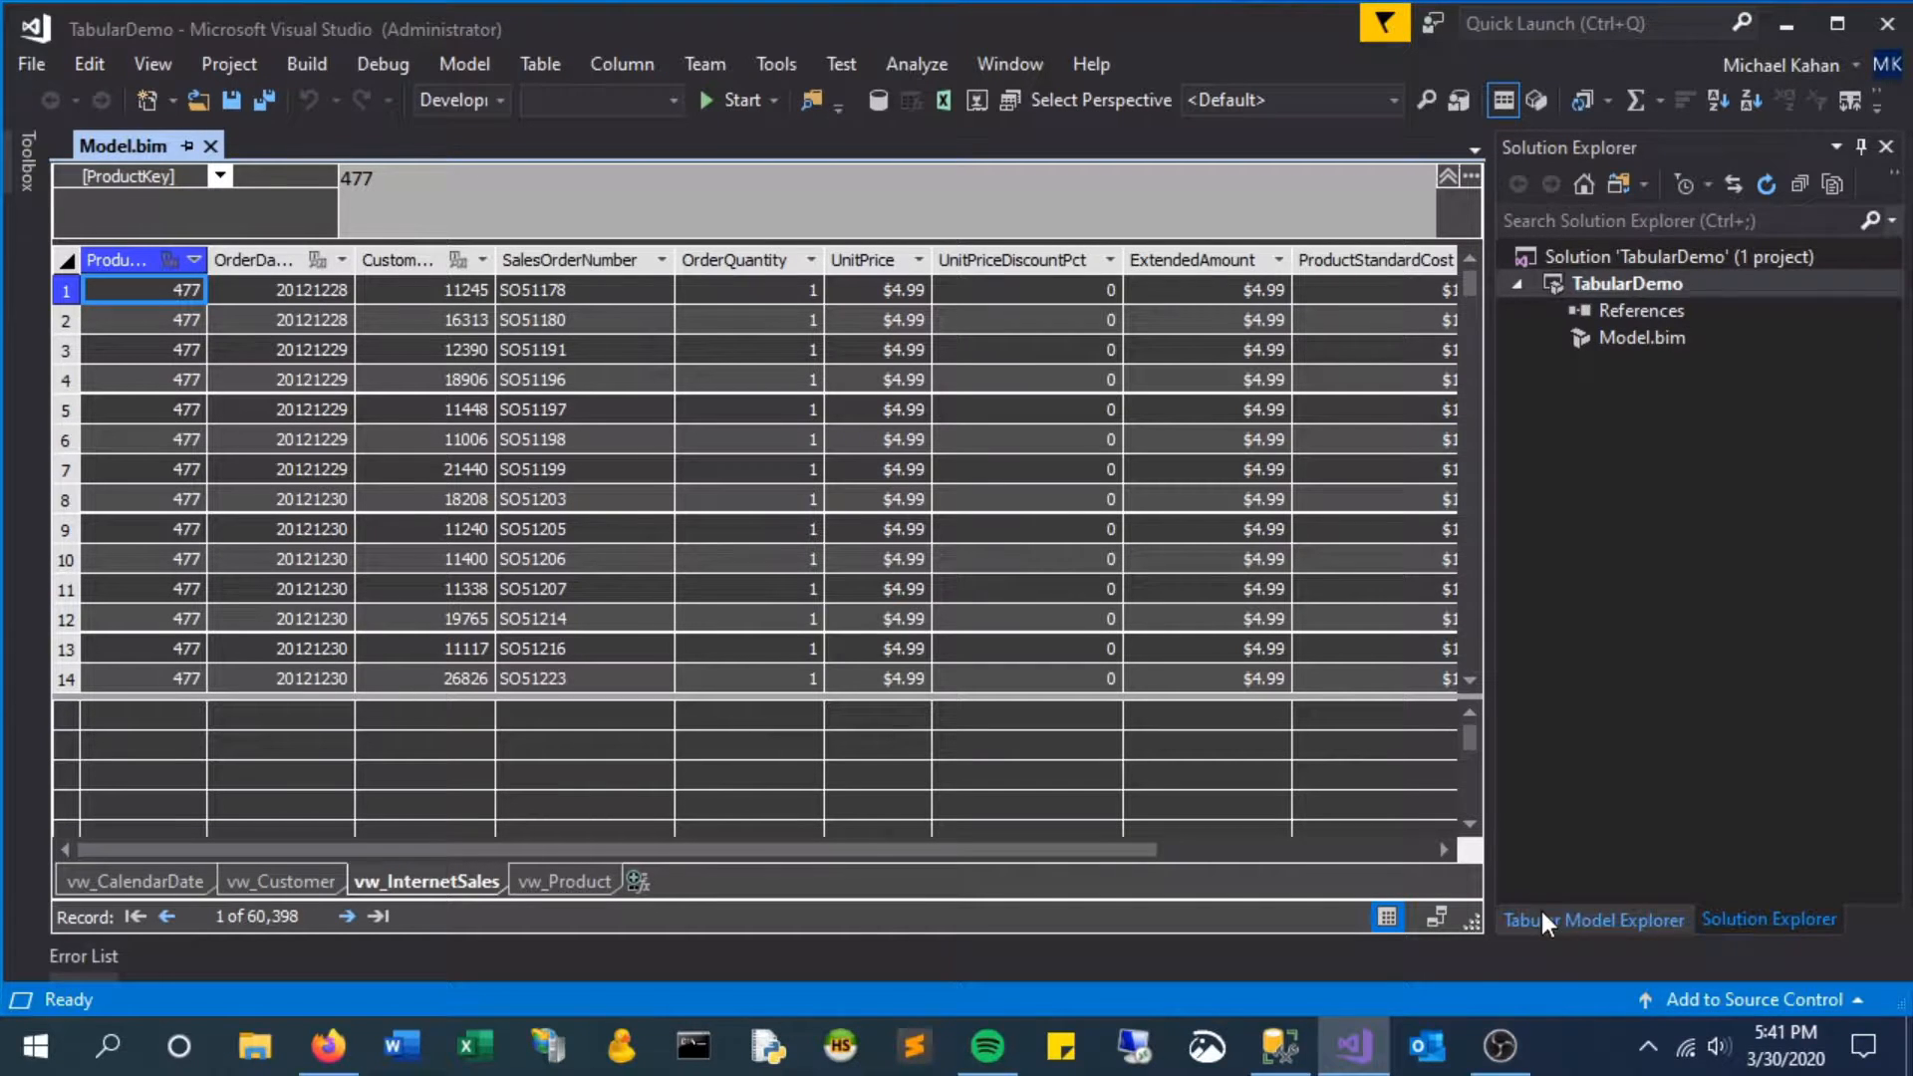
Enter the measure Total Quantity:=SUM(vw_InternetSales[OrderQuantity]) in an empty measure grid cell
{"action": "left_click", "coordinate": [141, 716]}
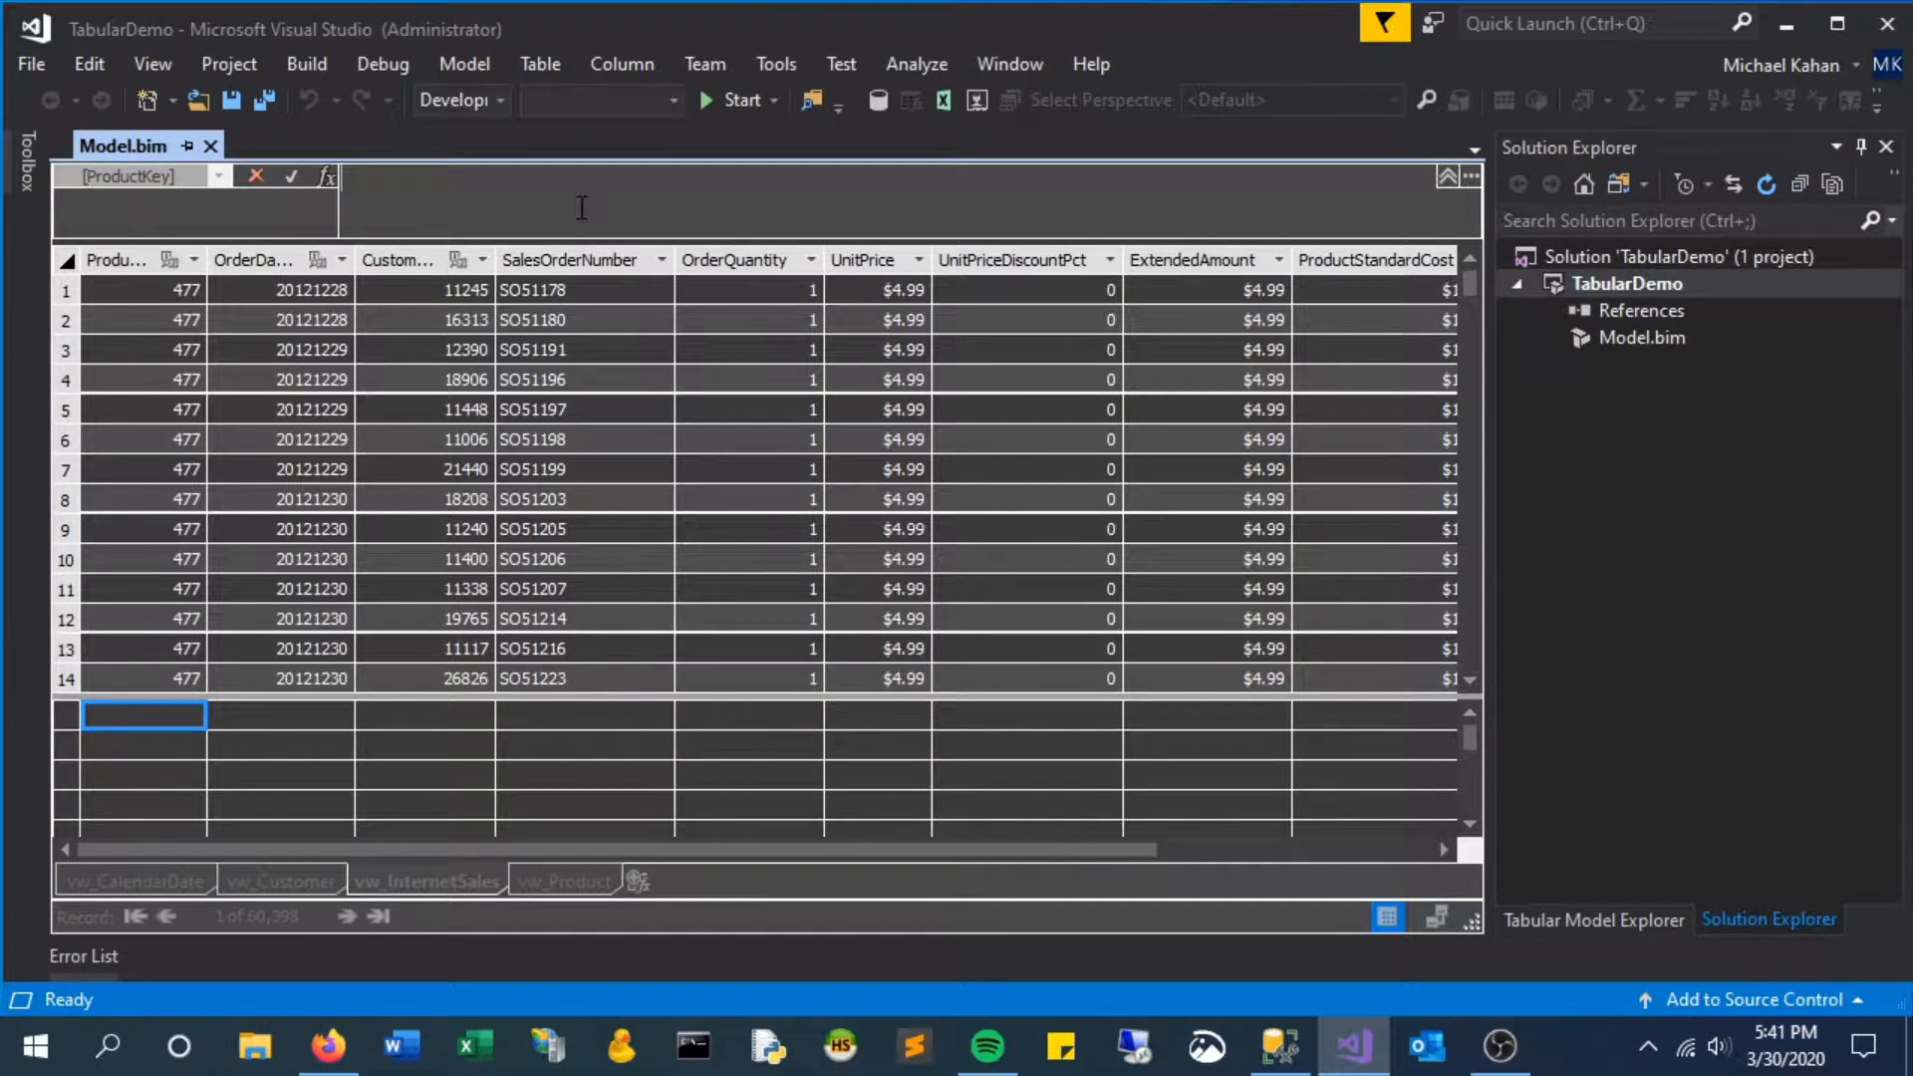
{"action": "type", "text": "Total Quantity"}
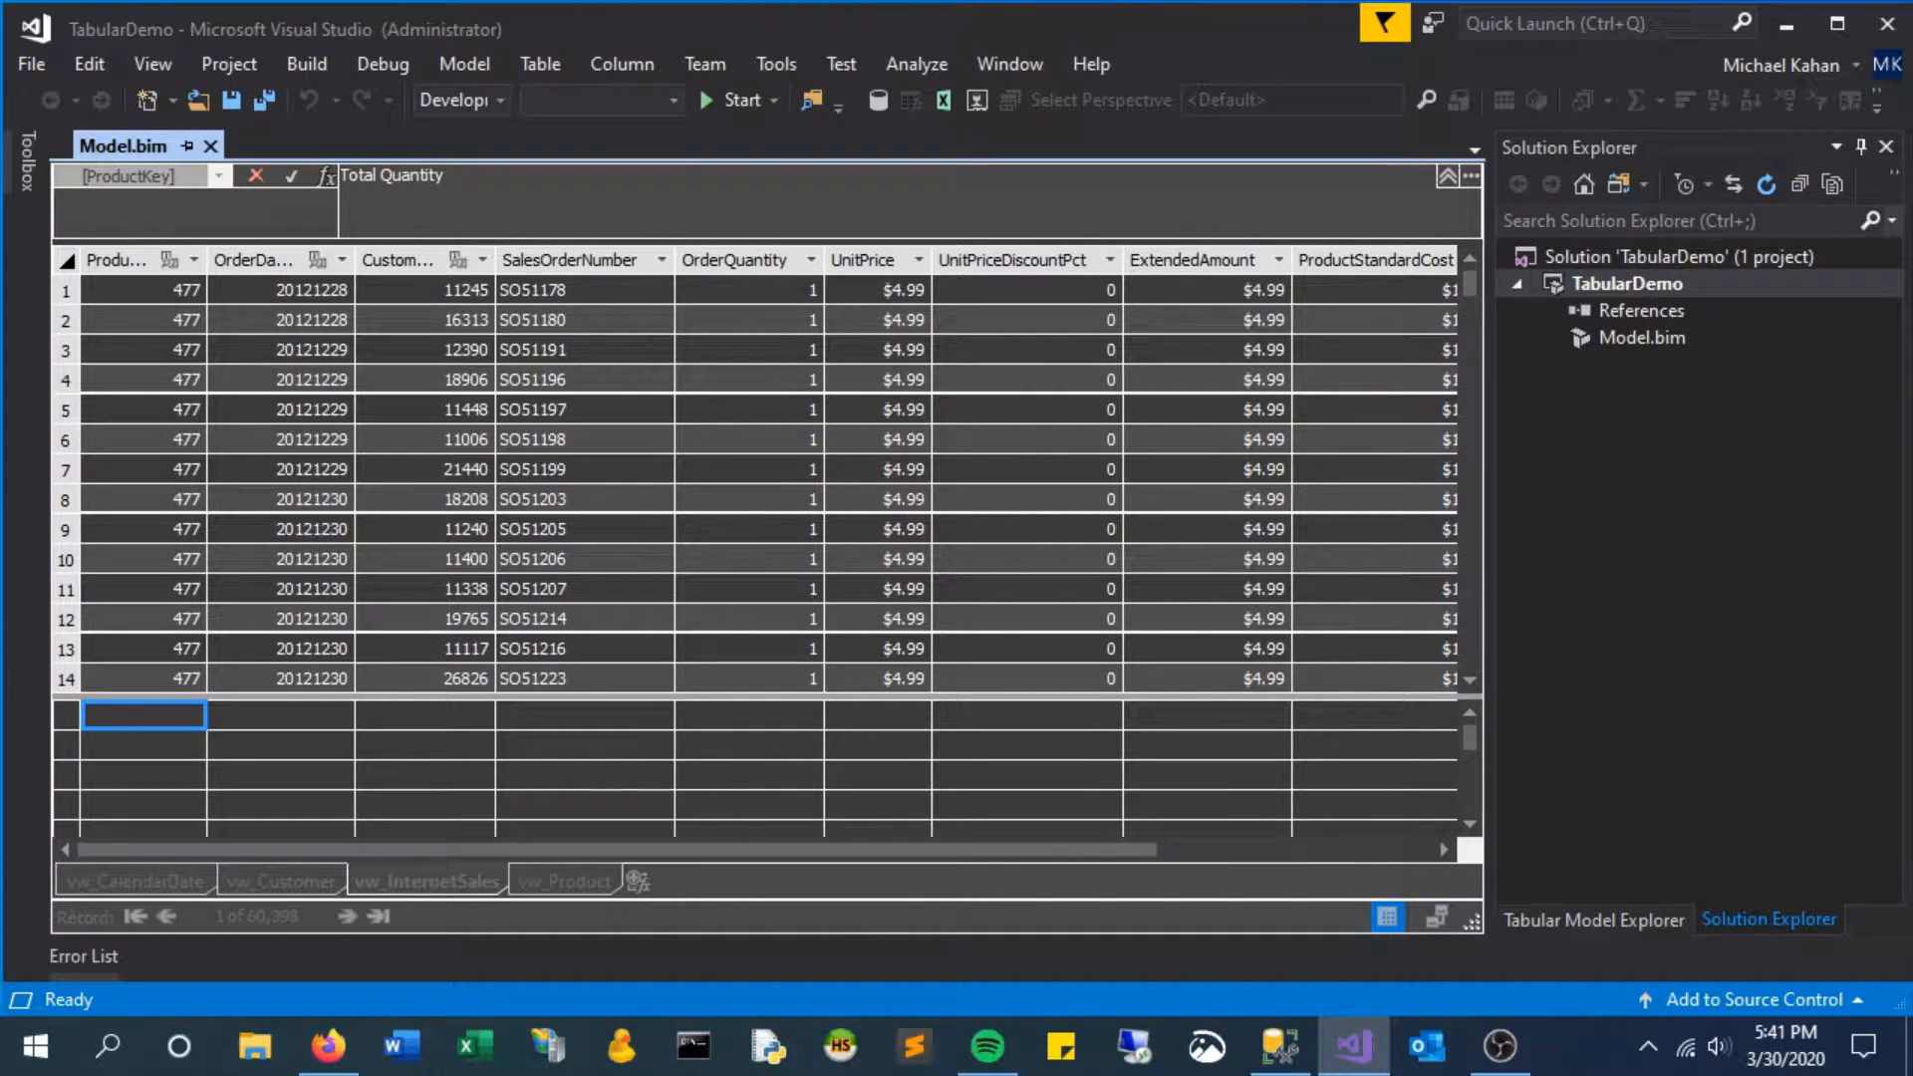
{"action": "type", "text": ":"}
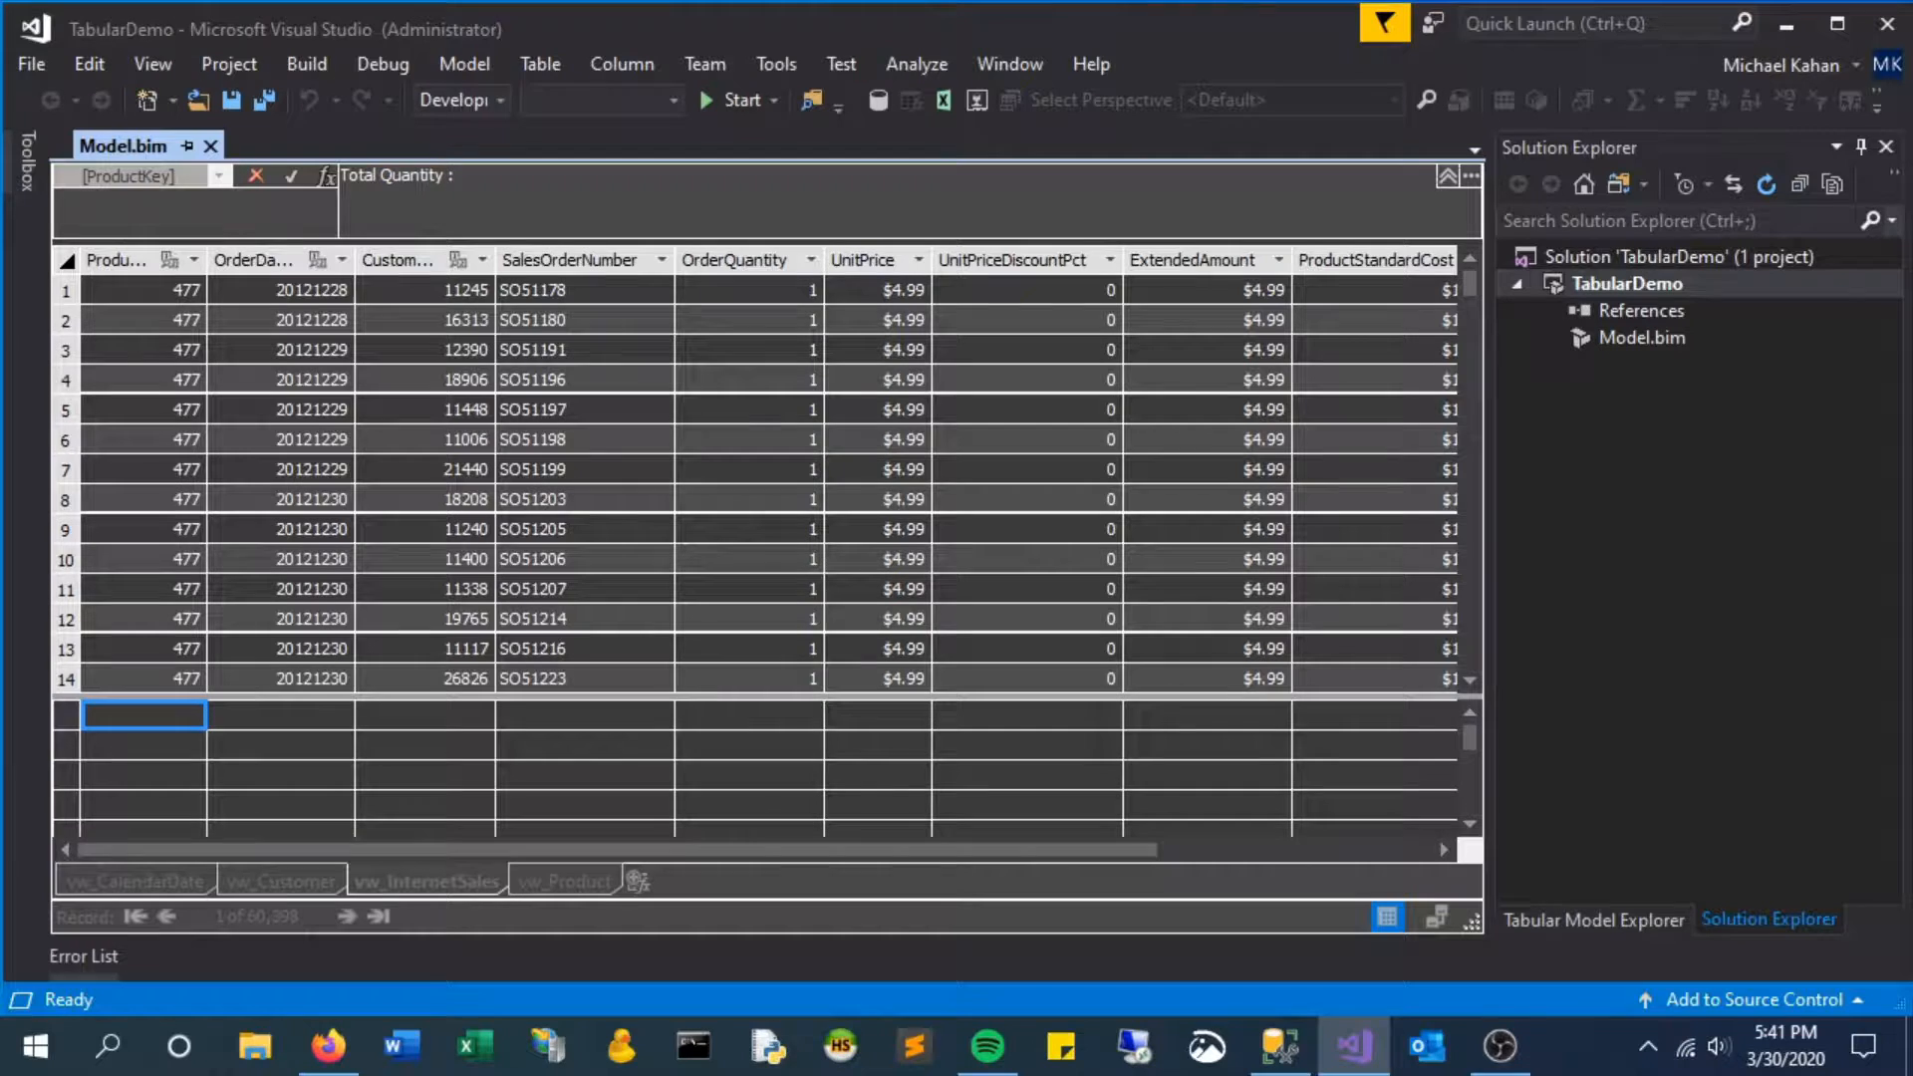
{"action": "type", "text": "="}
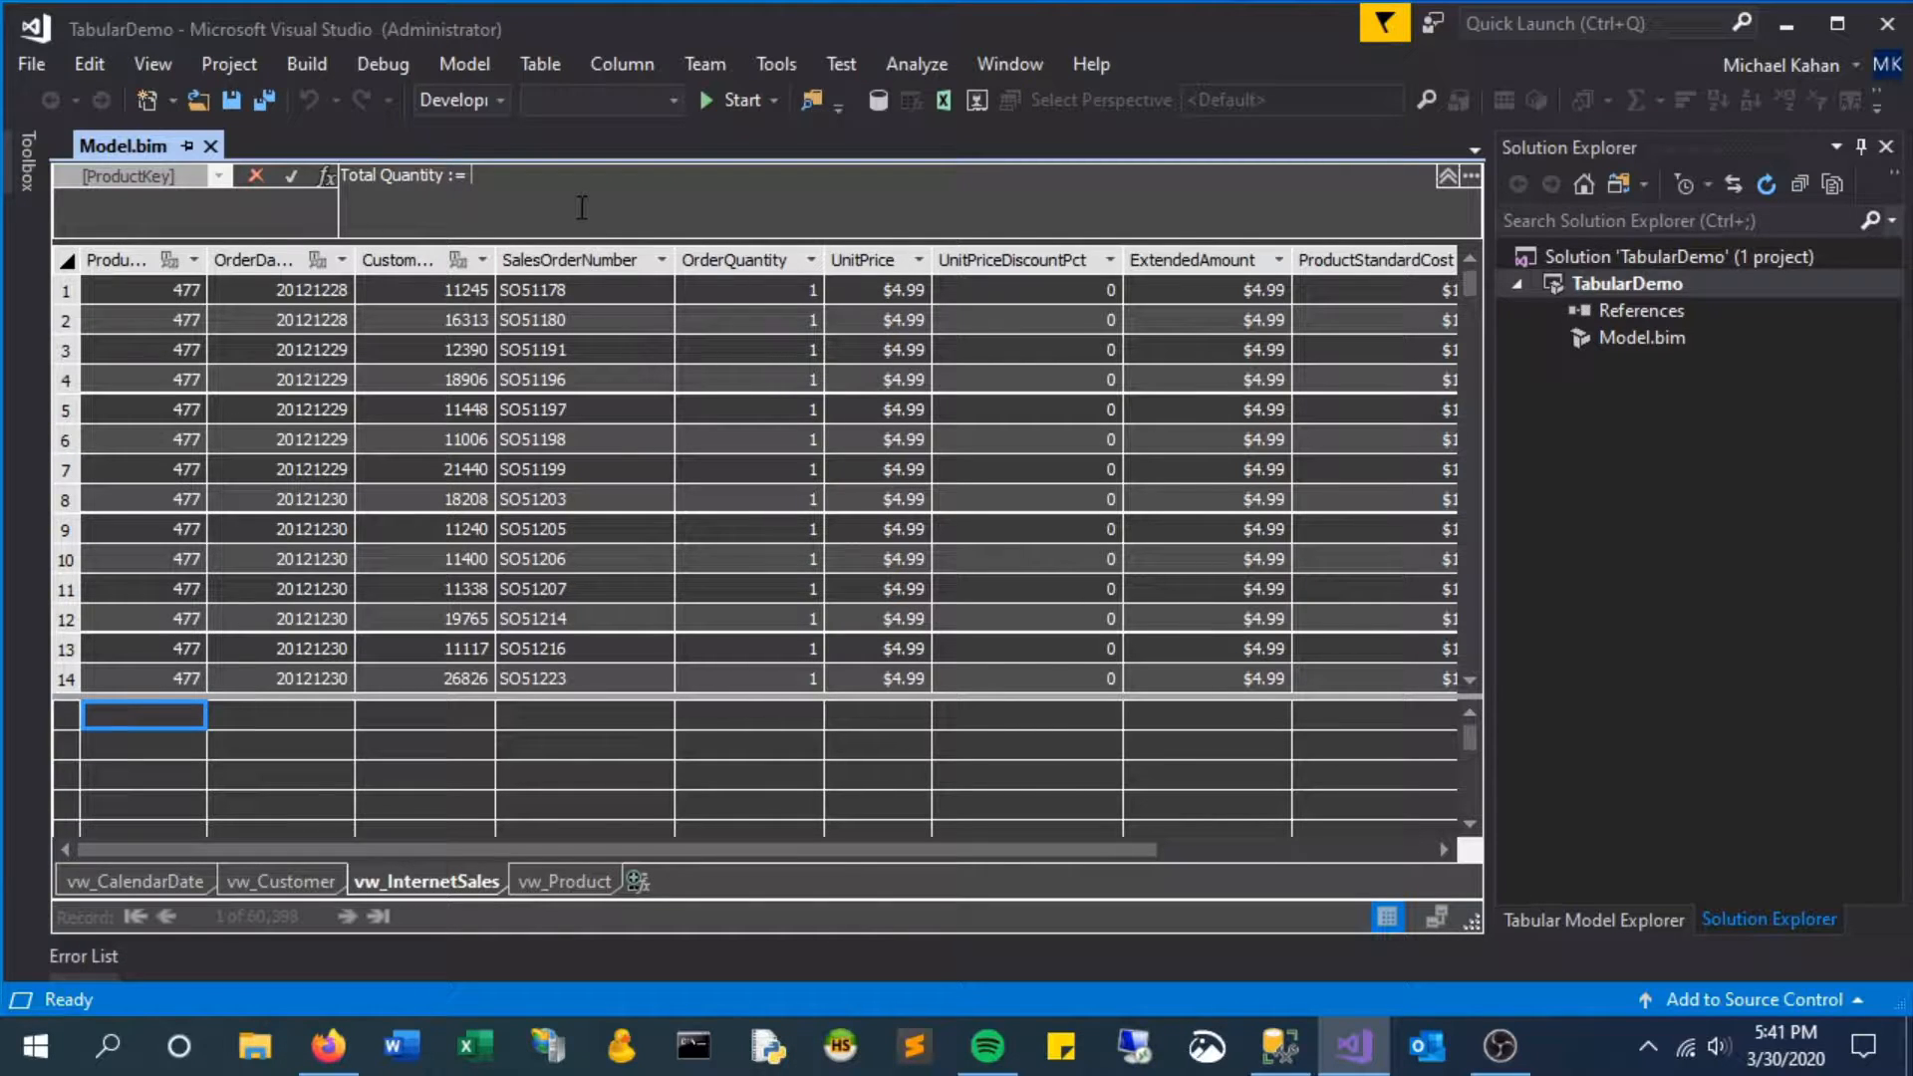
{"action": "type", "text": "SUM(vw_Int"}
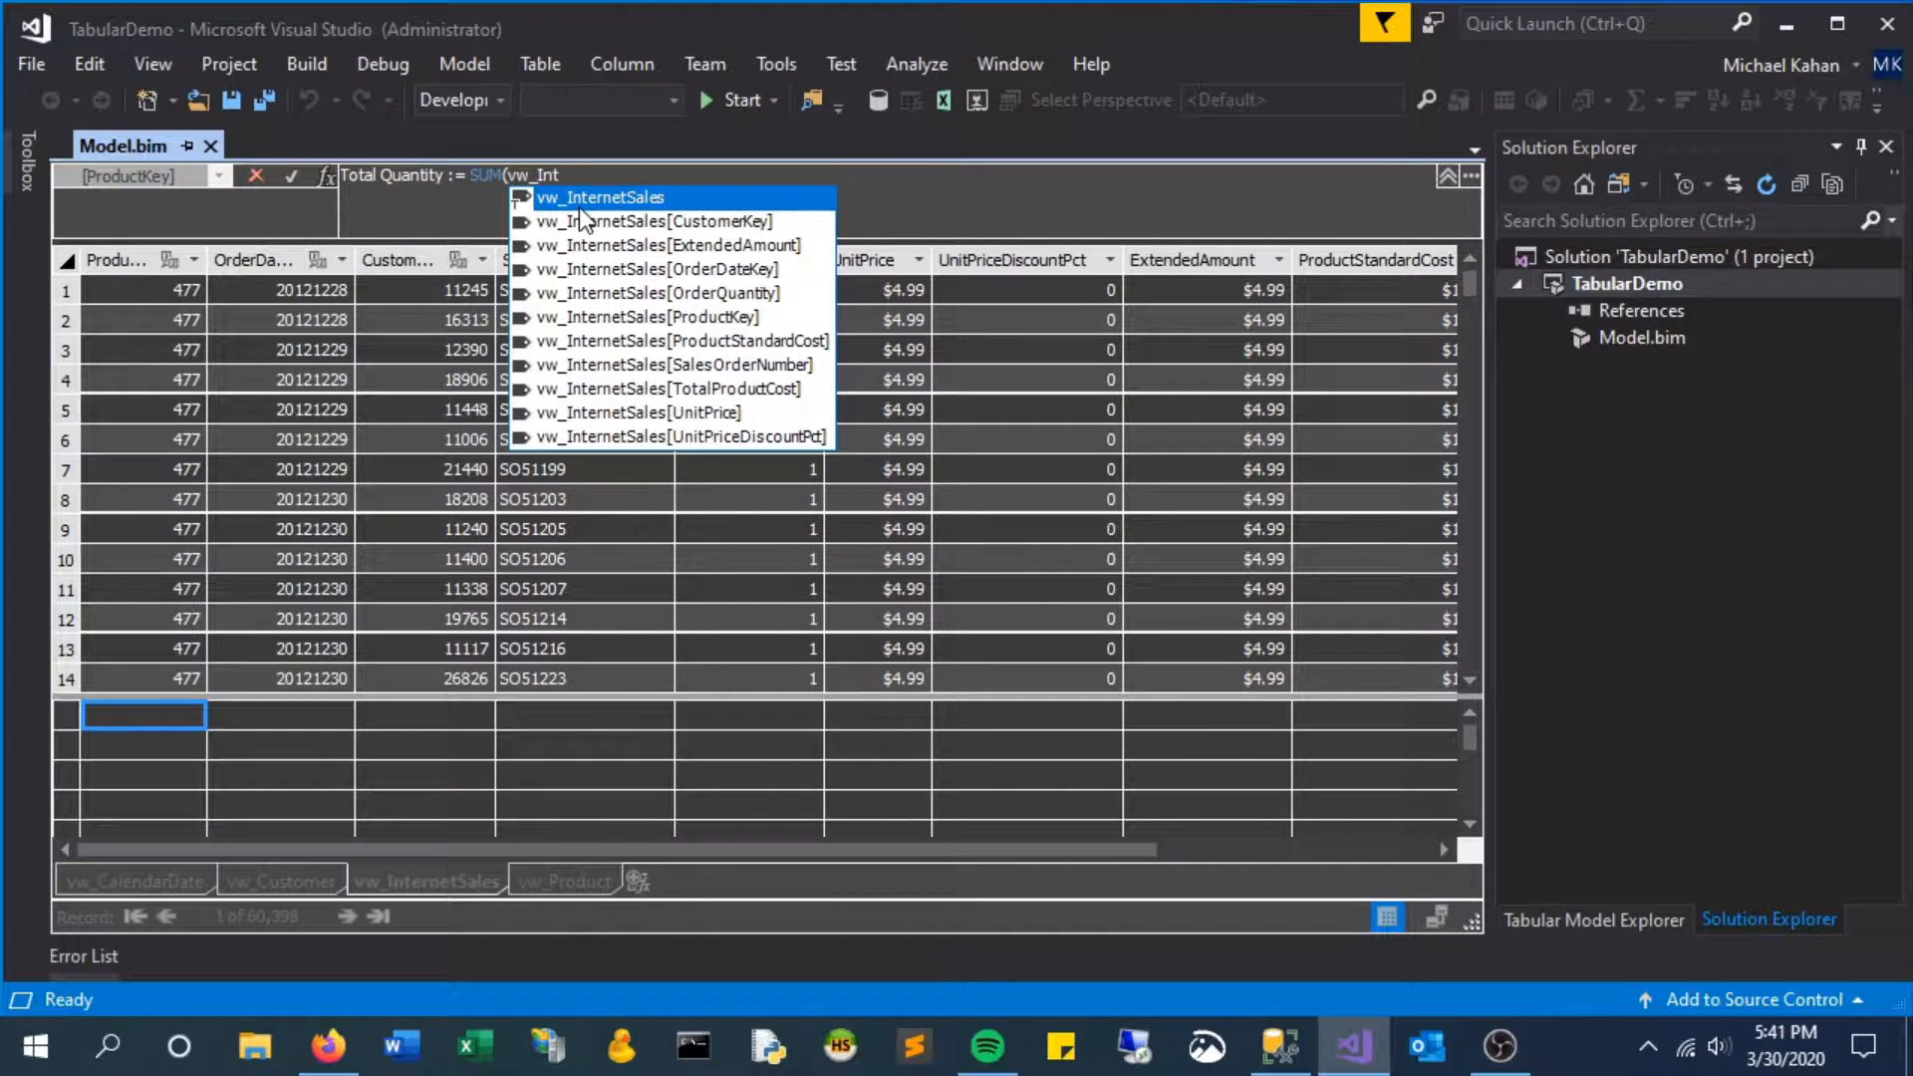
{"action": "left_click", "coordinate": [658, 293]}
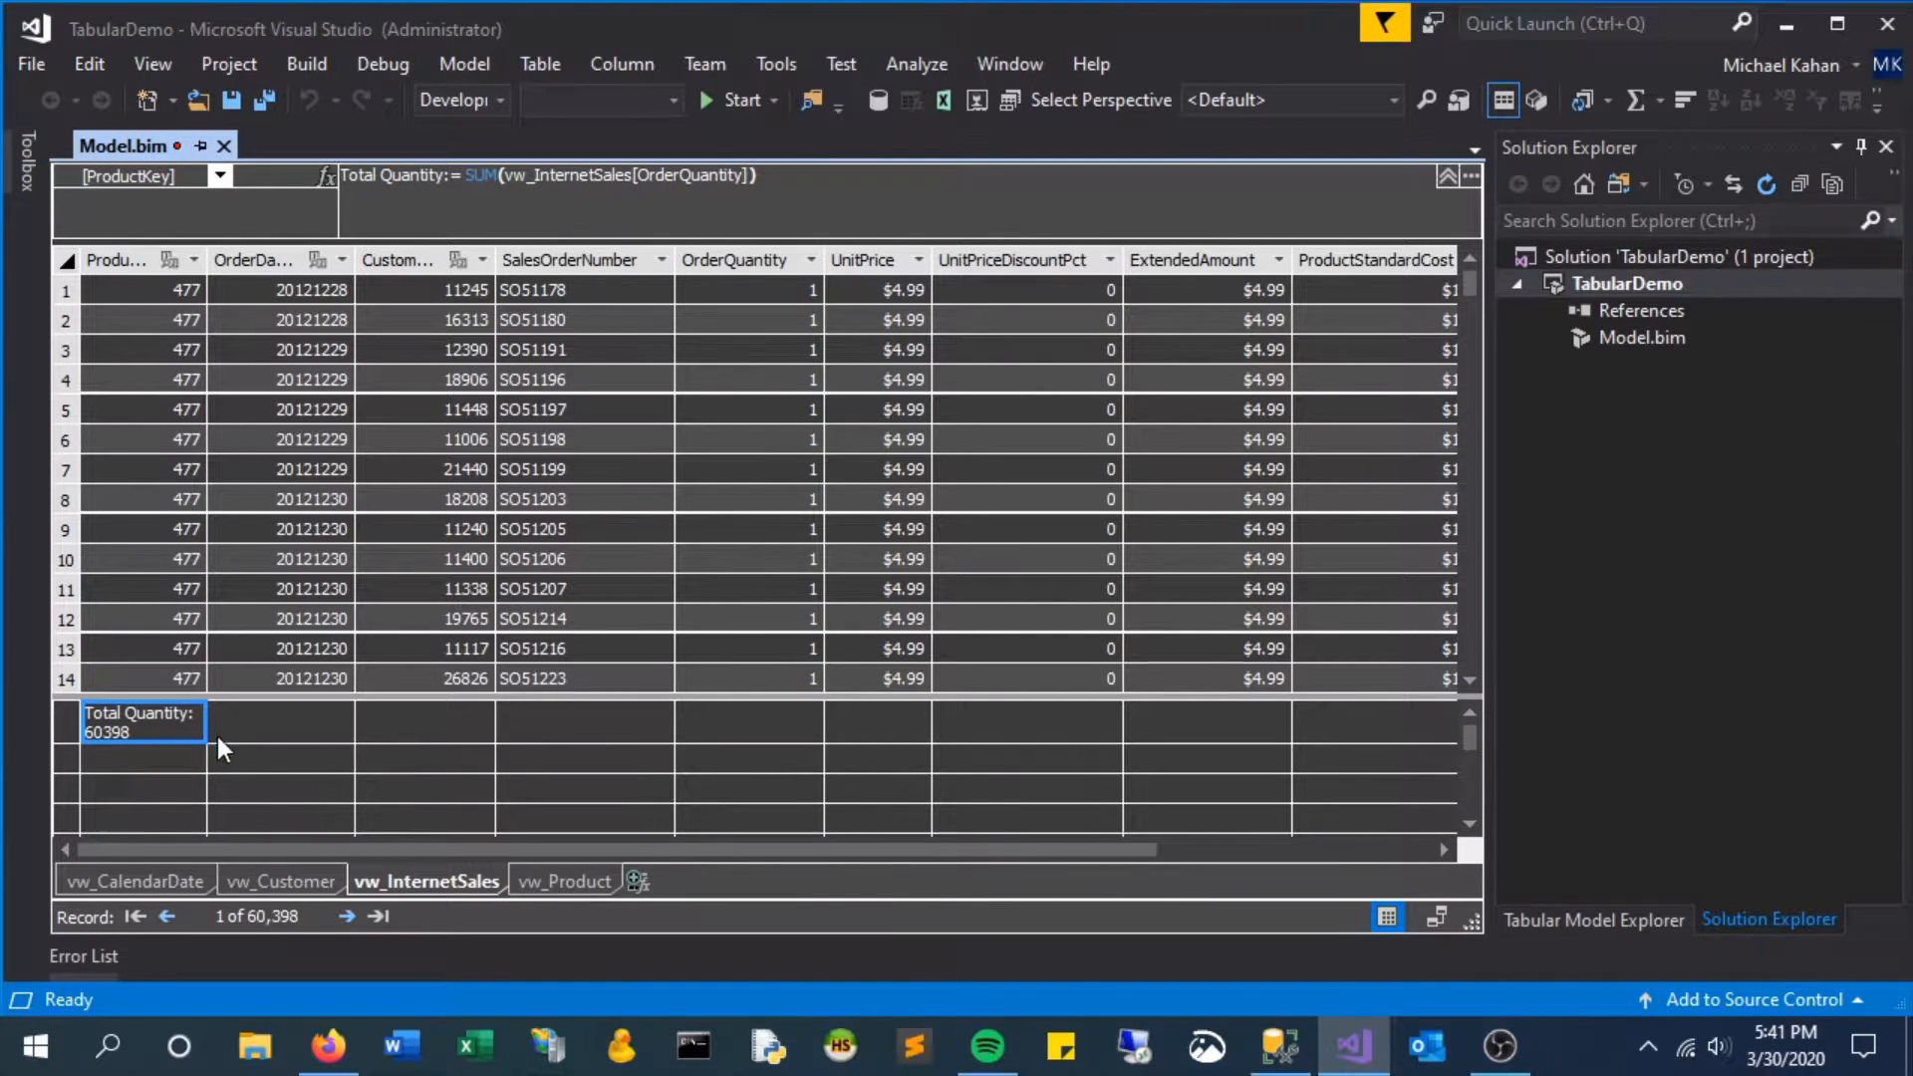
{"action": "mouse_move", "coordinate": [255, 672]}
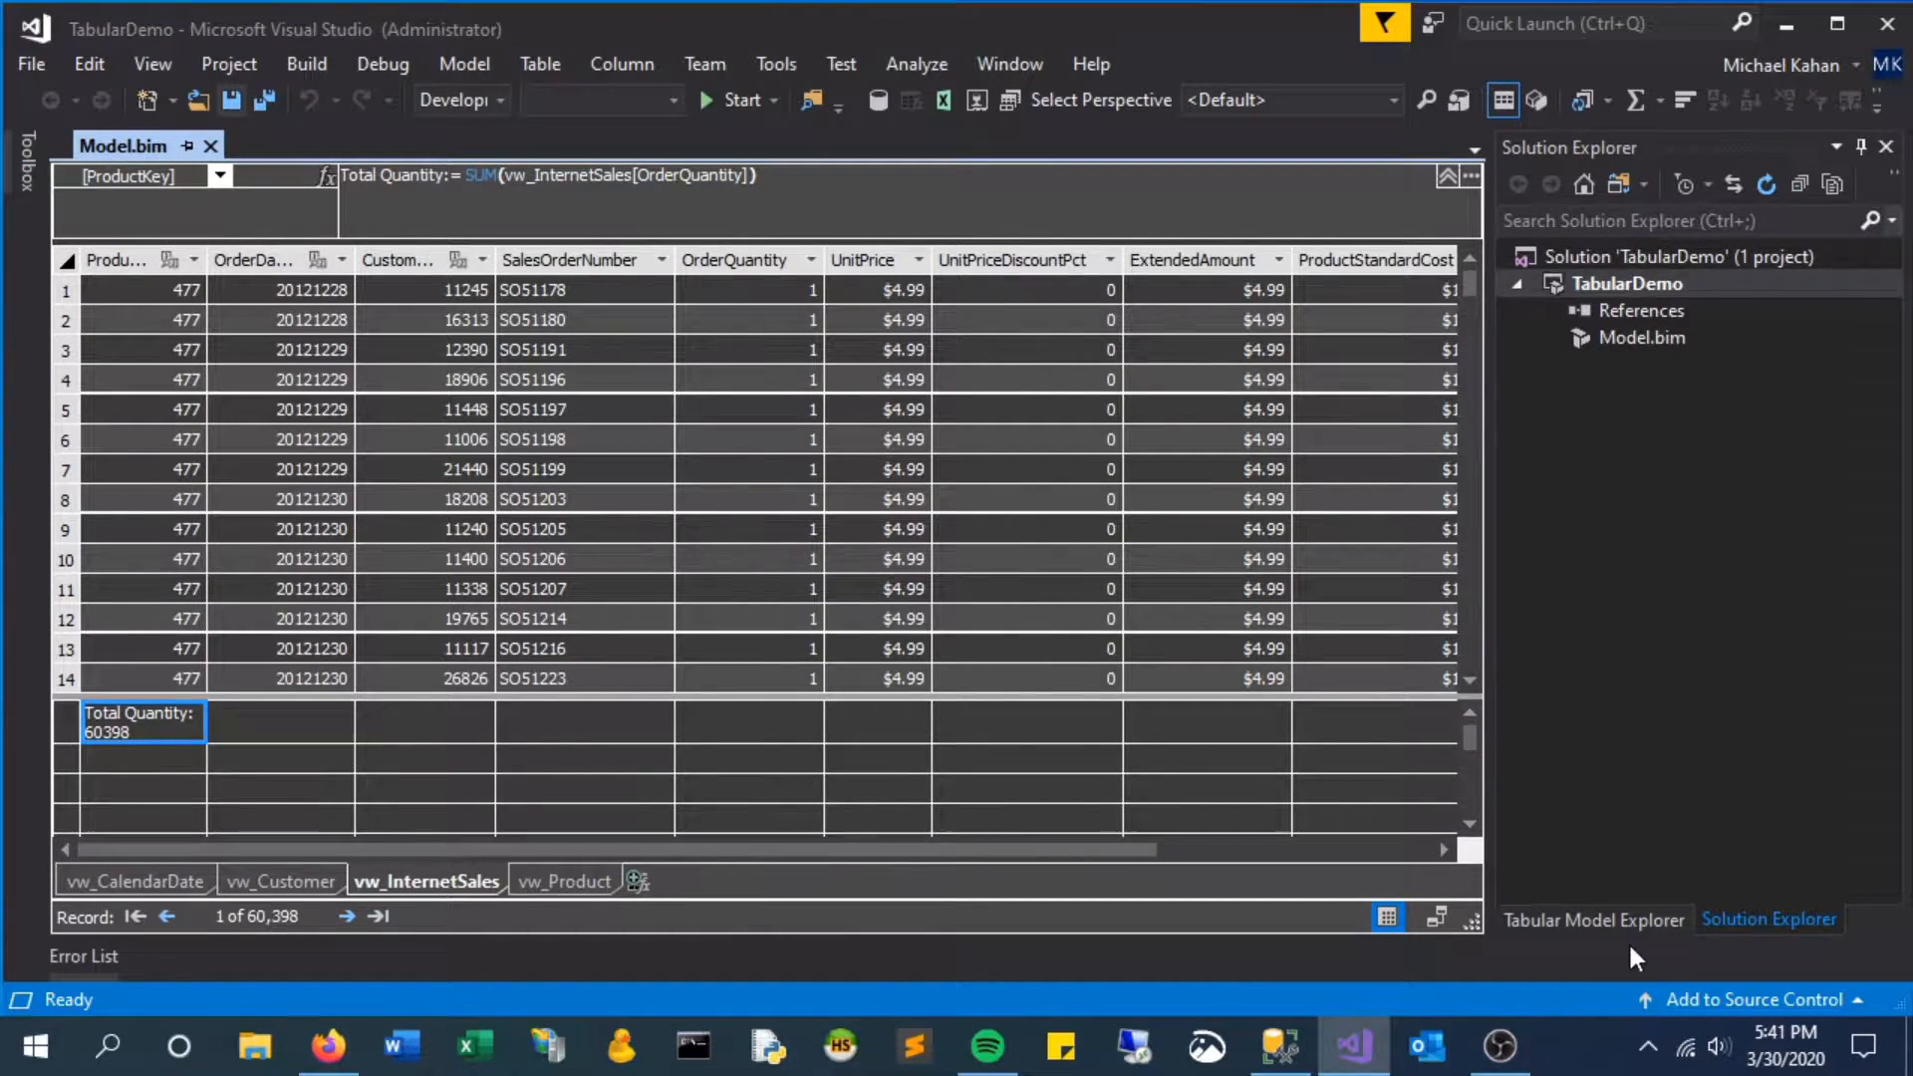
Deploy the TabularDemo project from Solution Explorer and close the successful deployment summary
{"action": "left_click", "coordinate": [1592, 918]}
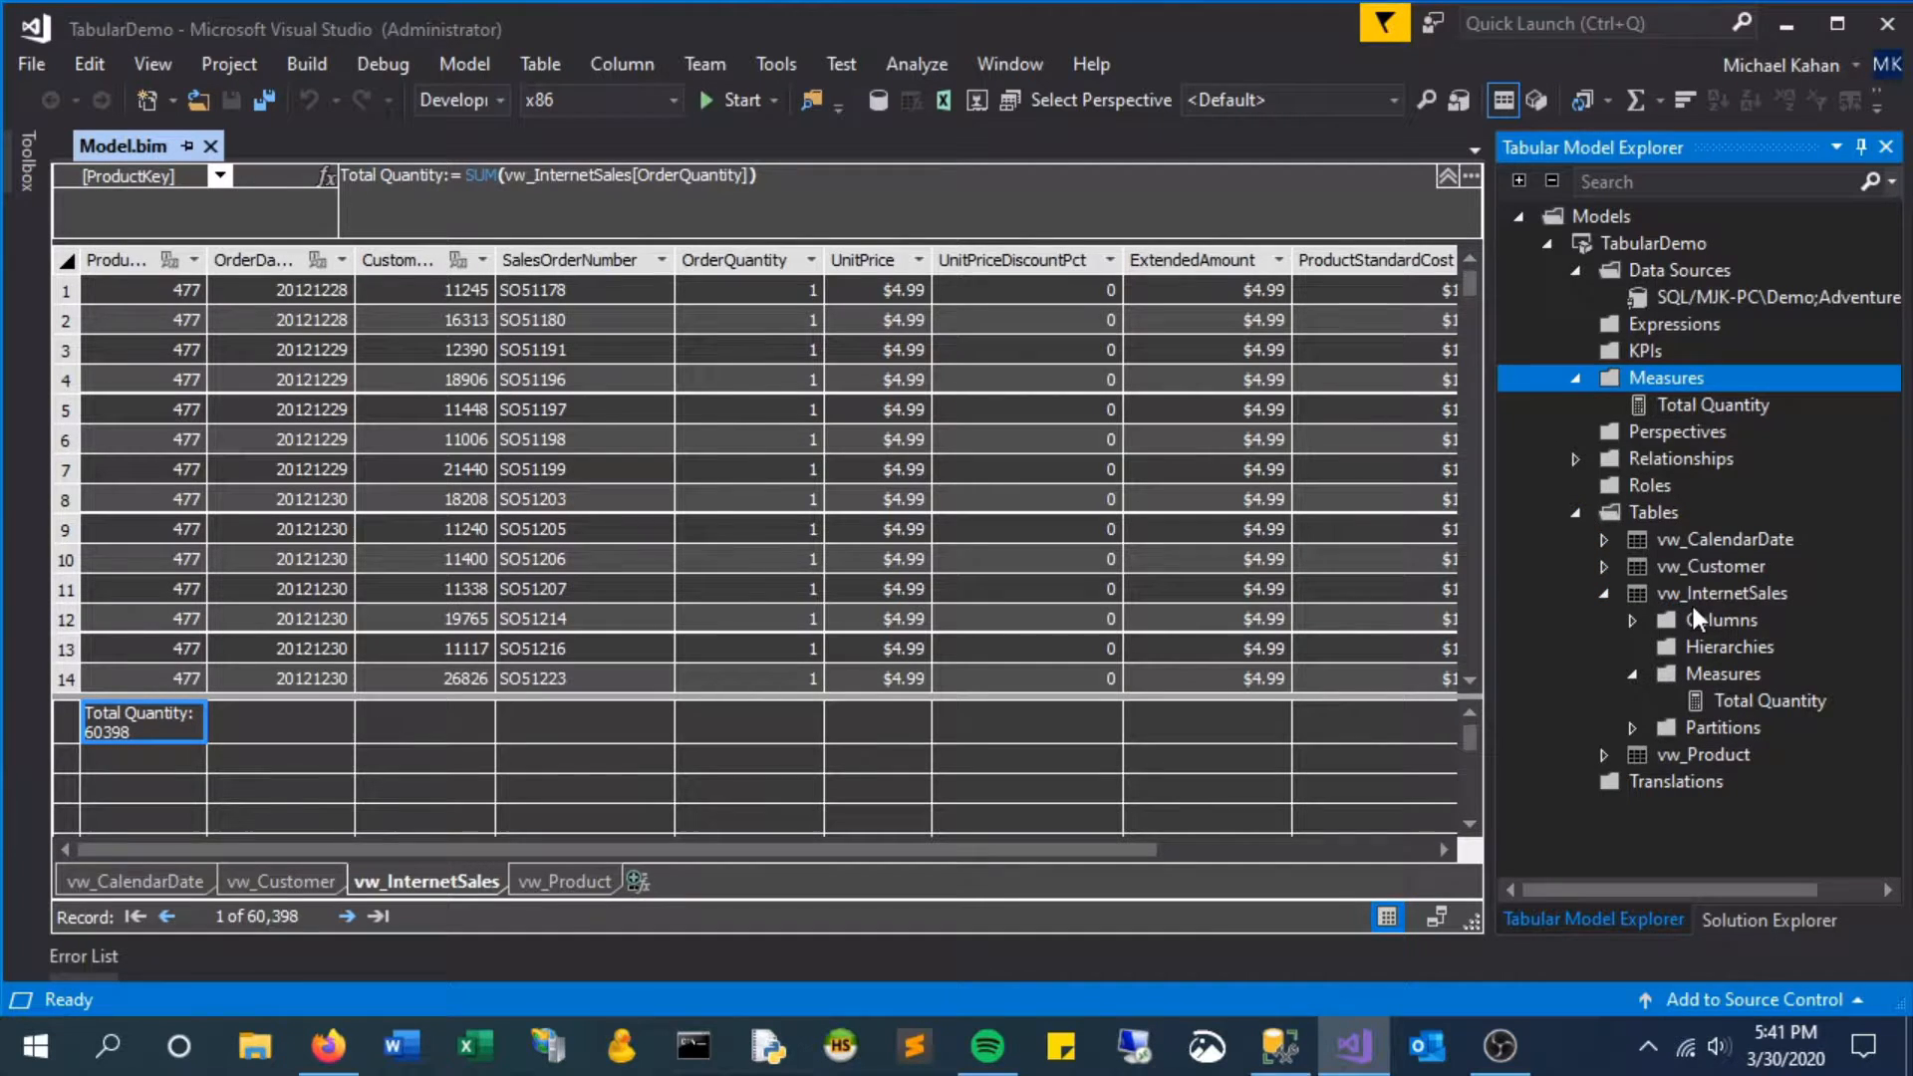
{"action": "left_click", "coordinate": [1767, 919]}
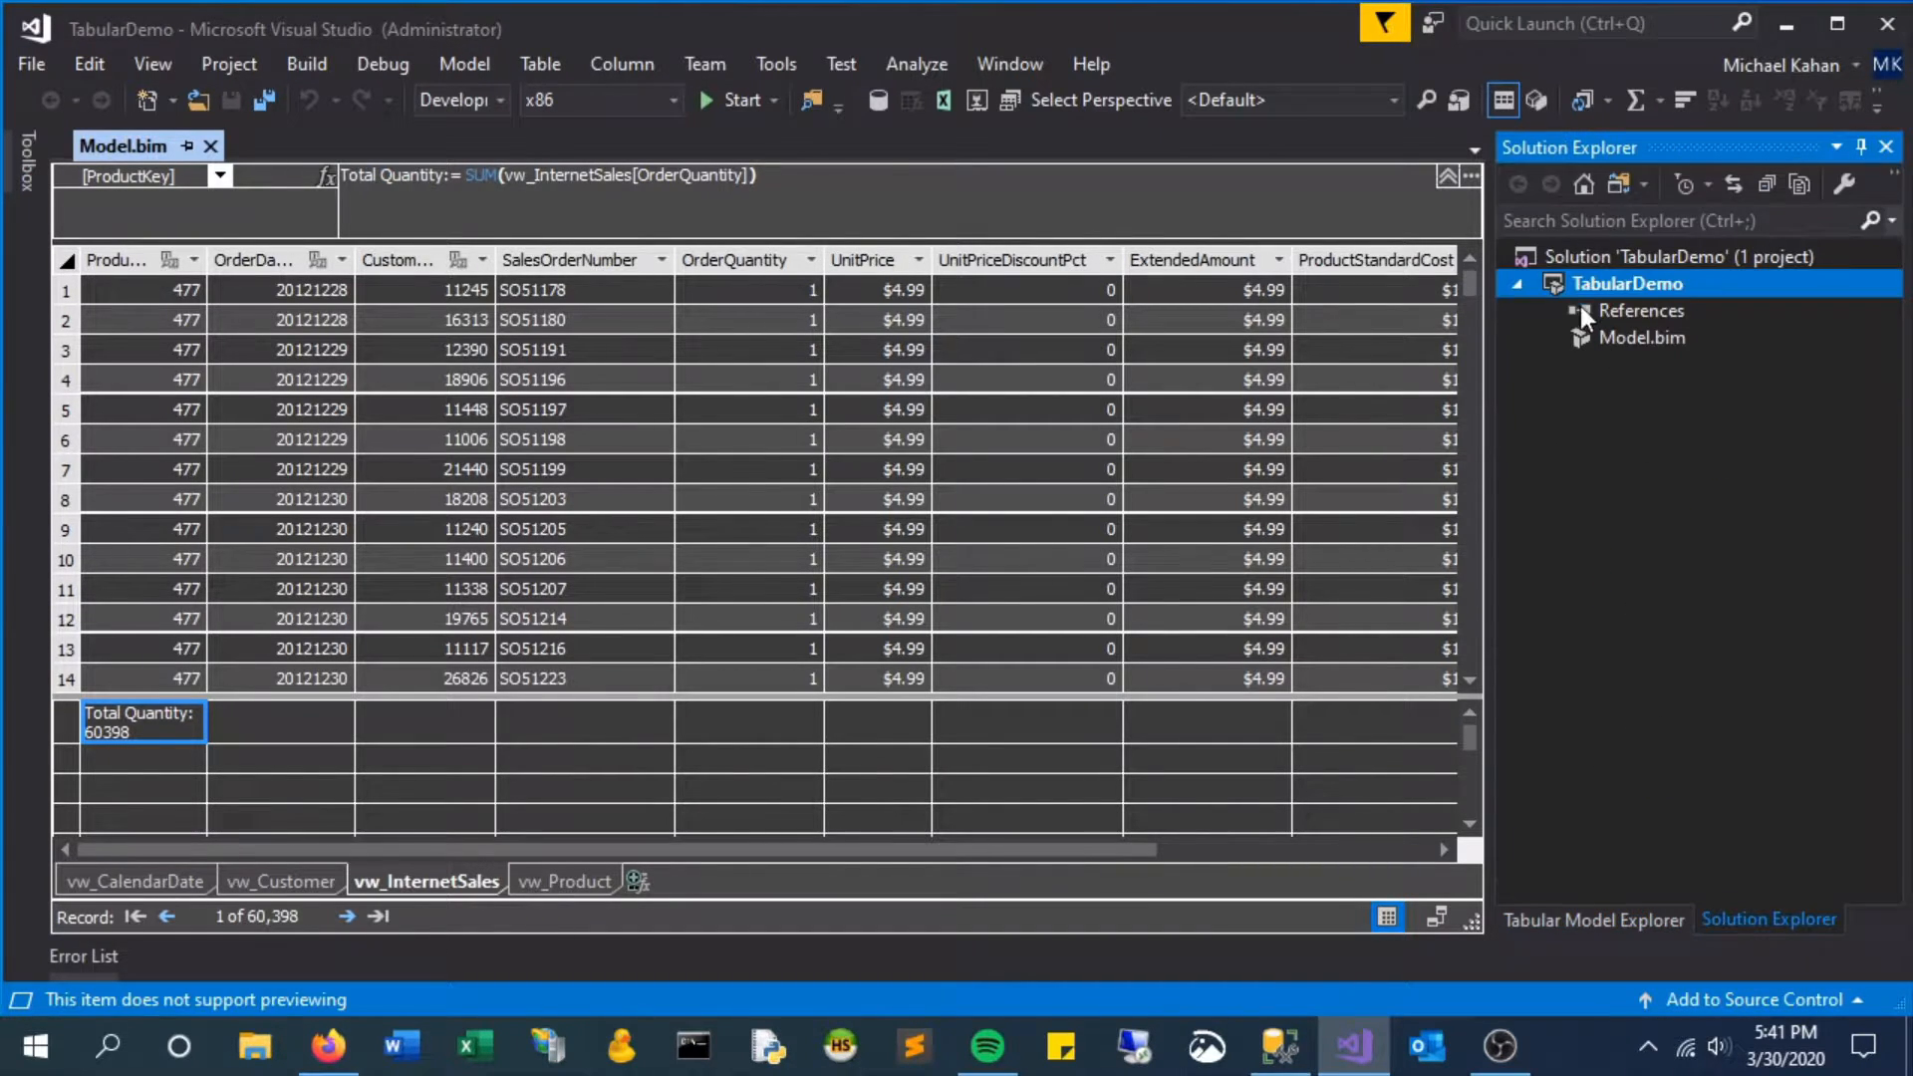
{"action": "right_click", "coordinate": [1626, 283]}
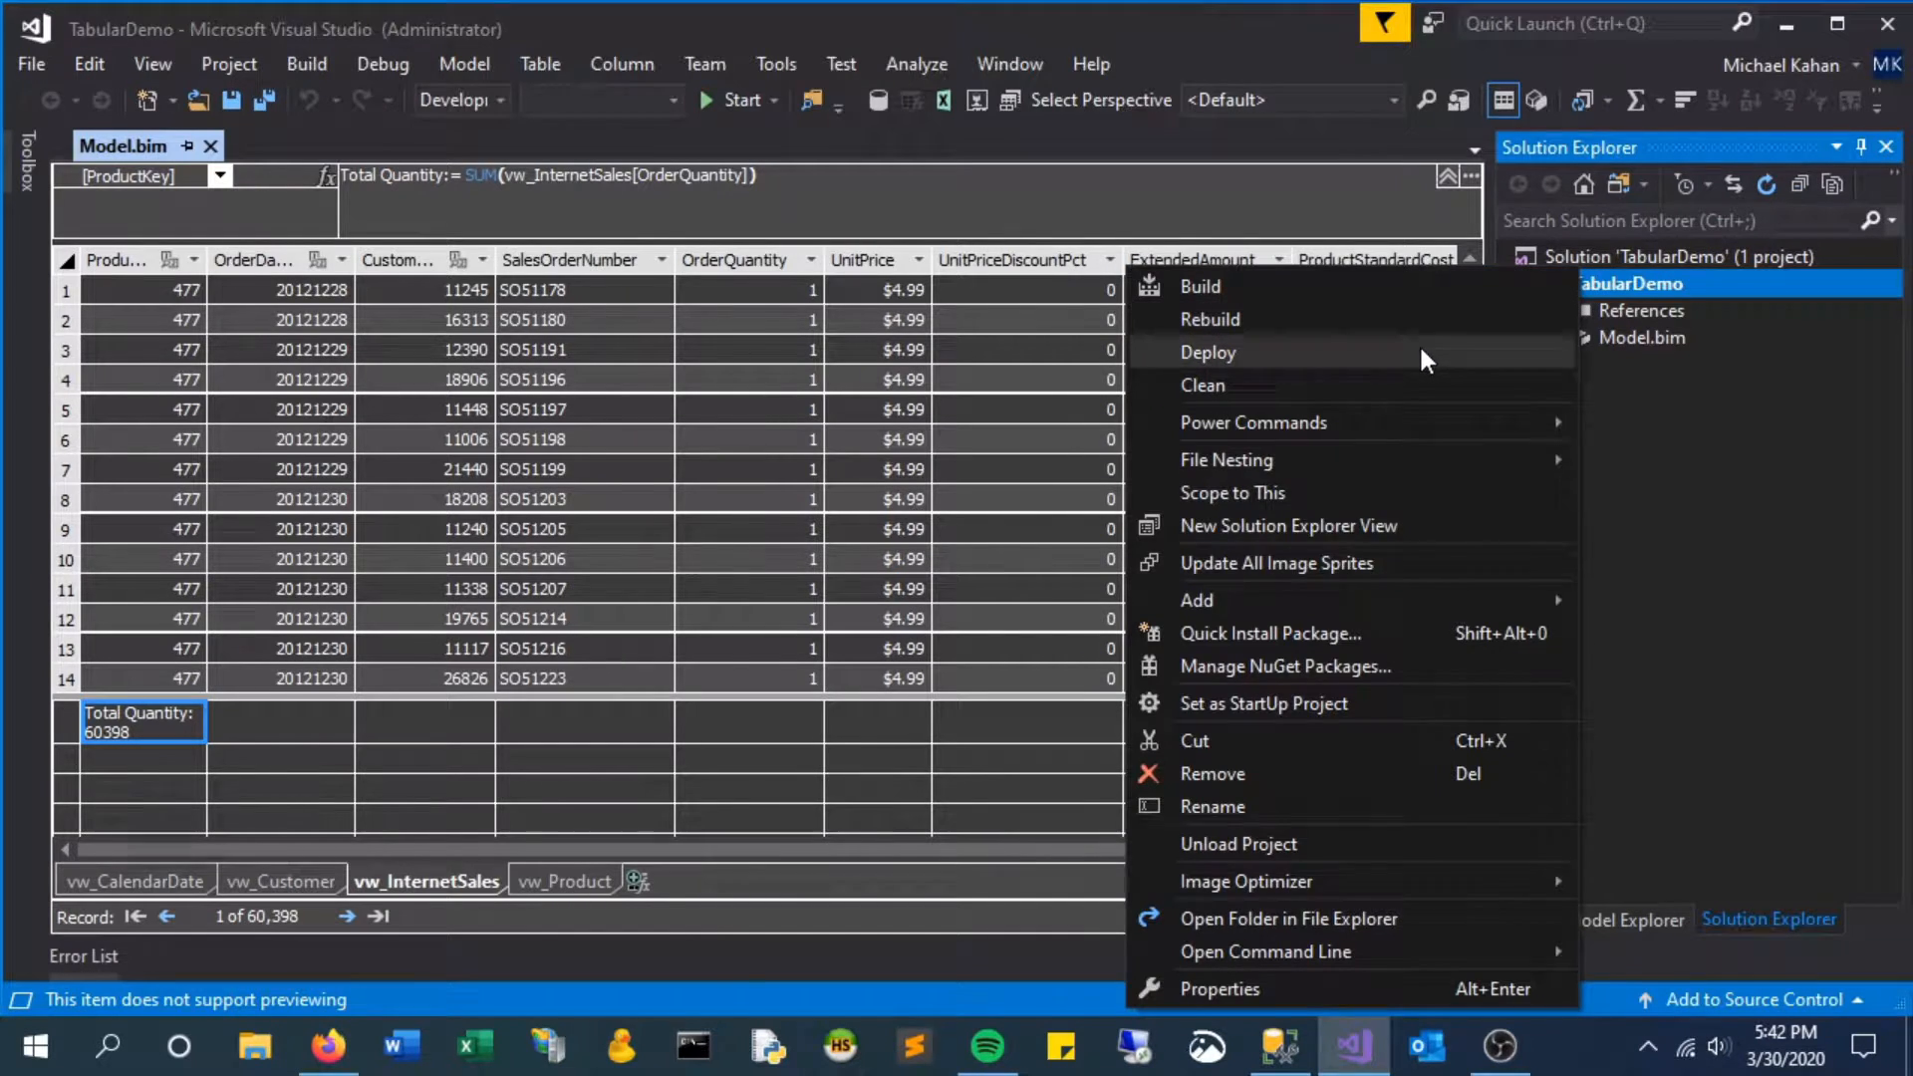
{"action": "left_click", "coordinate": [1206, 353]}
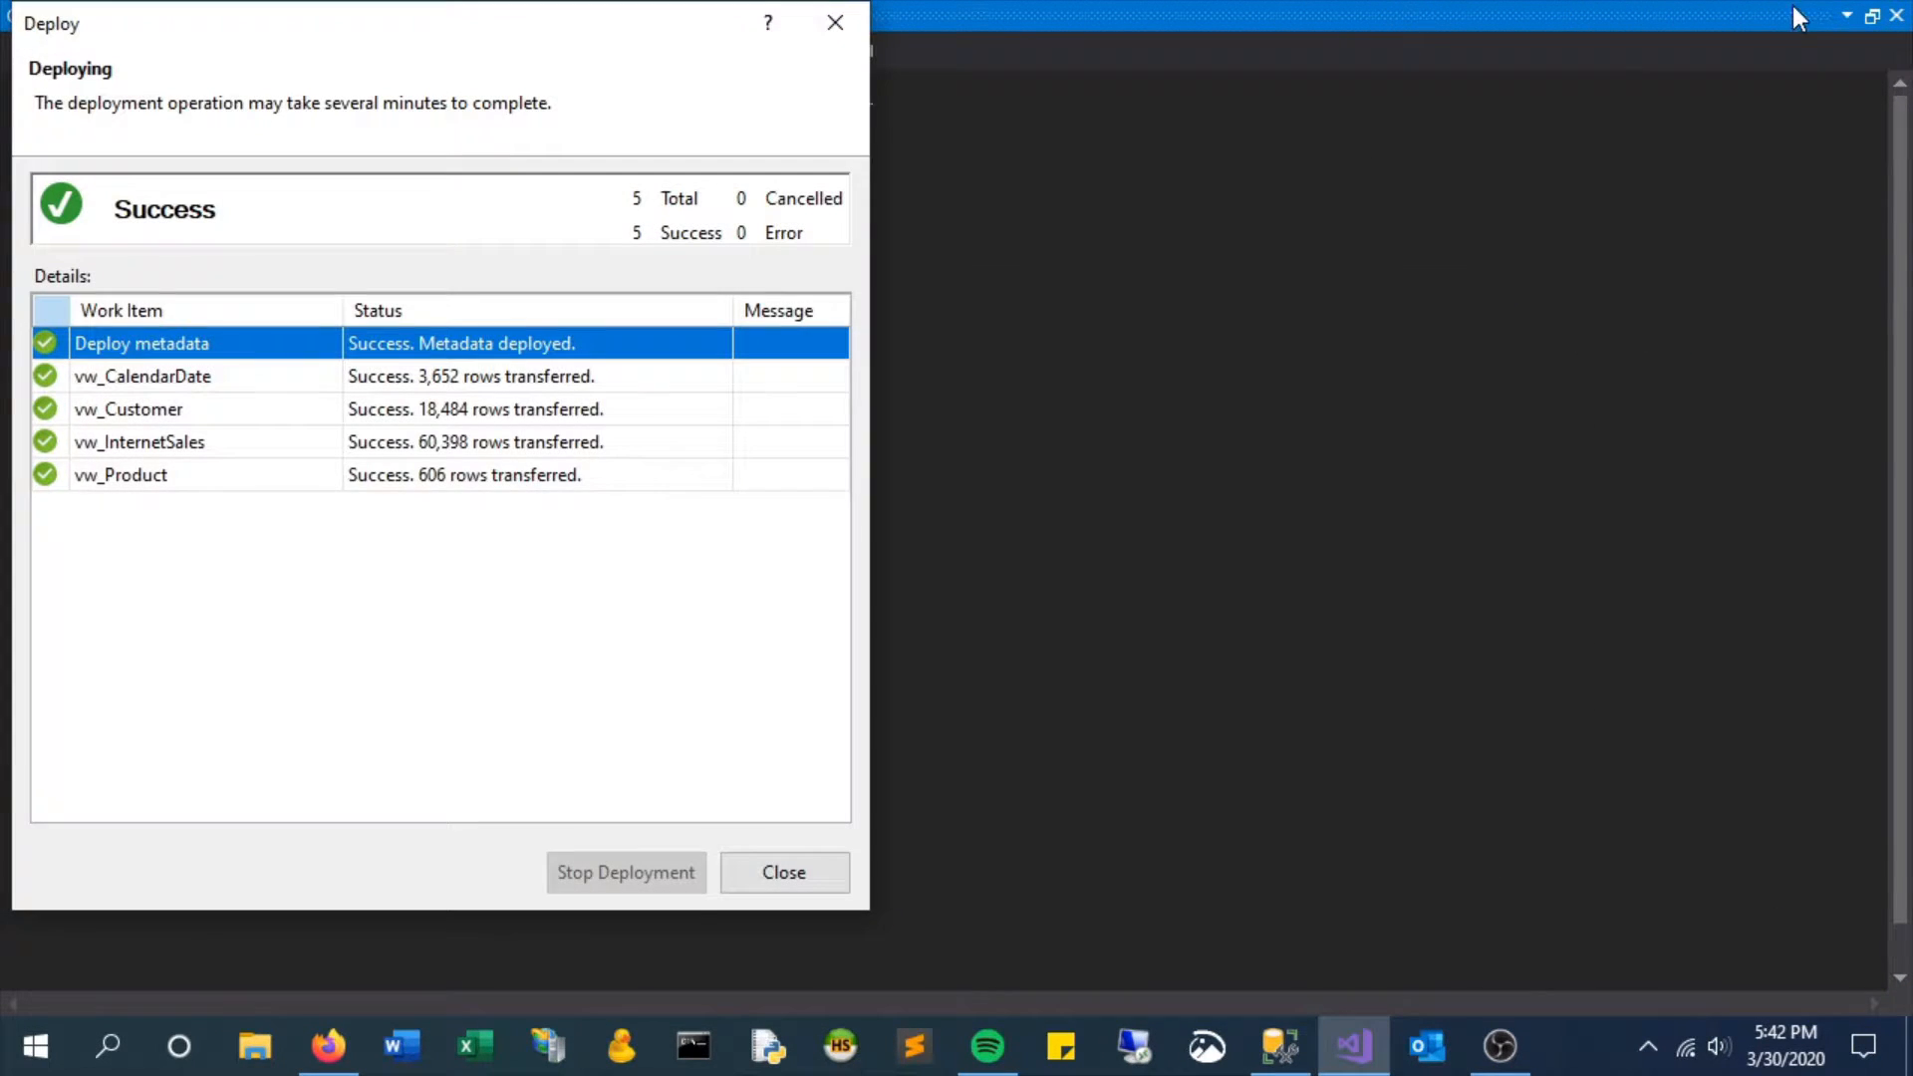
{"action": "left_click", "coordinate": [783, 871]}
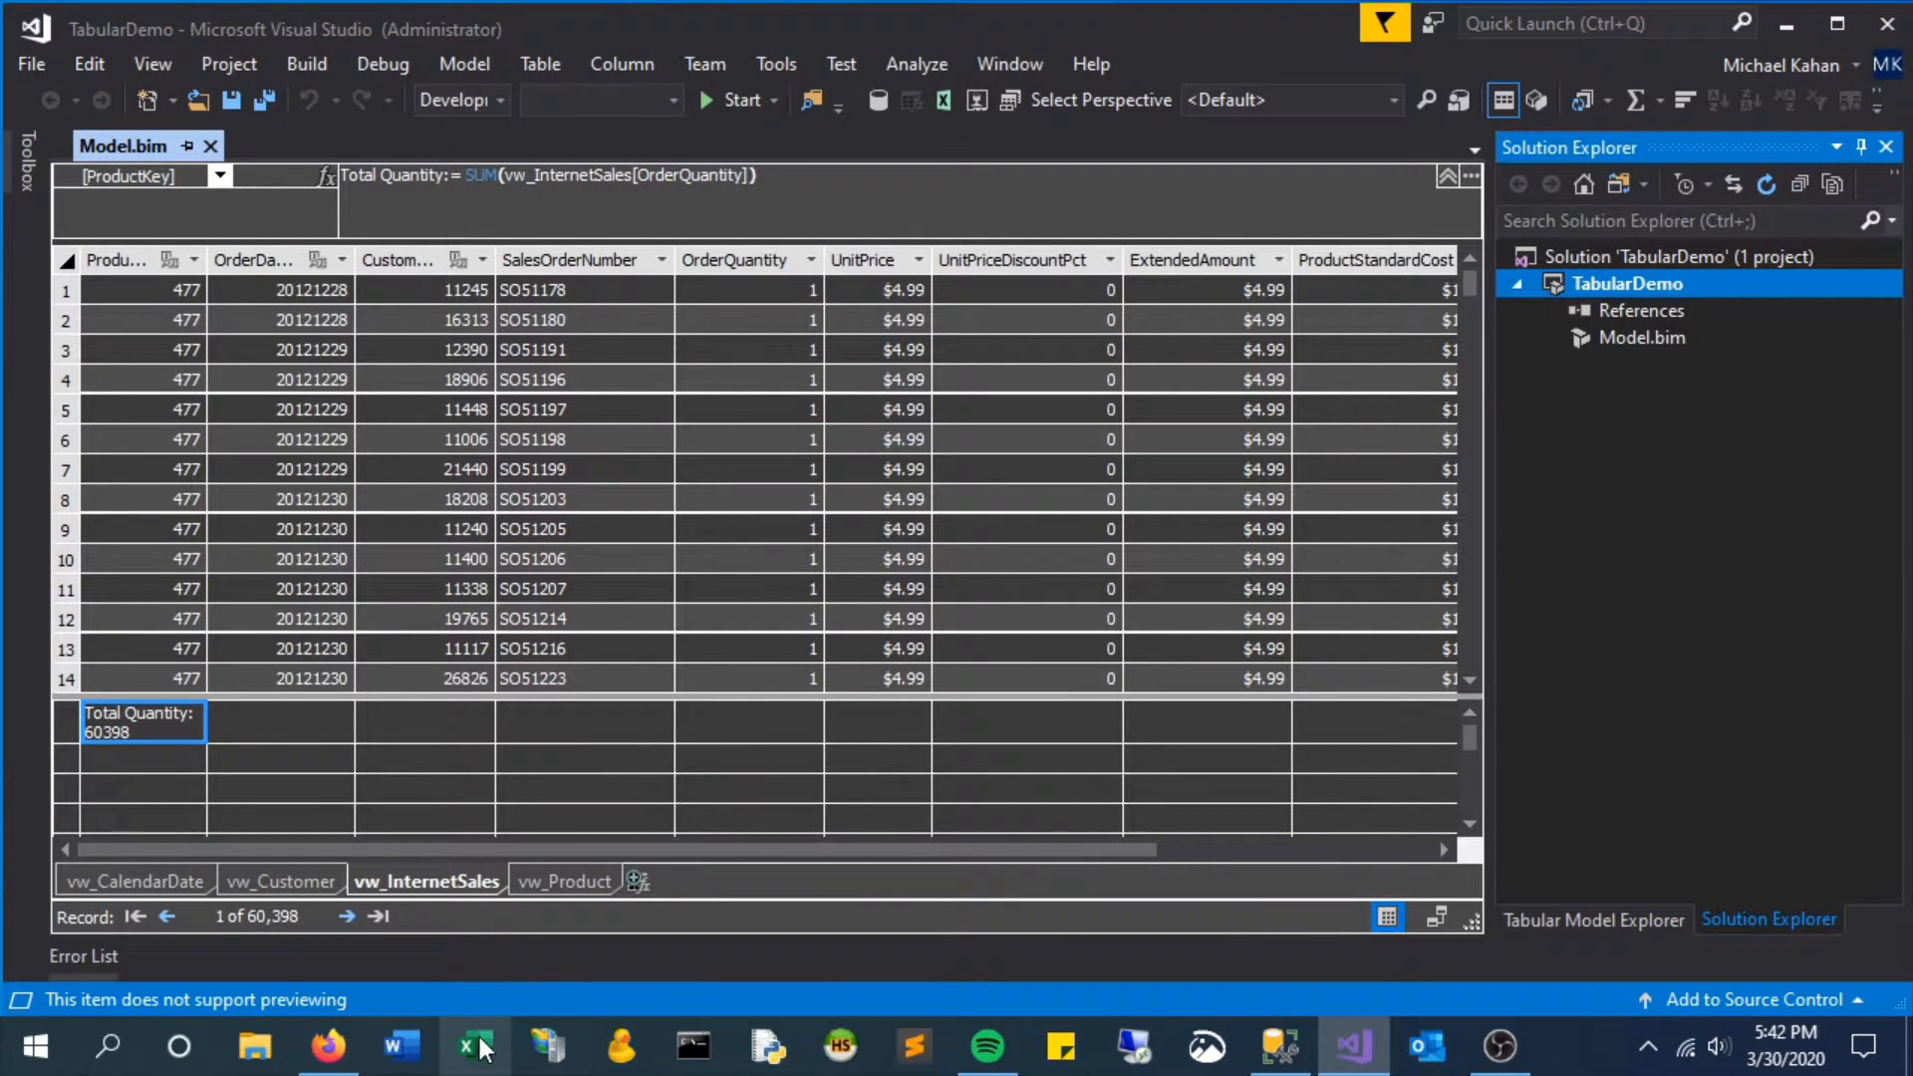
In Excel, start an Analysis Services connection to server MJK-PC
{"action": "left_click", "coordinate": [473, 1045]}
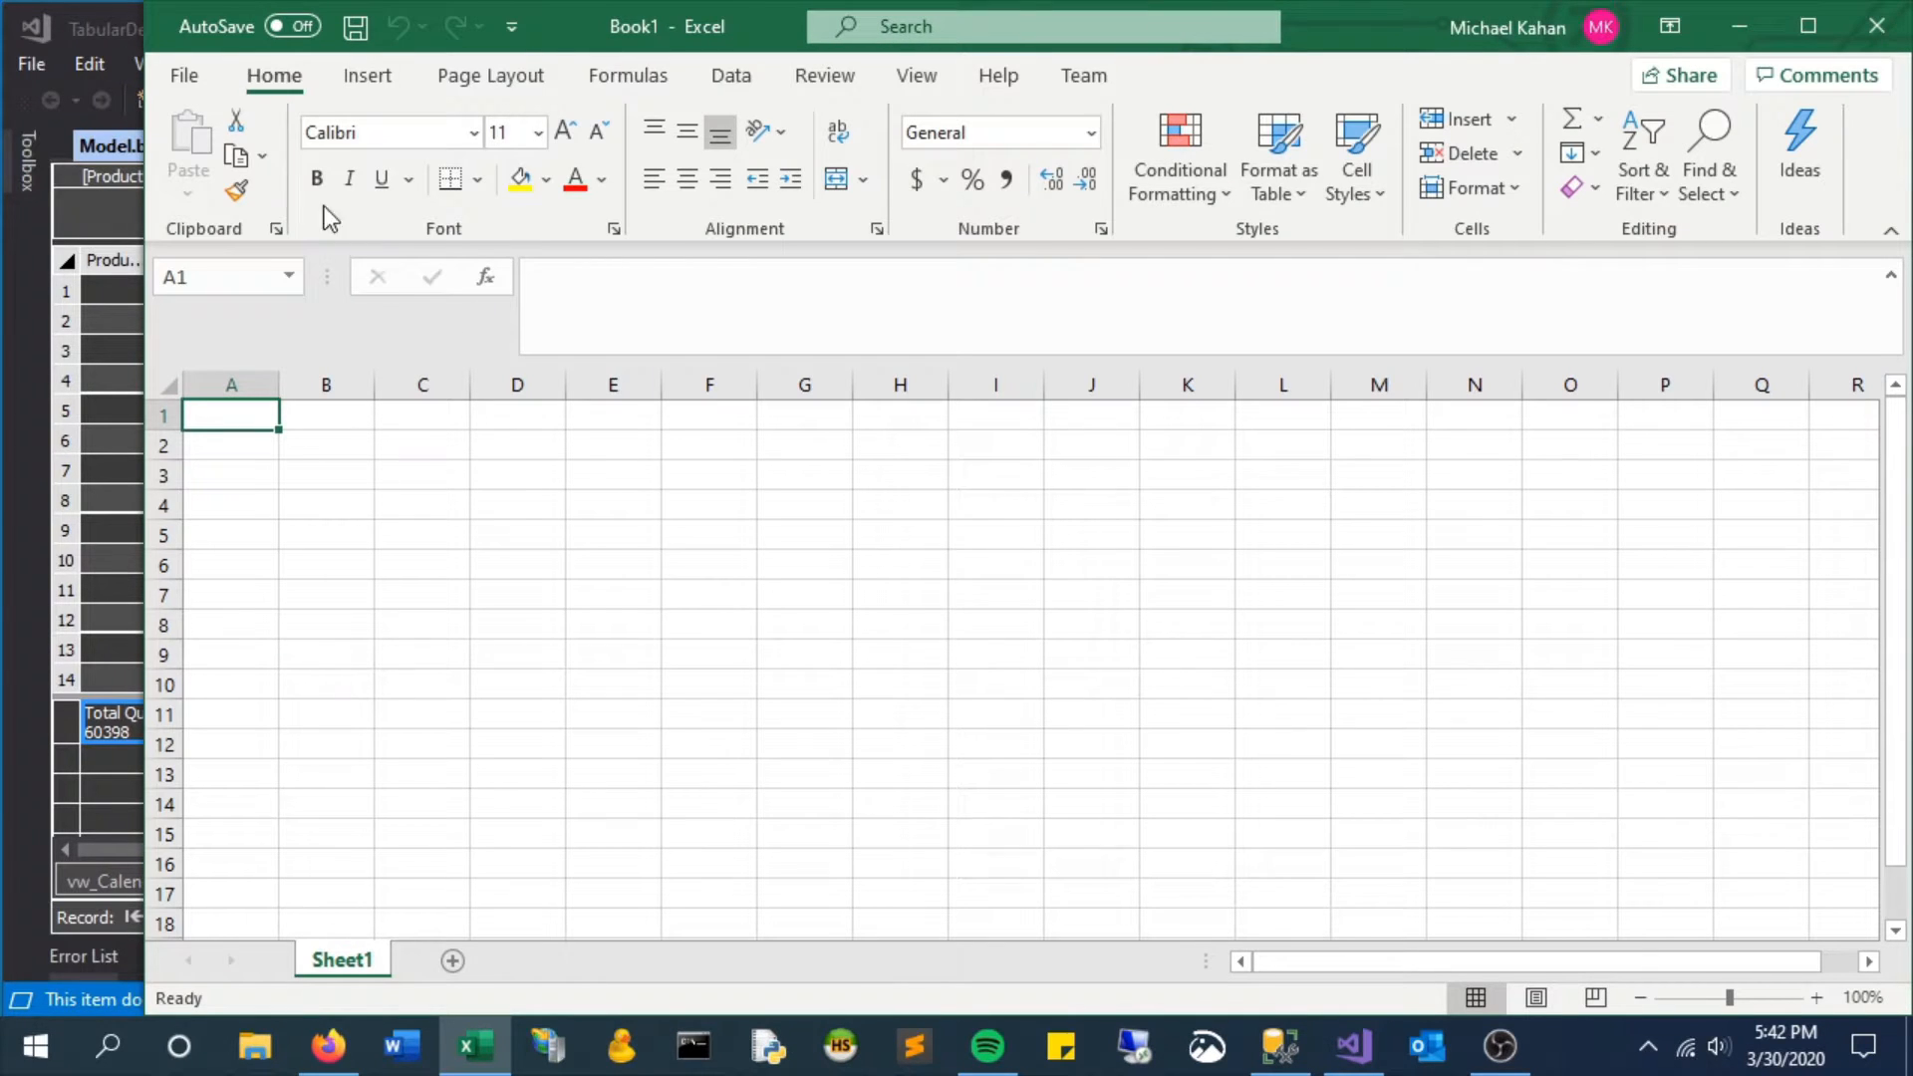
{"action": "left_click", "coordinate": [731, 75]}
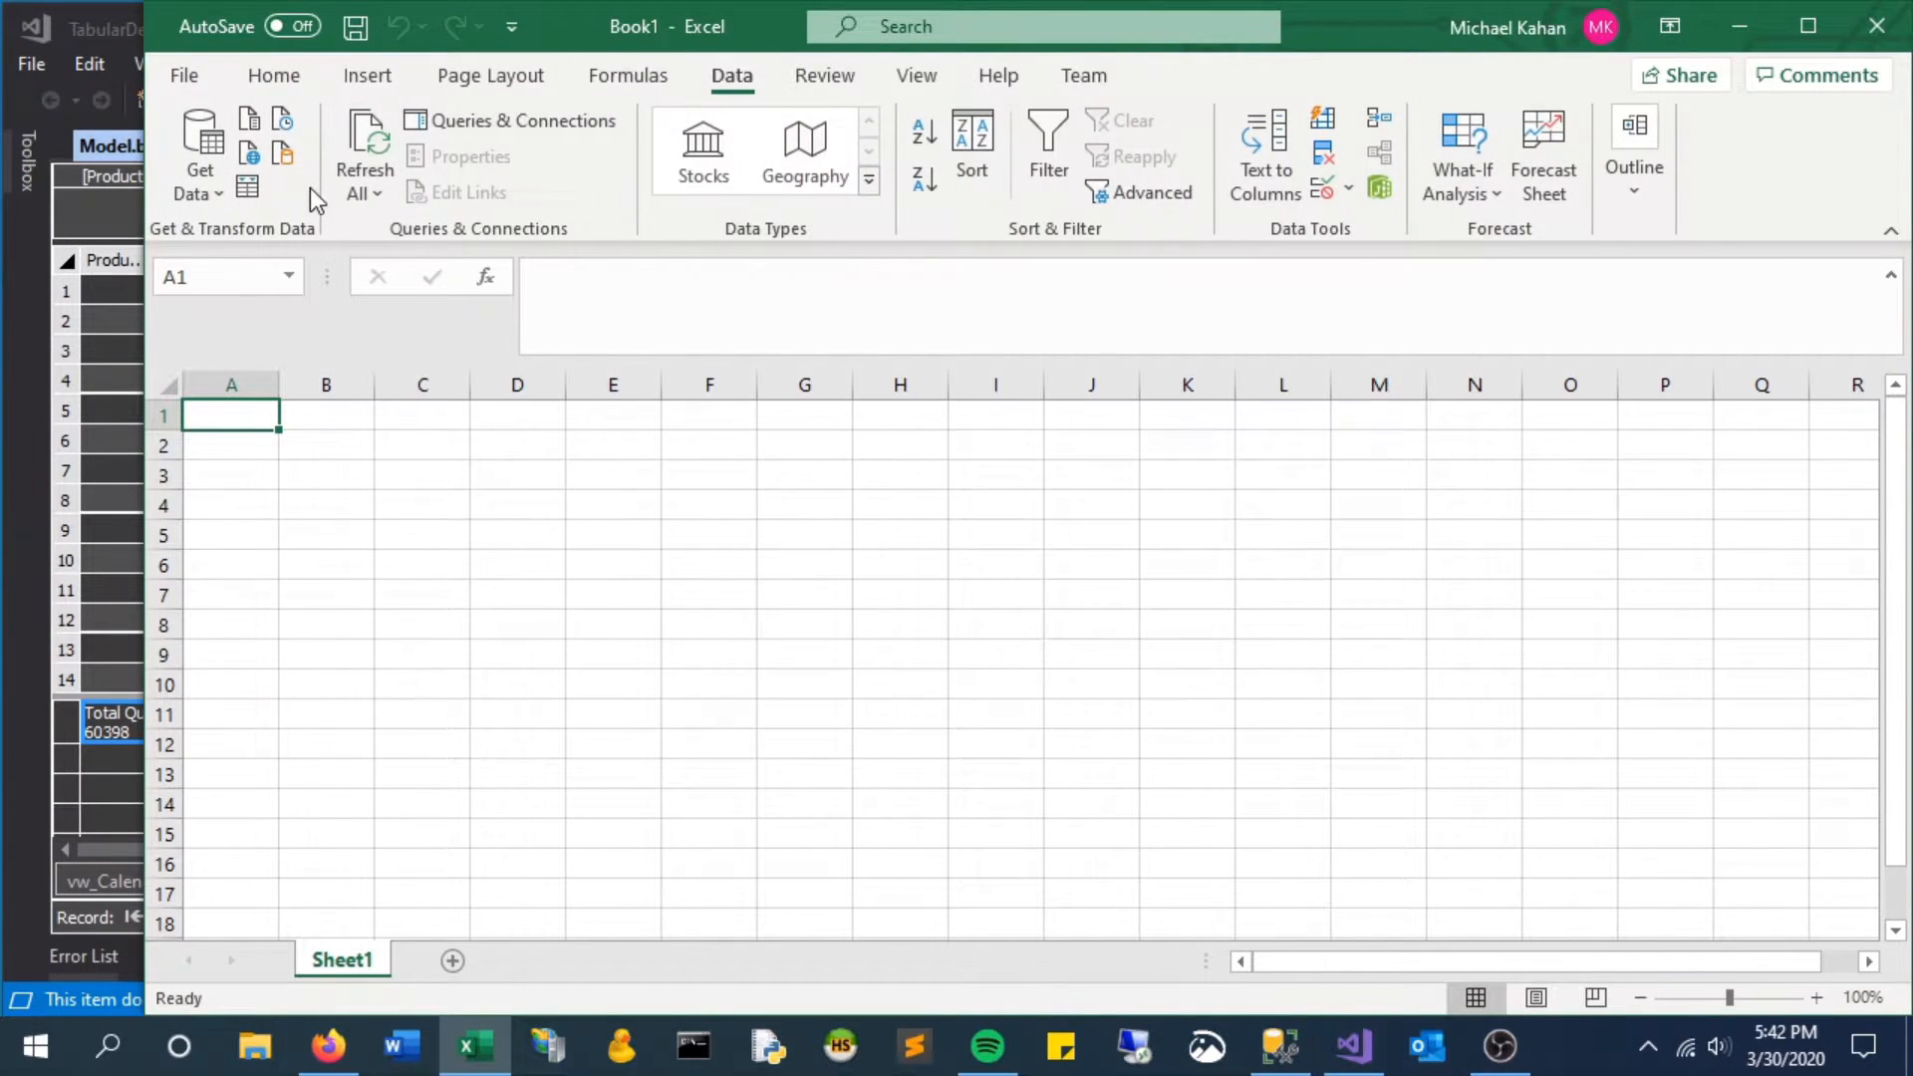
{"action": "left_click", "coordinate": [197, 155]}
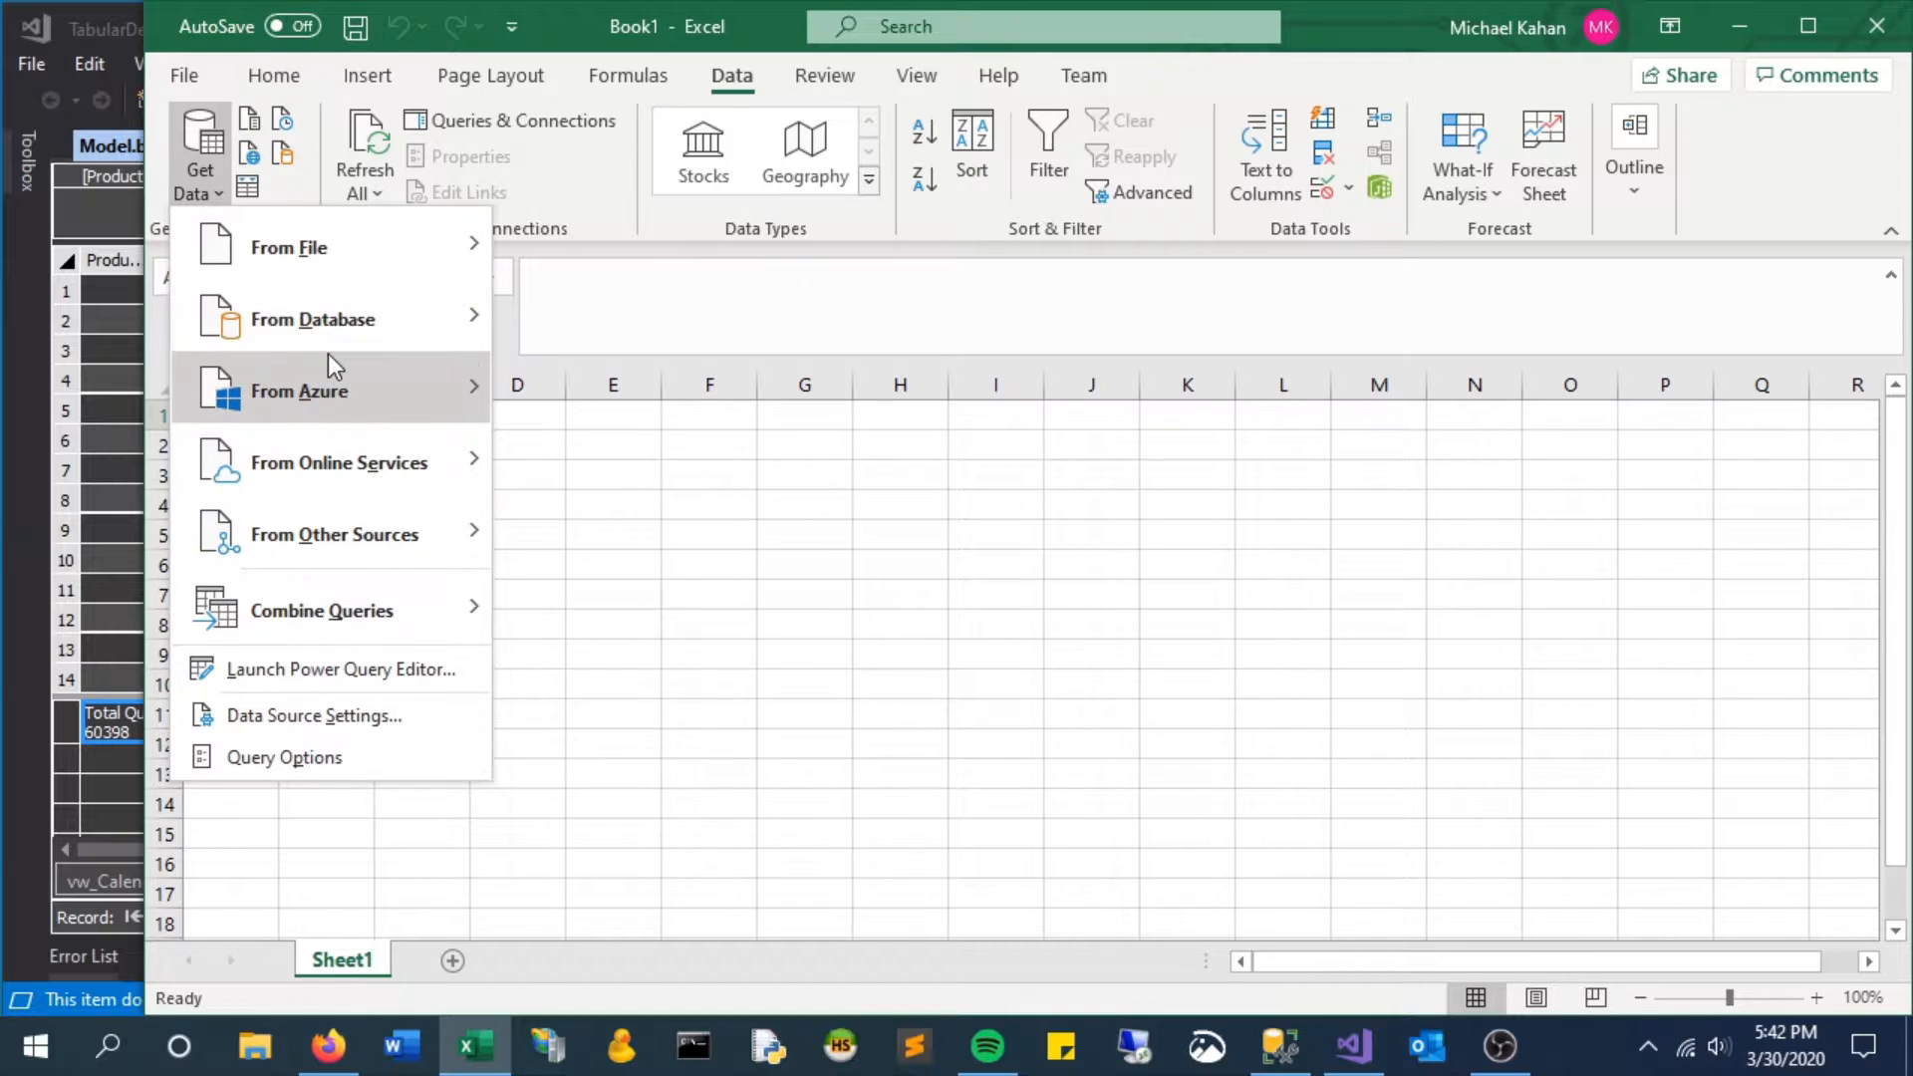
{"action": "left_click", "coordinate": [312, 319]}
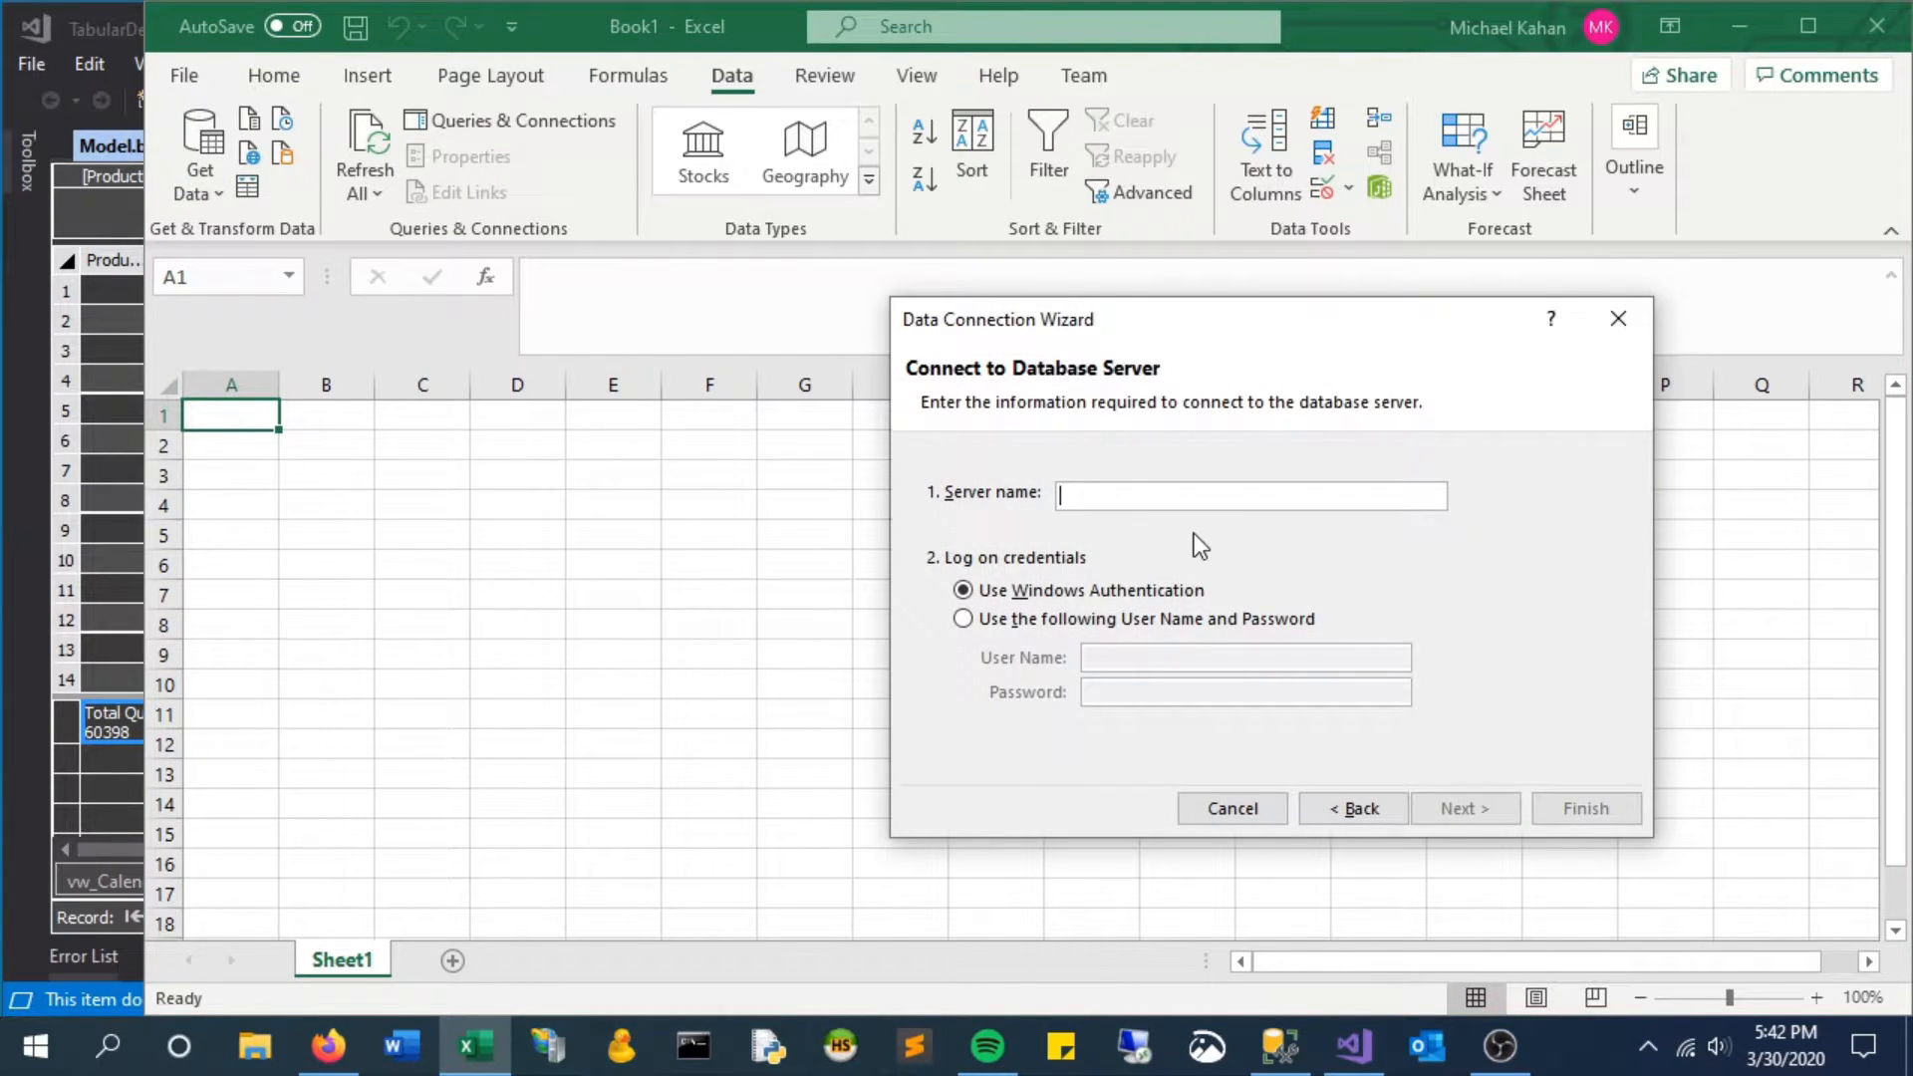
{"action": "type", "text": "MJK-PC"}
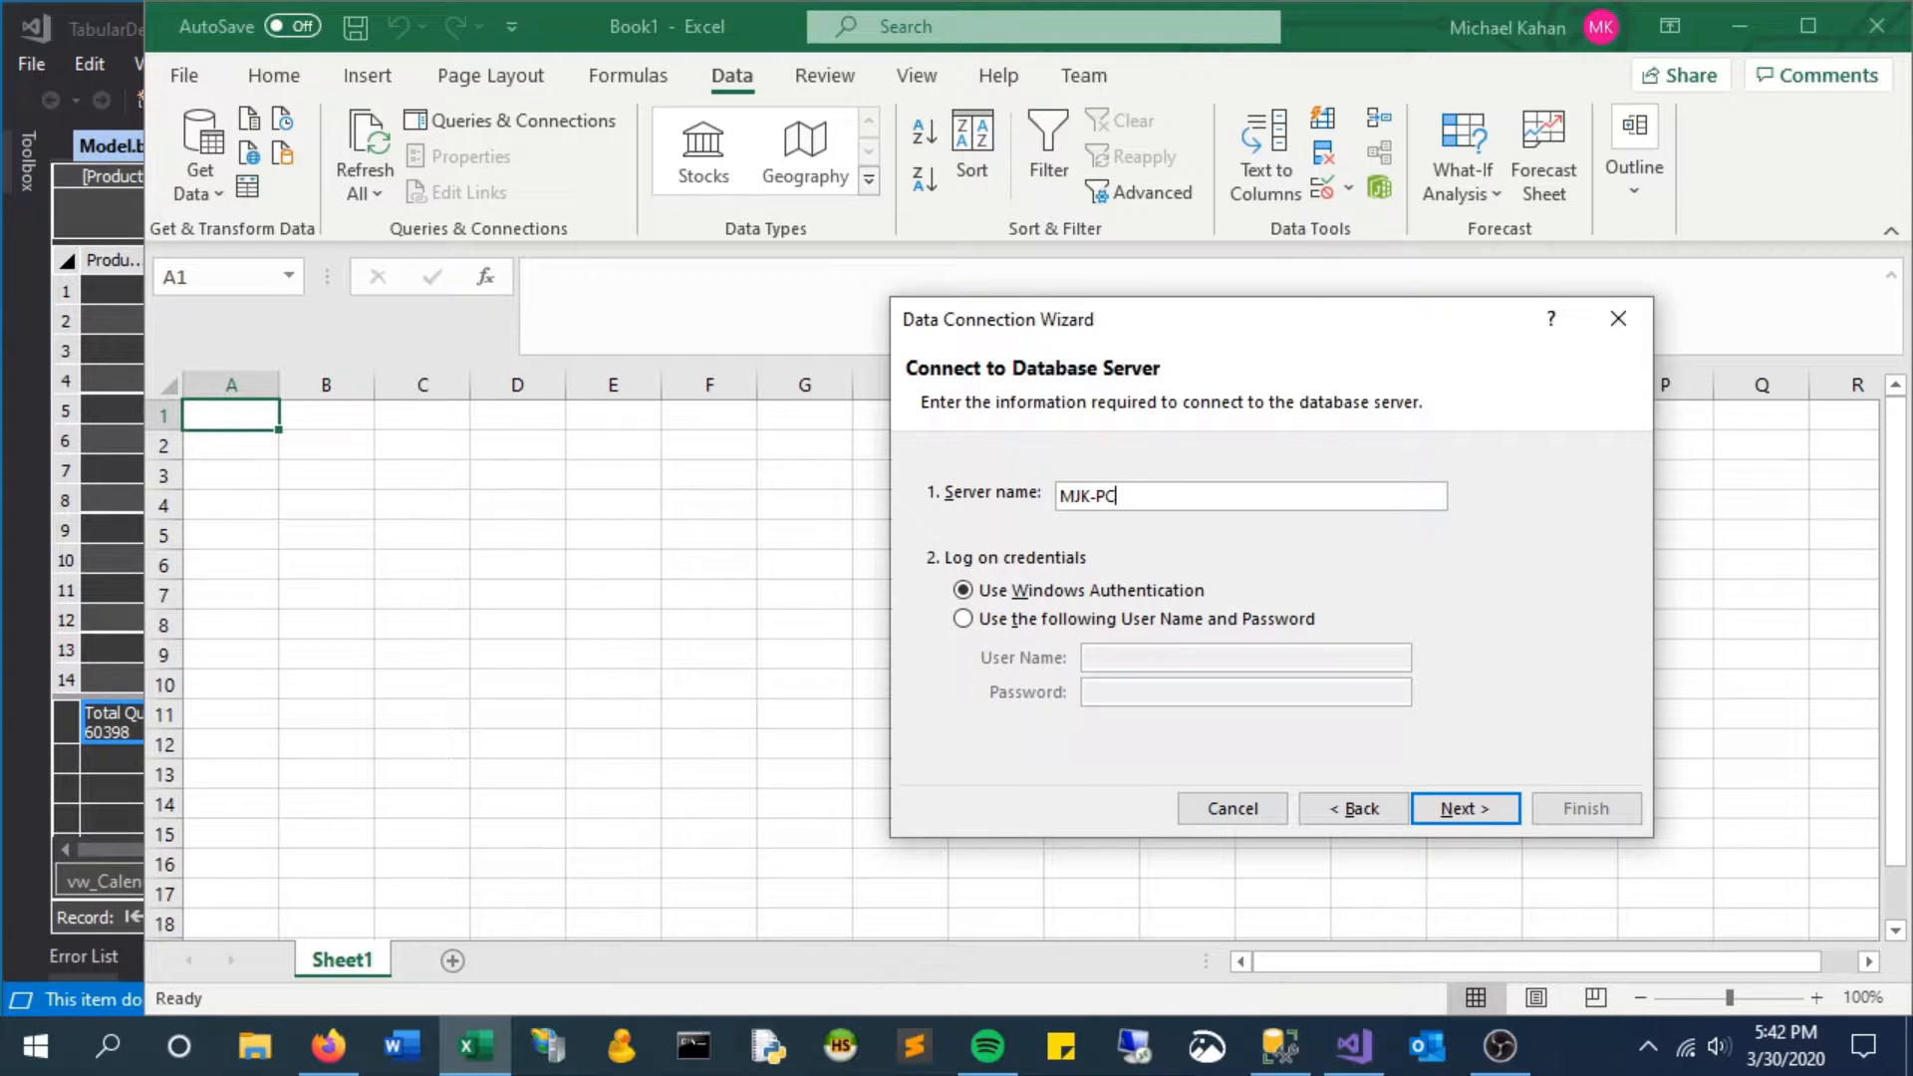
{"action": "left_click", "coordinate": [1463, 808]}
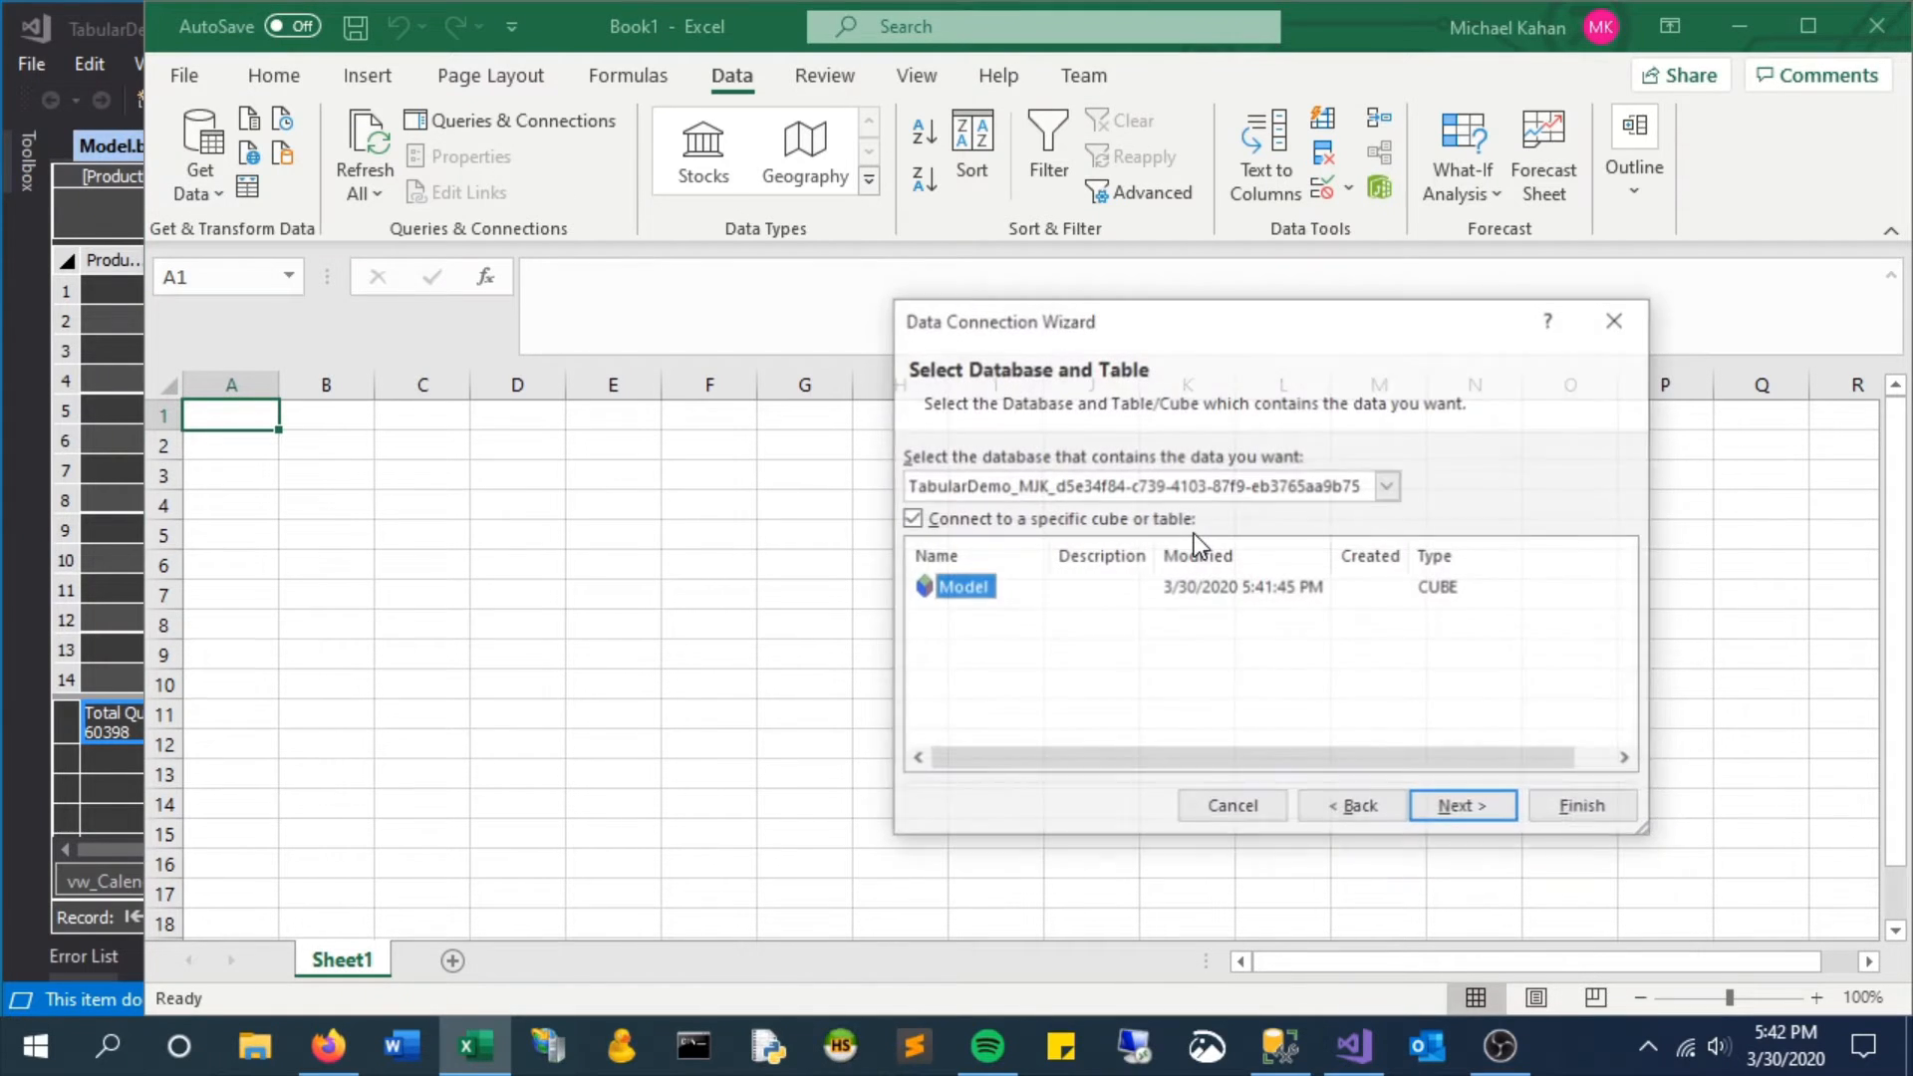
Select the TabularDemo database and finish, creating a PivotTable
{"action": "left_click", "coordinate": [1387, 485]}
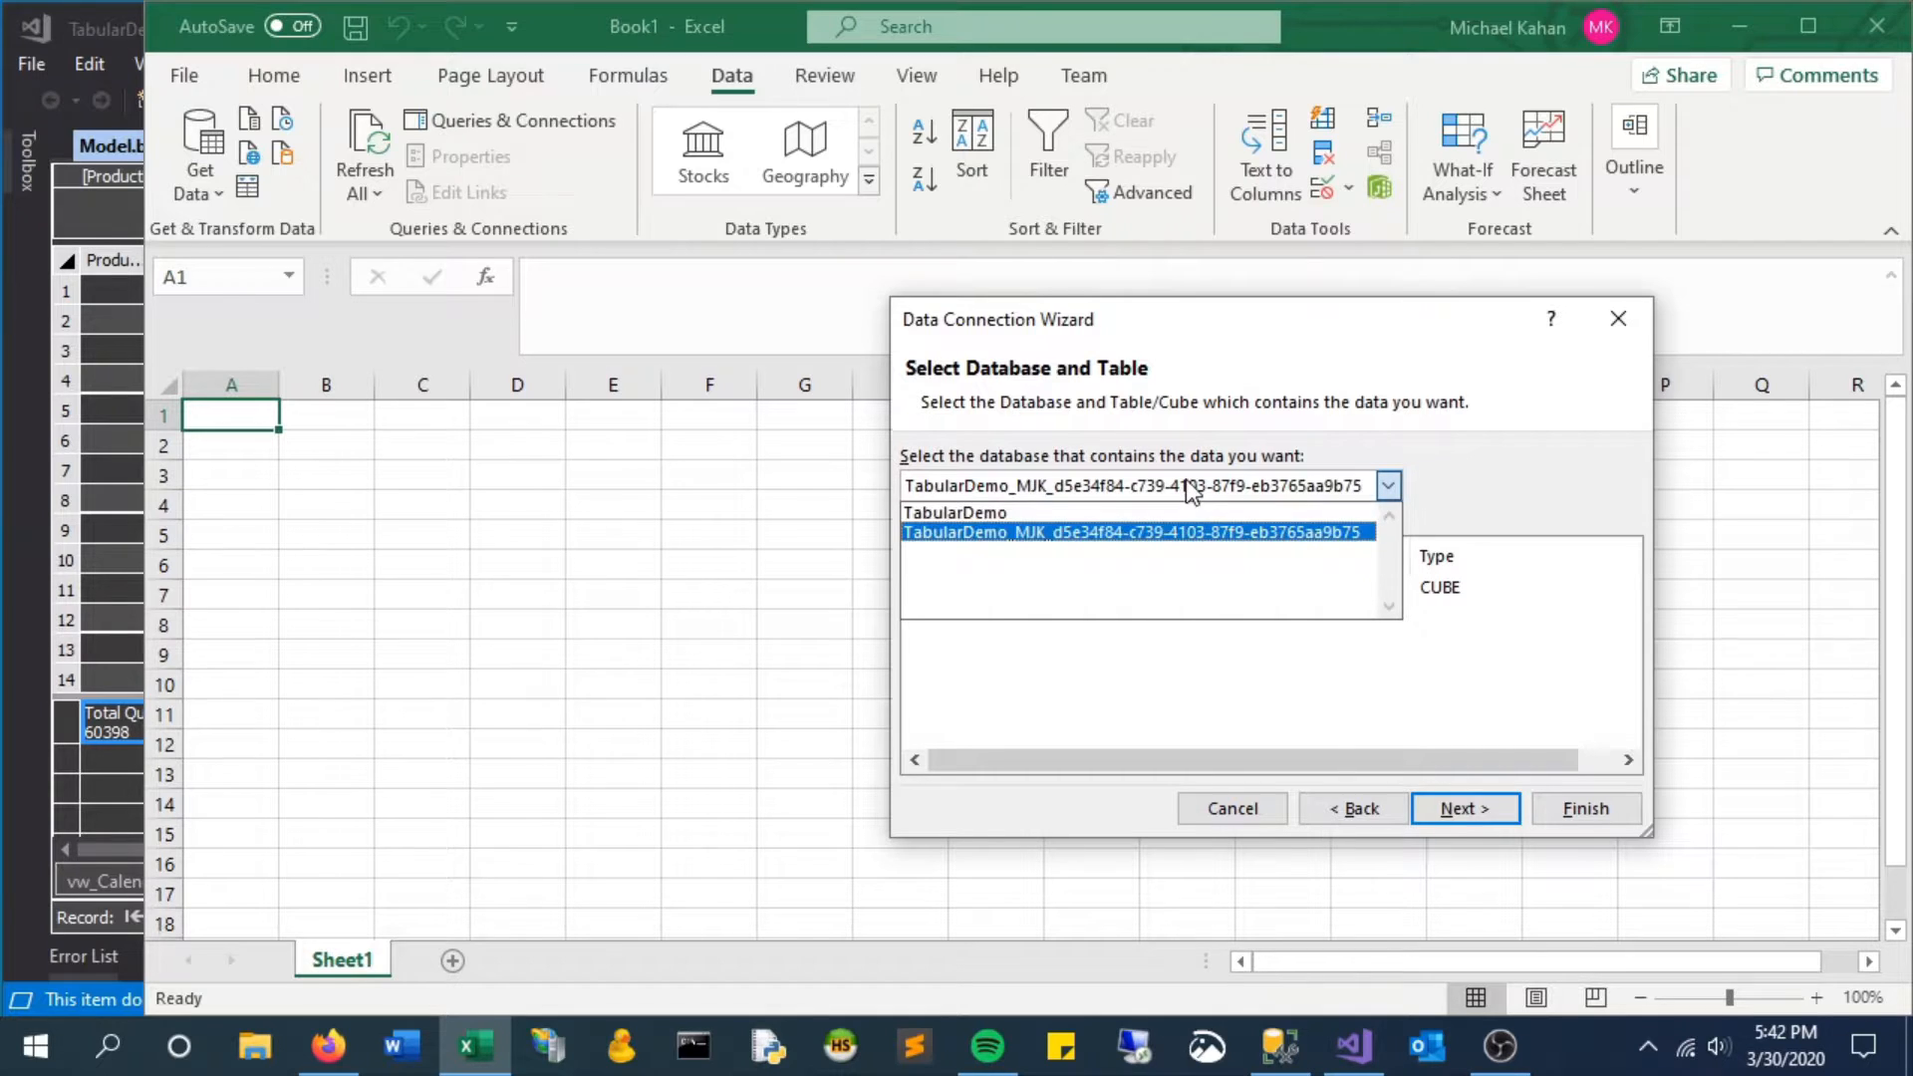
{"action": "left_click", "coordinate": [956, 511]}
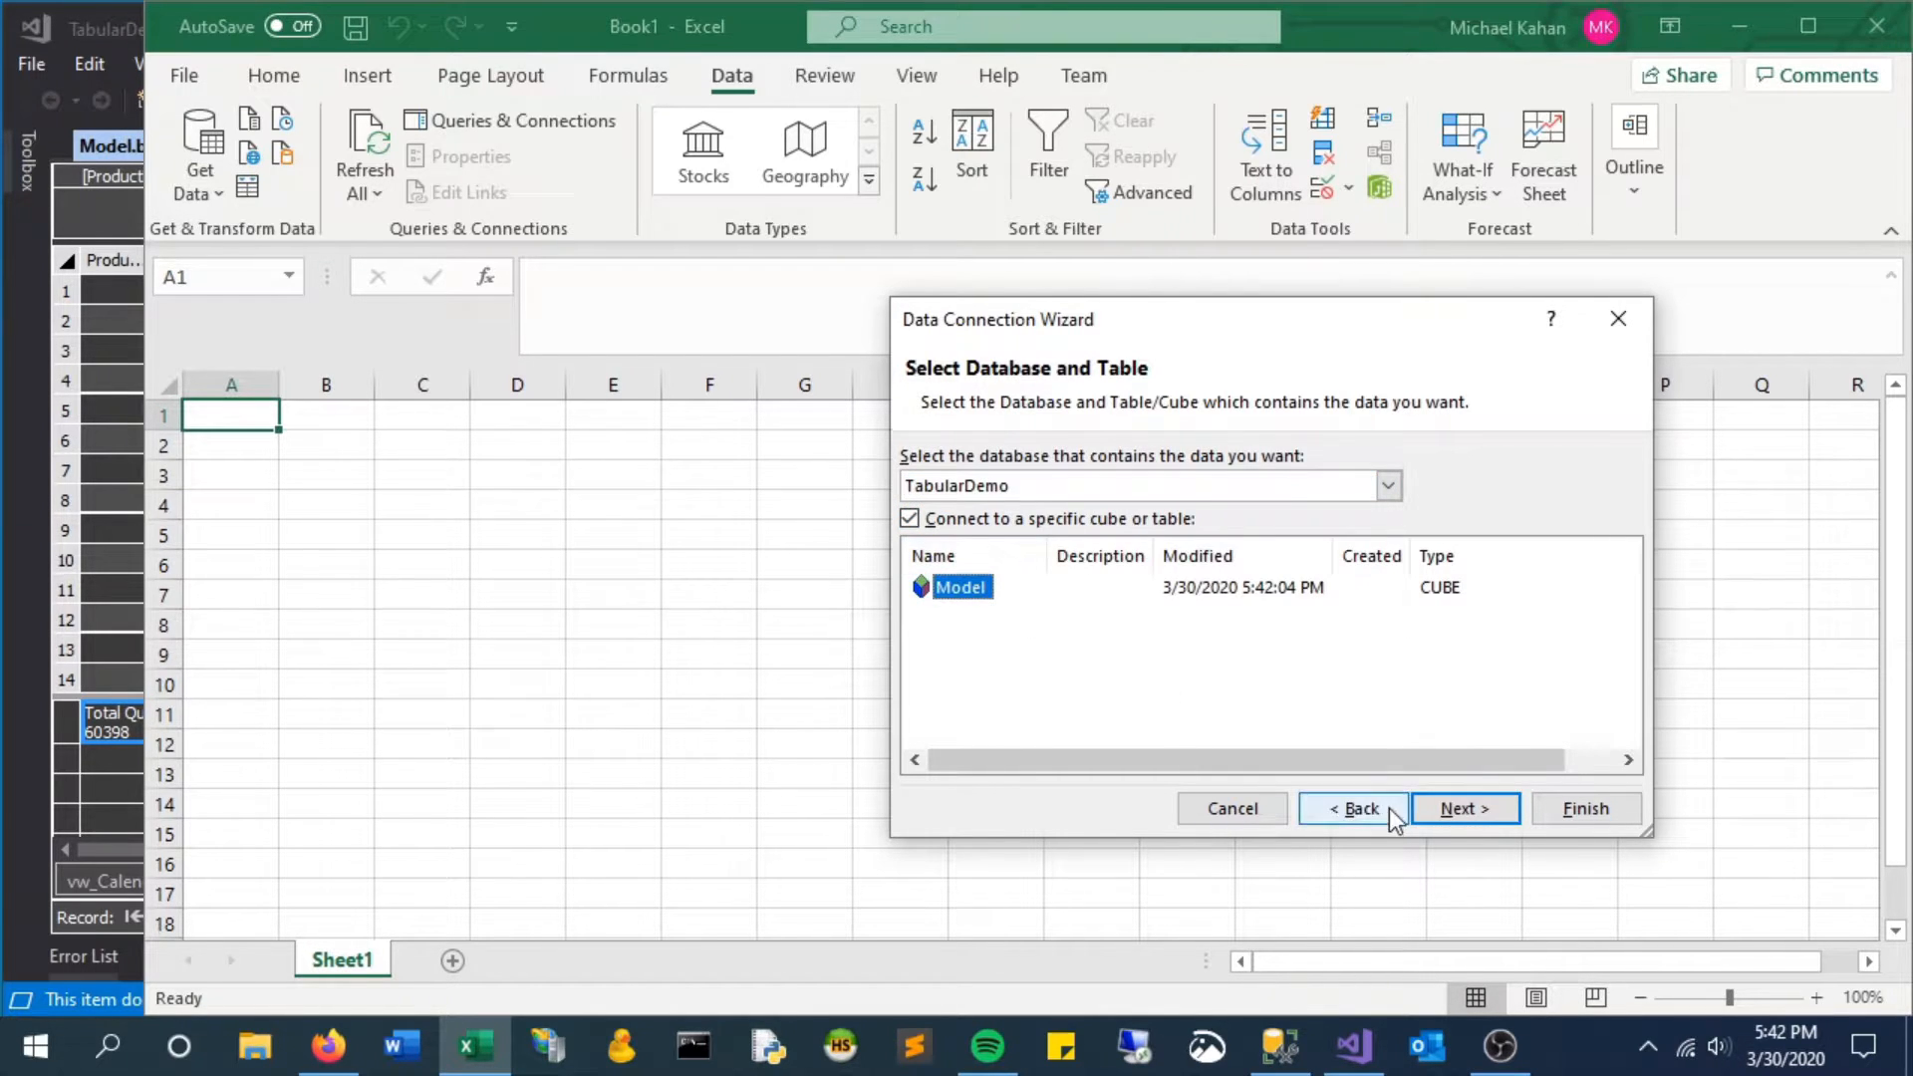
{"action": "left_click", "coordinate": [1585, 808]}
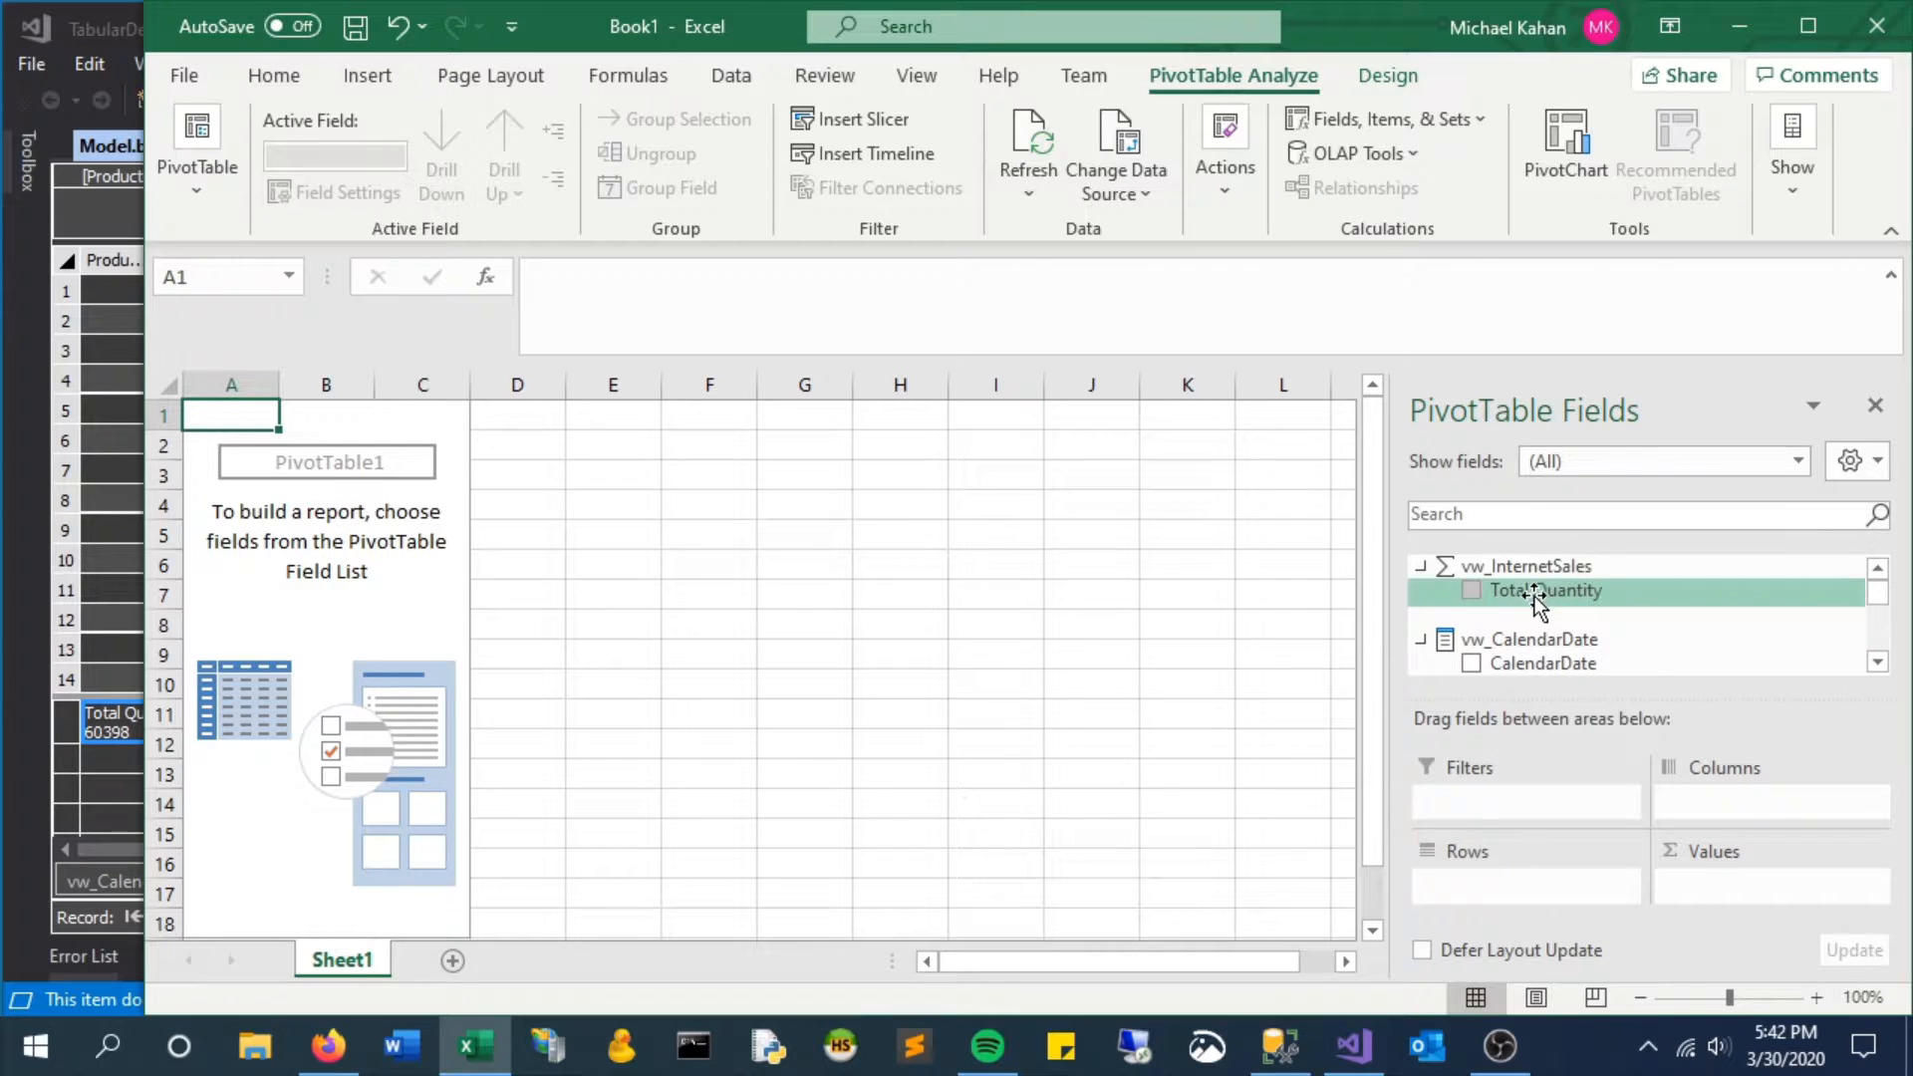
{"action": "mouse_move", "coordinate": [1472, 596]}
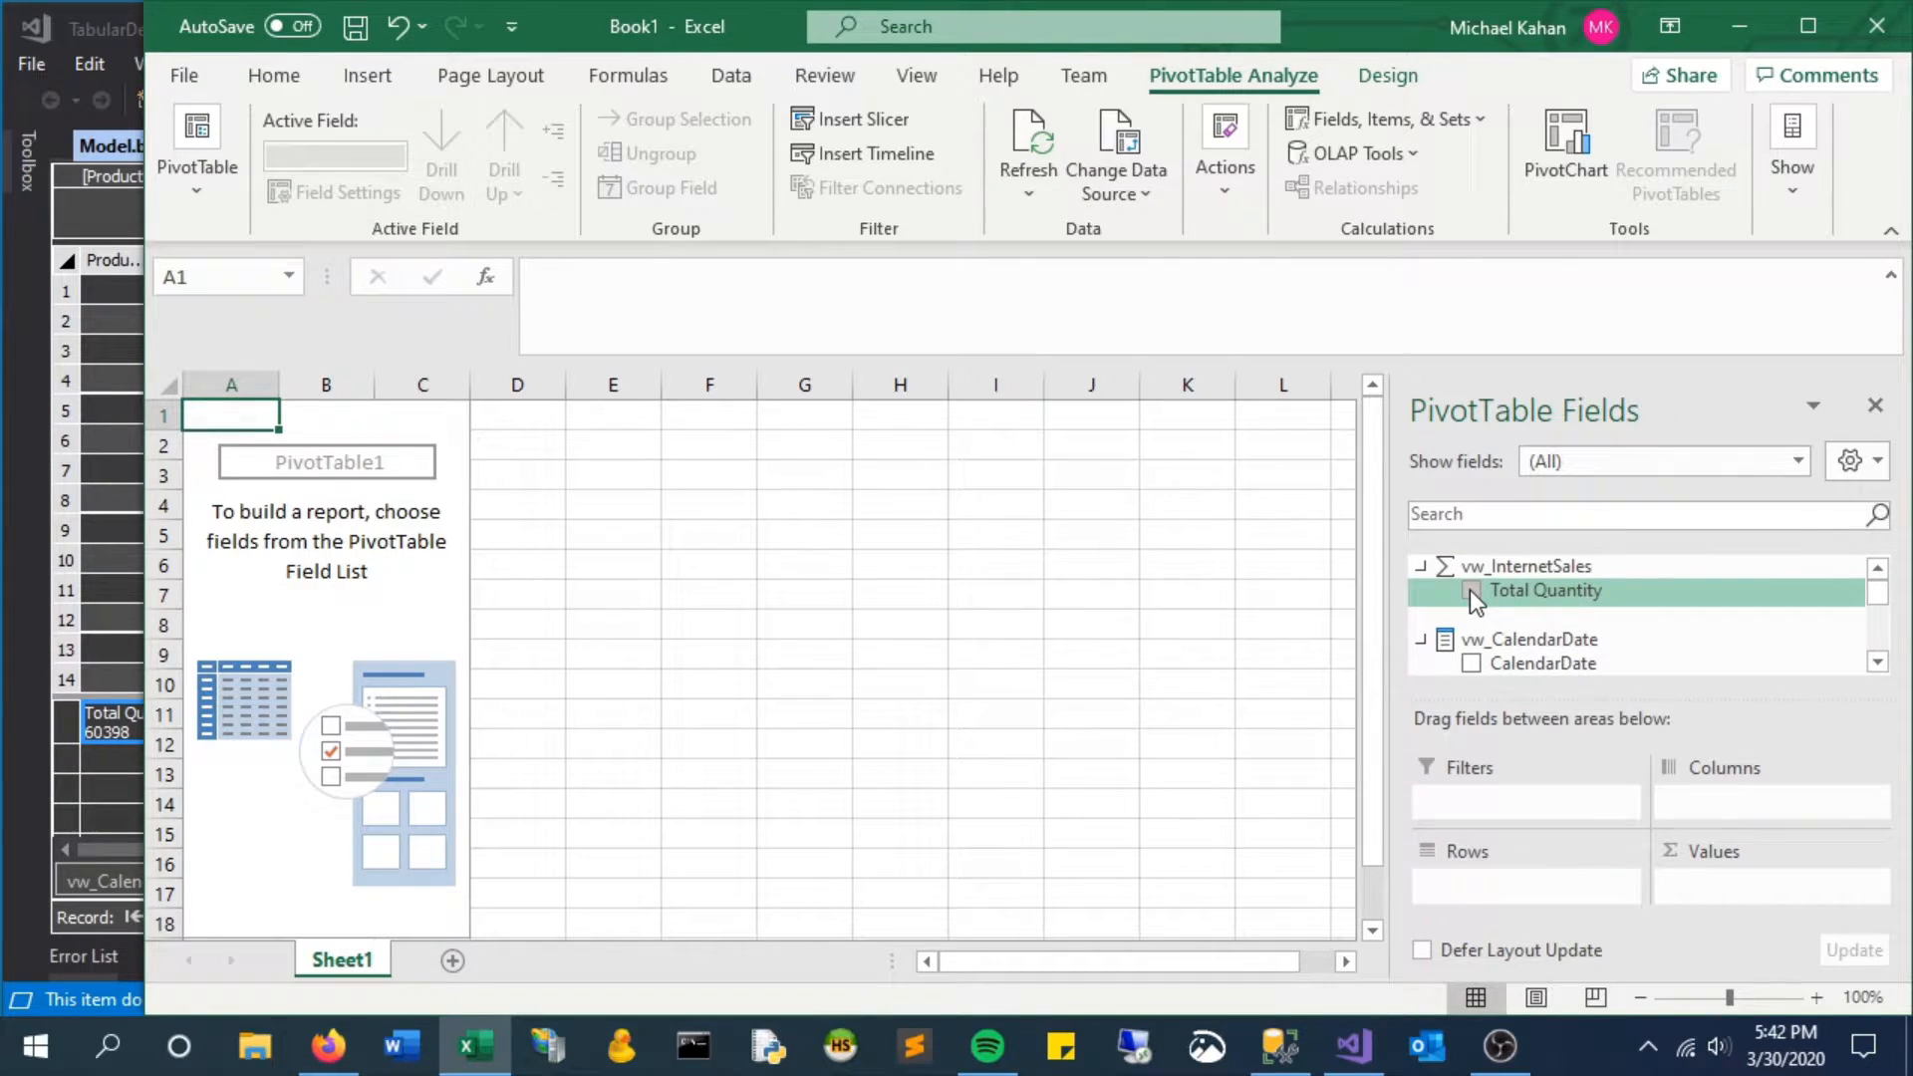
Add Total Quantity and MonthName to the PivotTable, then return to Visual Studio
{"action": "left_click", "coordinate": [1472, 590]}
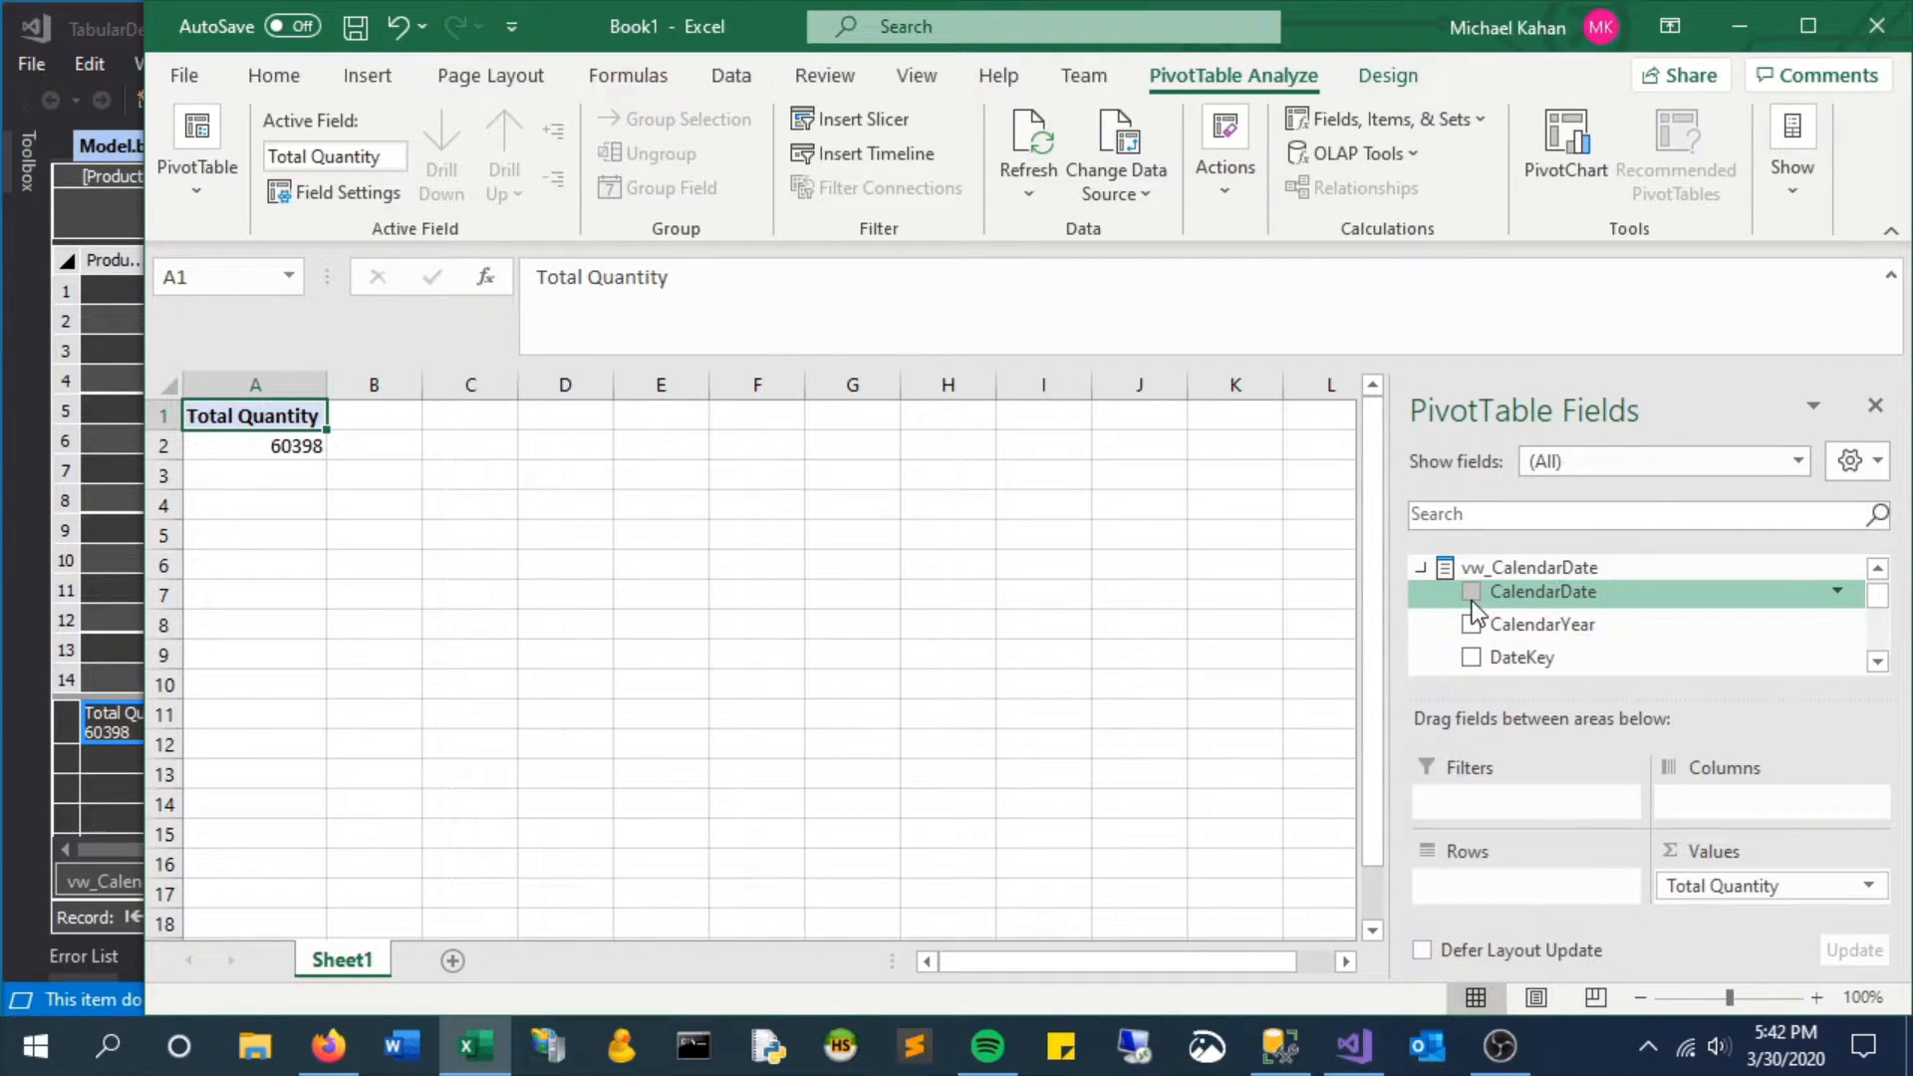
{"action": "scroll", "scroll_direction": "down", "scroll_amount": 3}
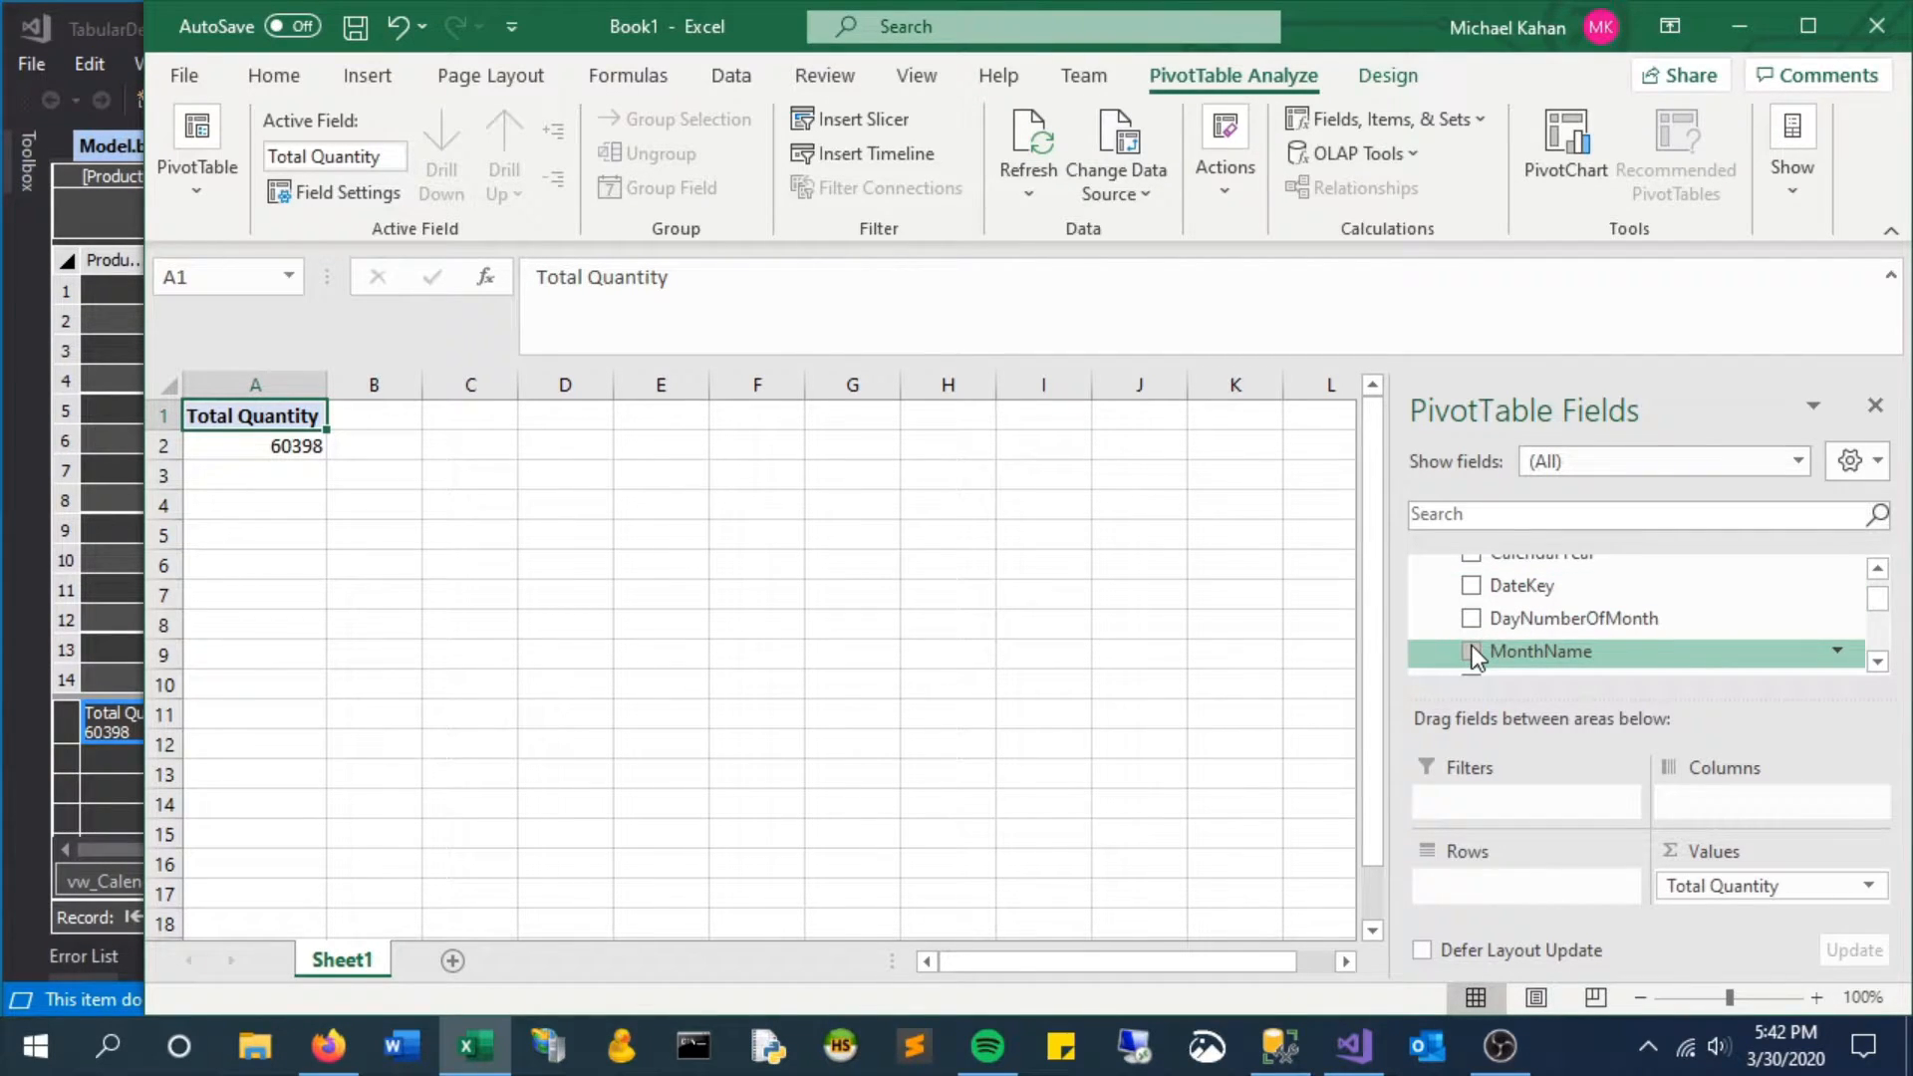
{"action": "left_click", "coordinate": [1471, 651]}
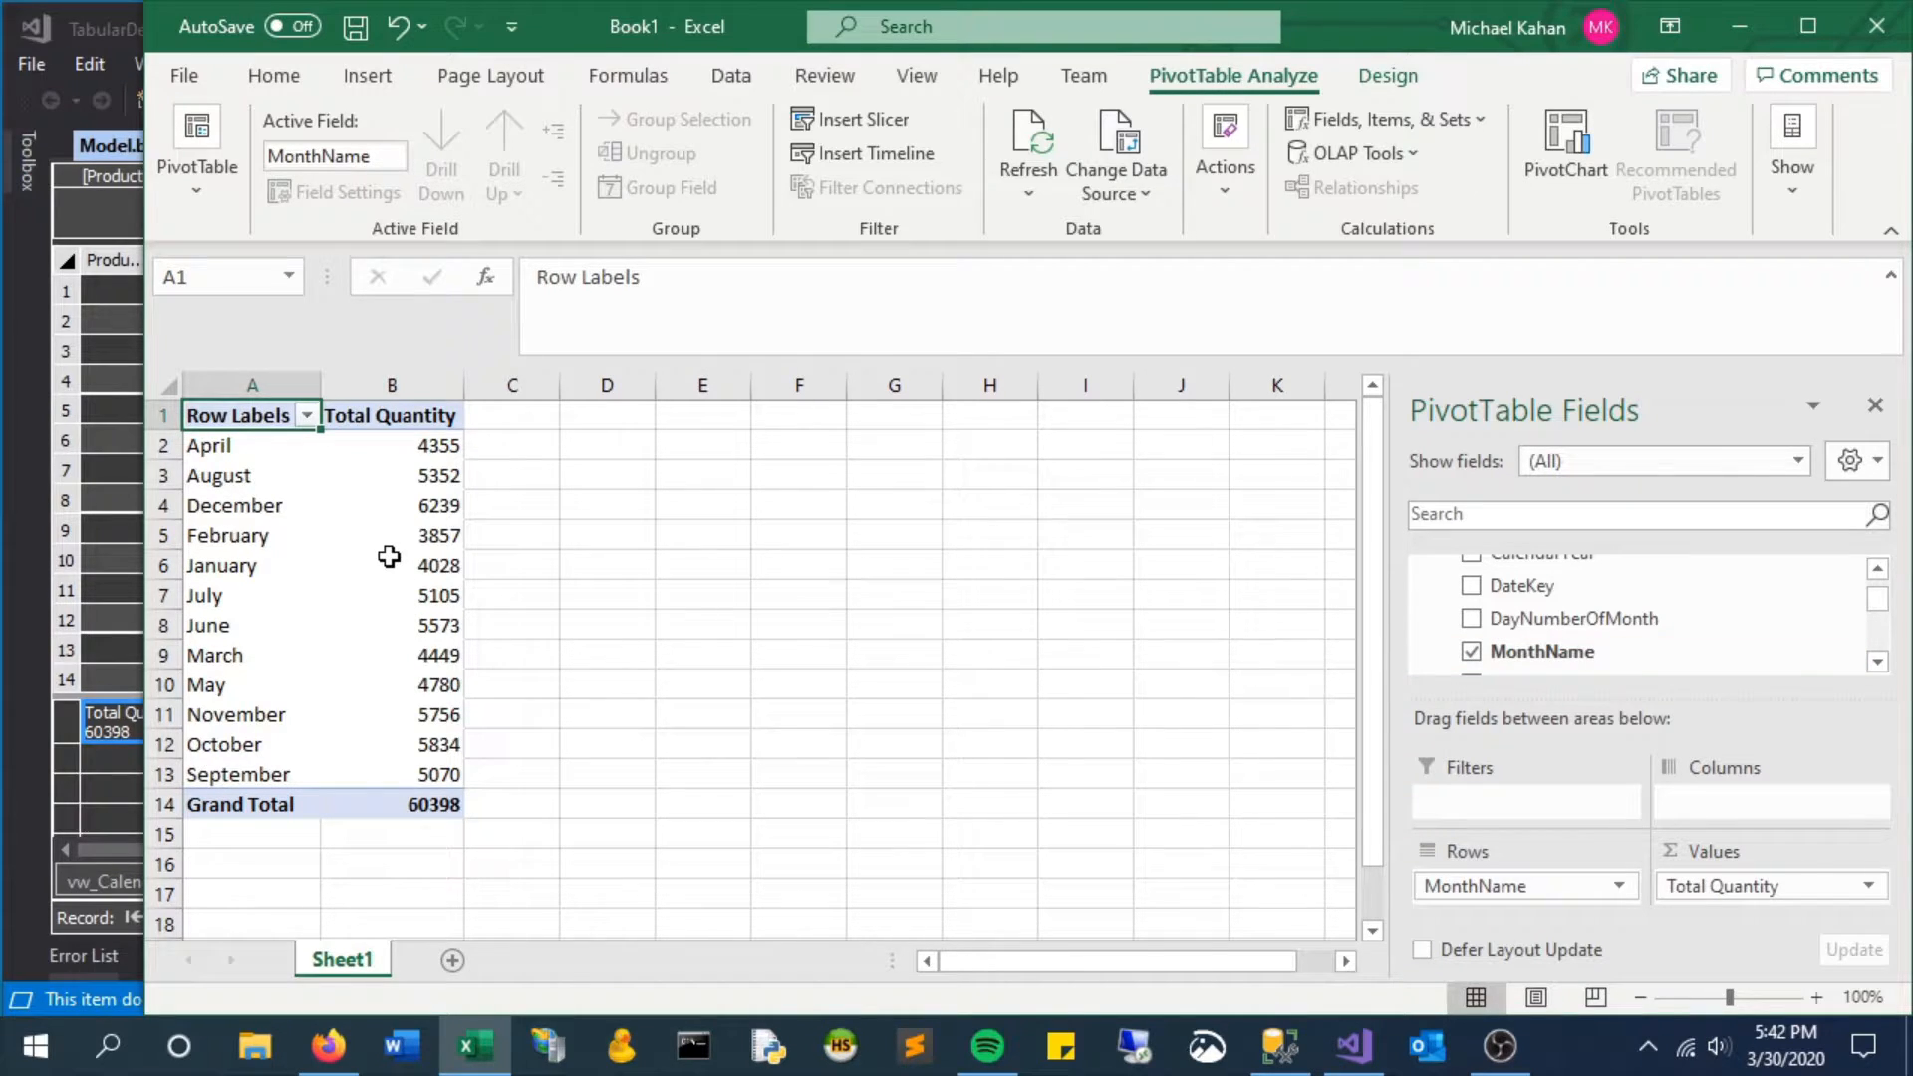
{"action": "mouse_move", "coordinate": [445, 744]}
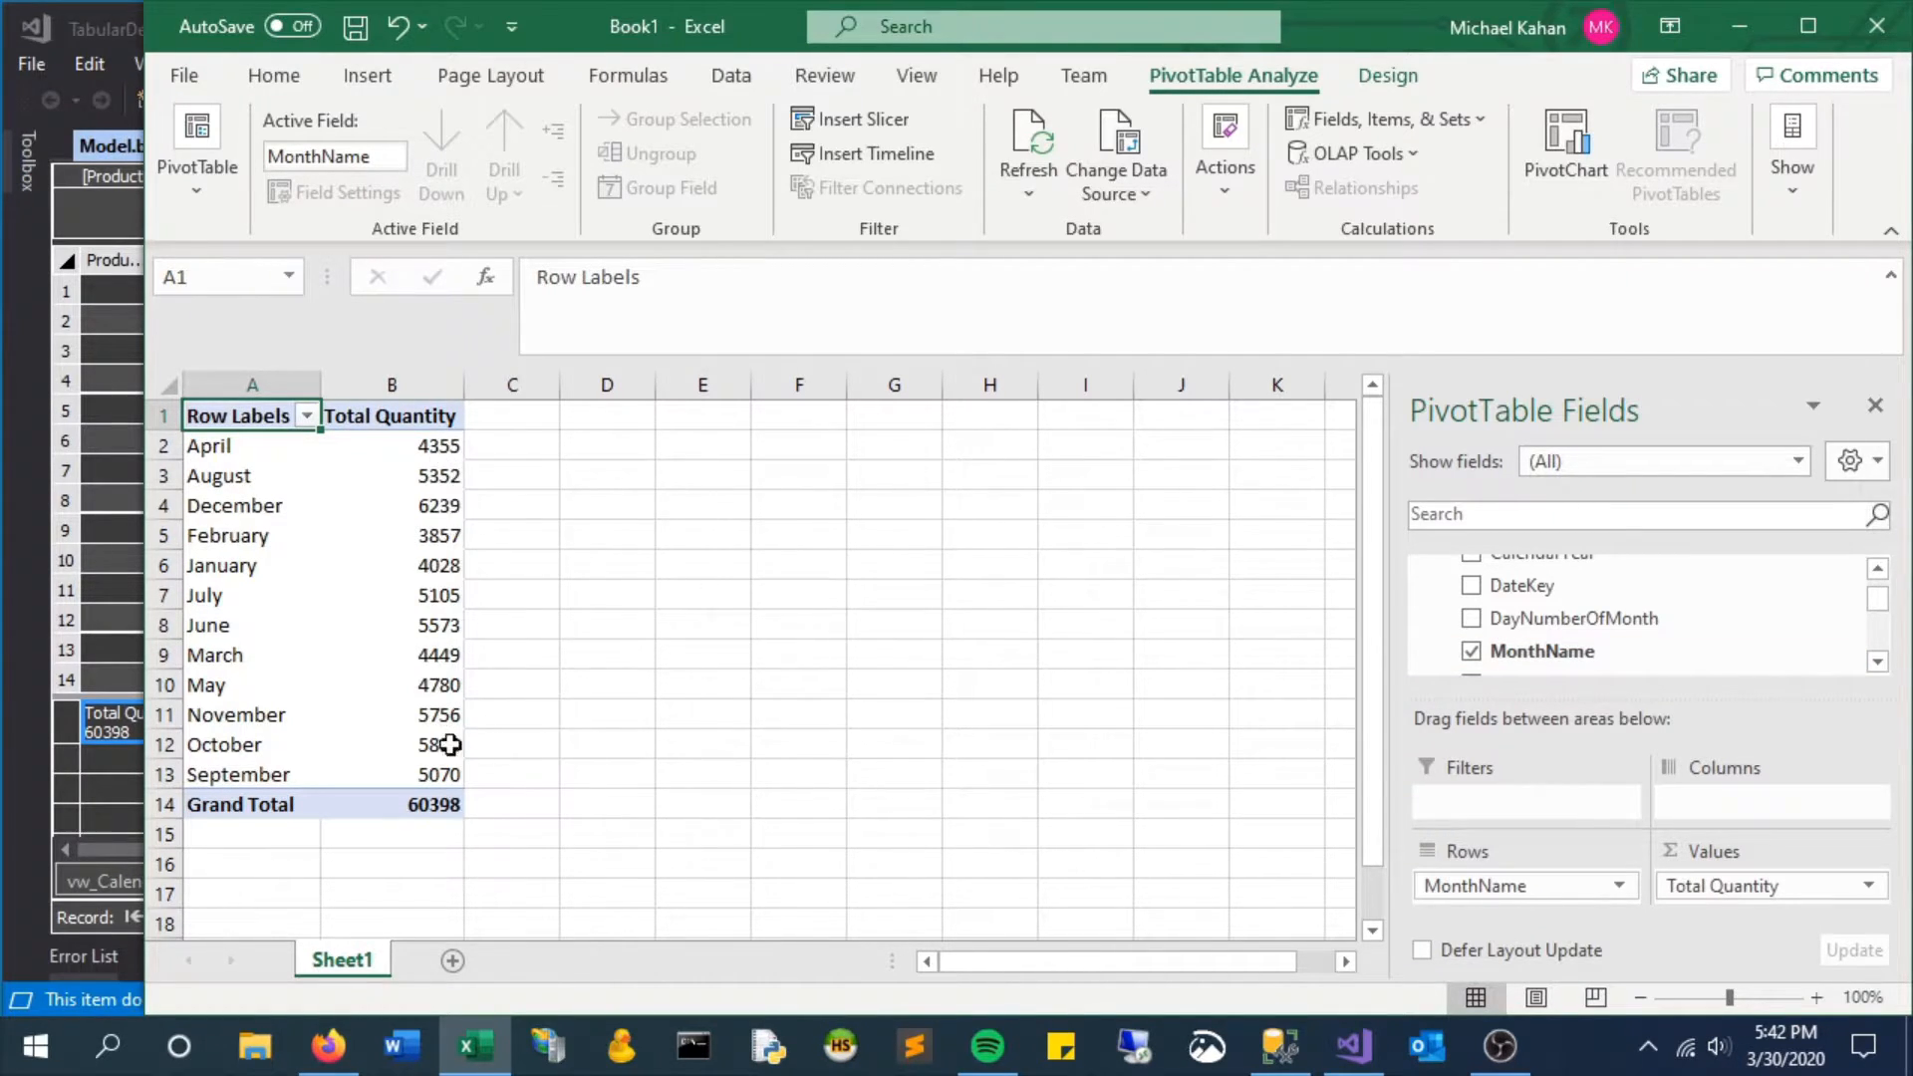
{"action": "left_click", "coordinate": [1351, 1045]}
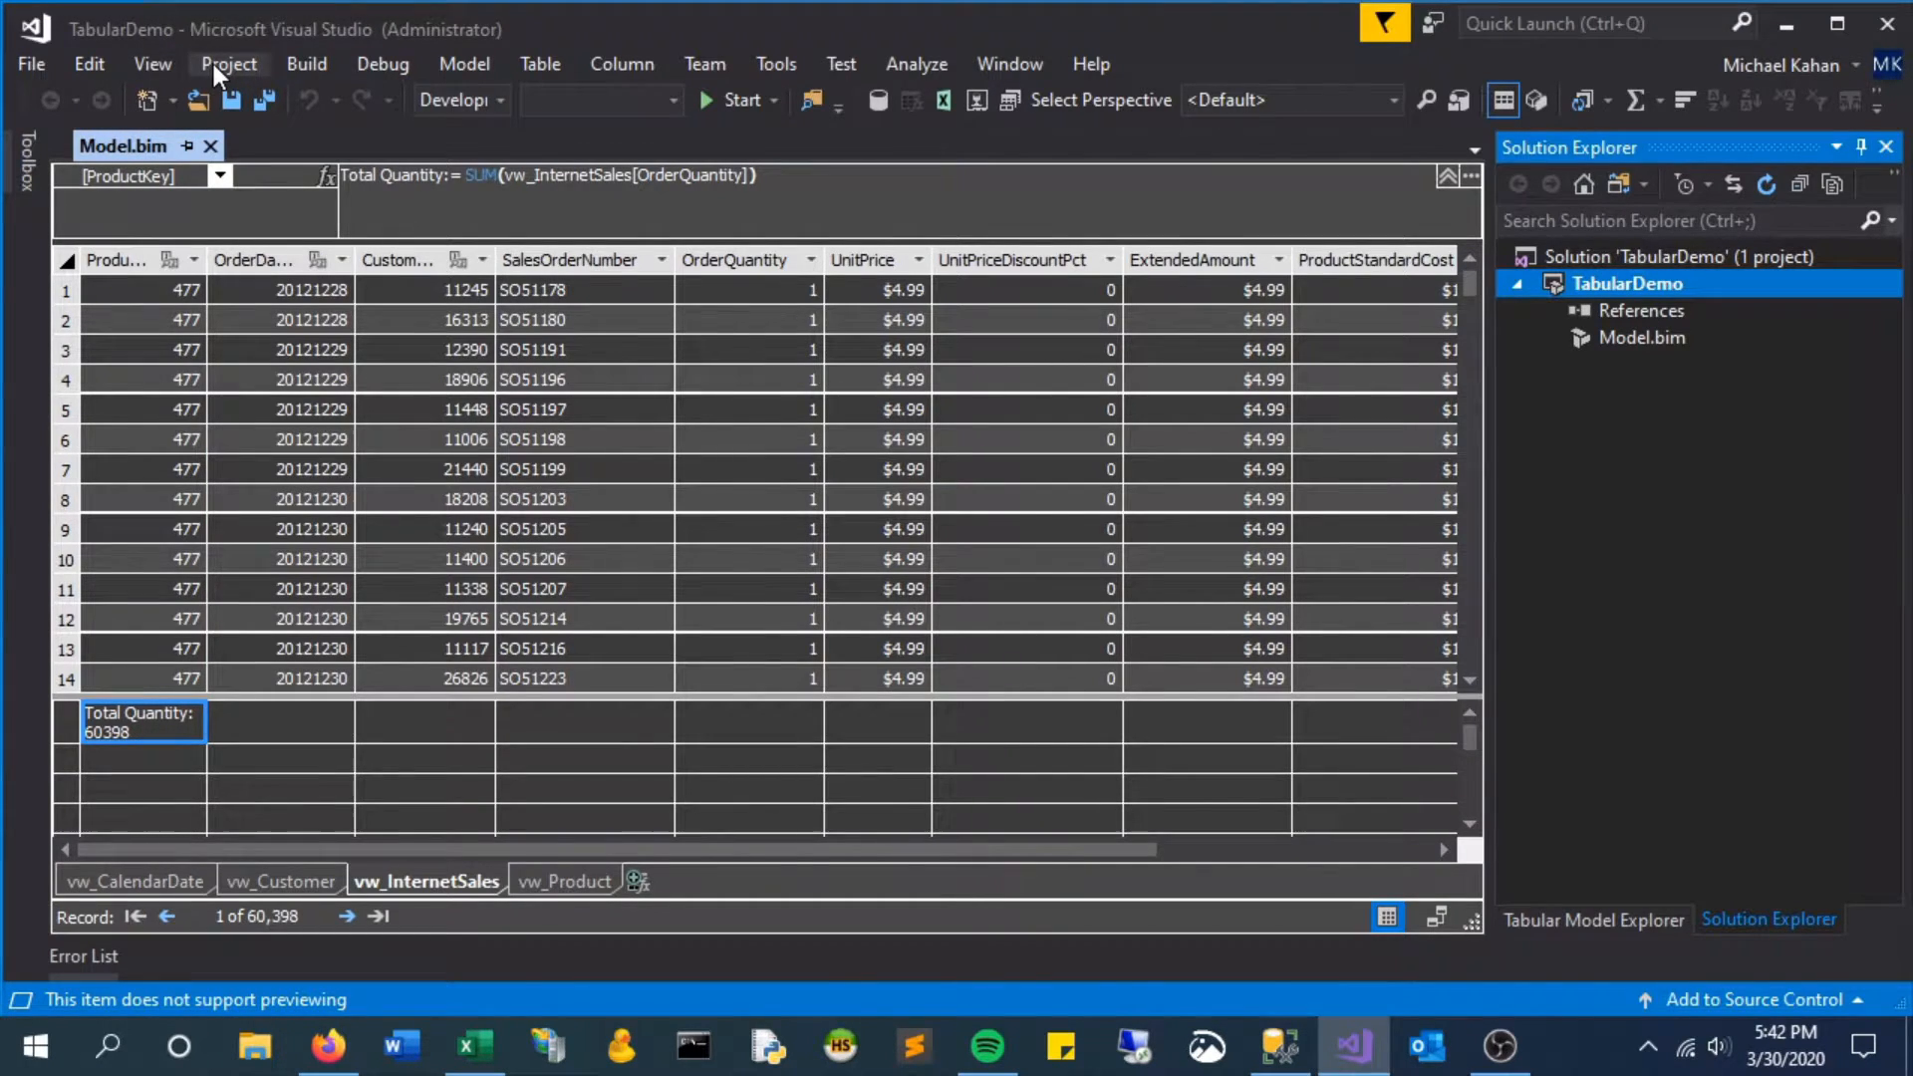
Show the Properties window and select the Total Quantity measure in Tabular Model Explorer
{"action": "left_click", "coordinate": [152, 64]}
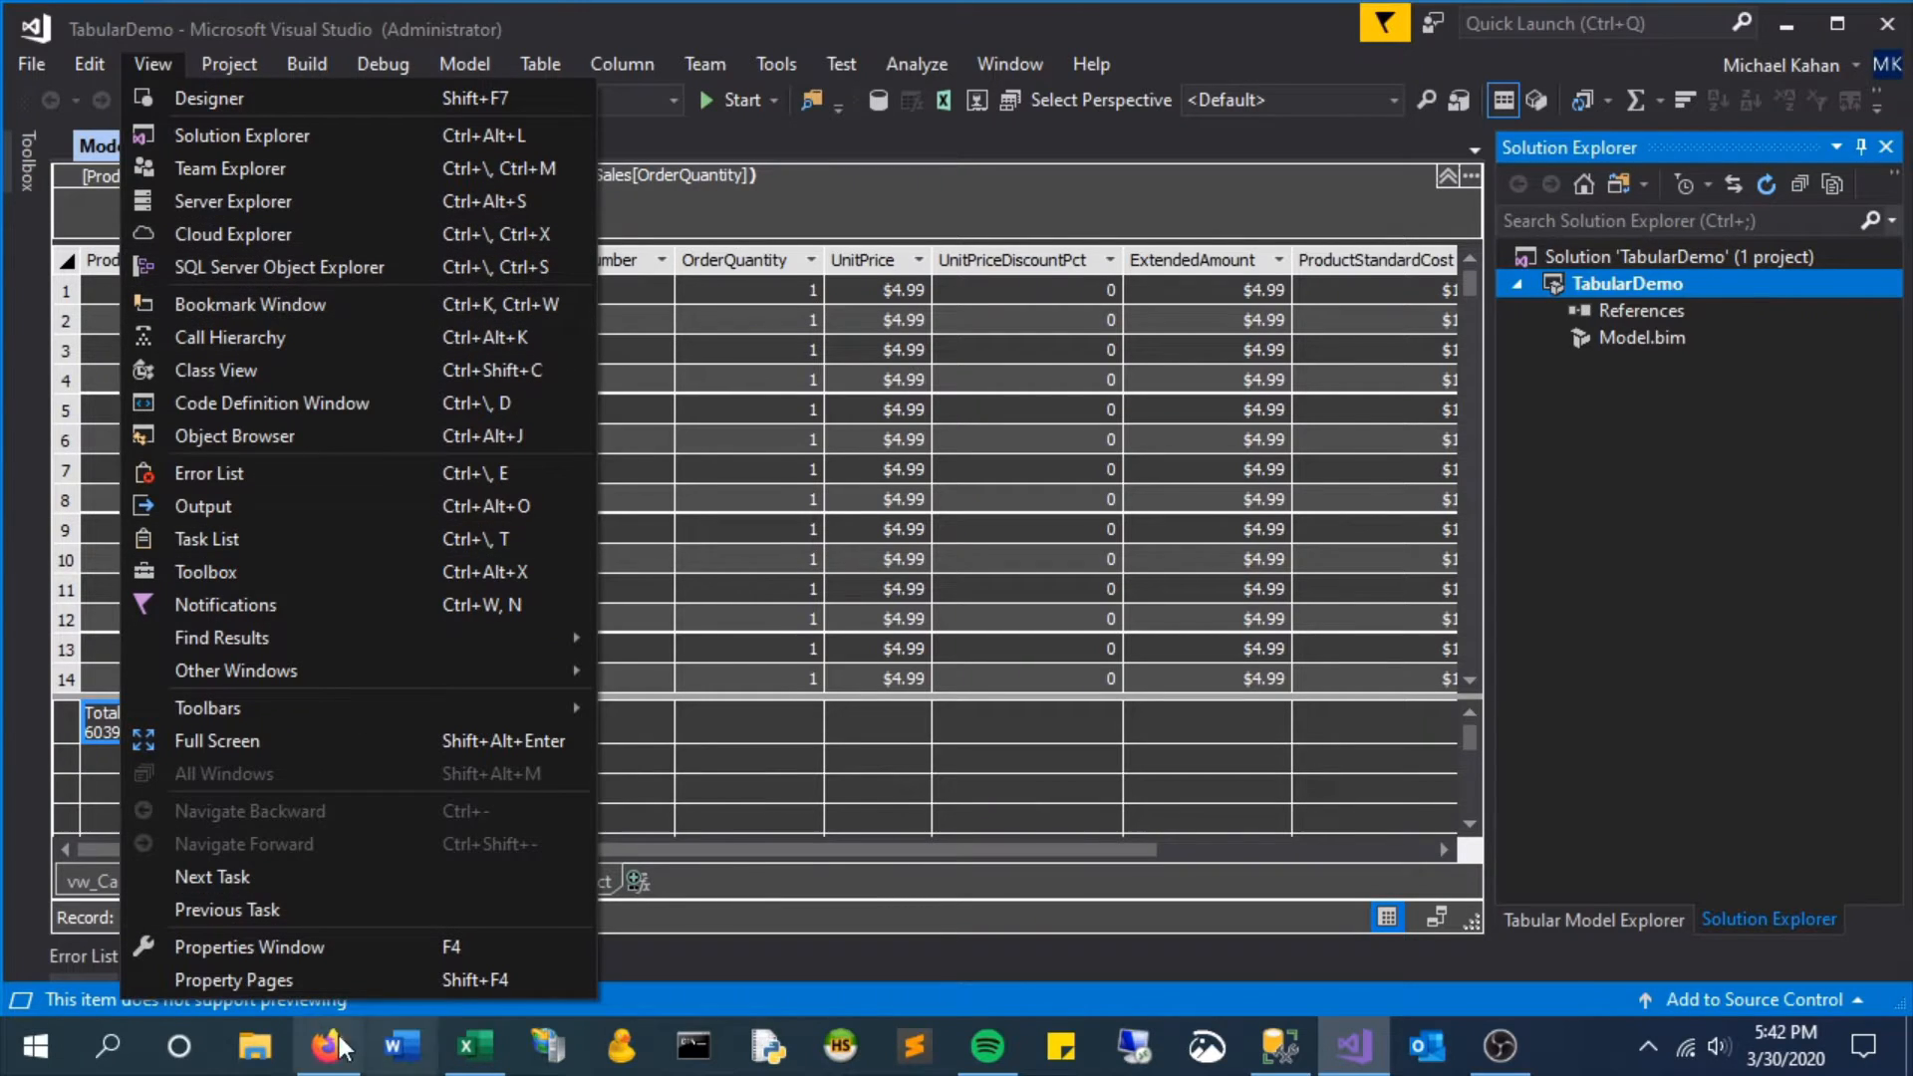
{"action": "left_click", "coordinate": [249, 946]}
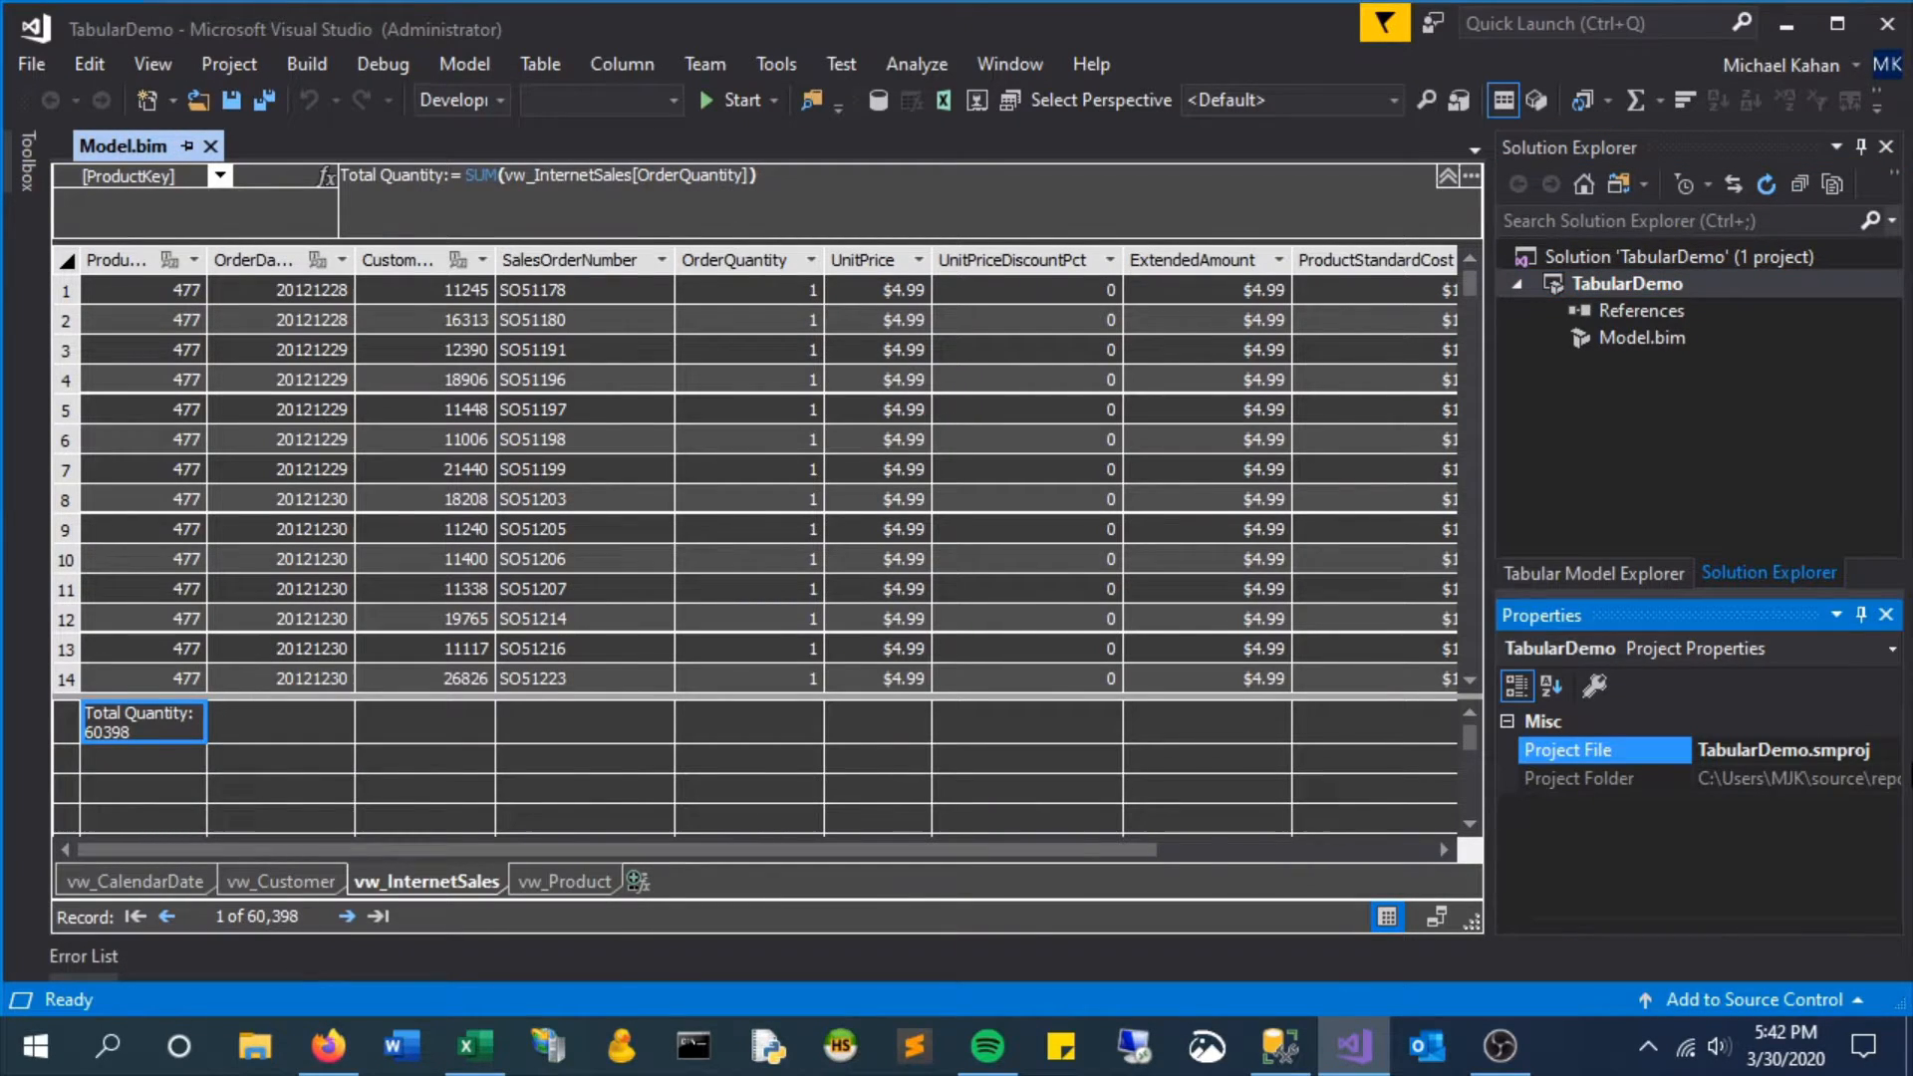
{"action": "left_click", "coordinate": [1593, 574]}
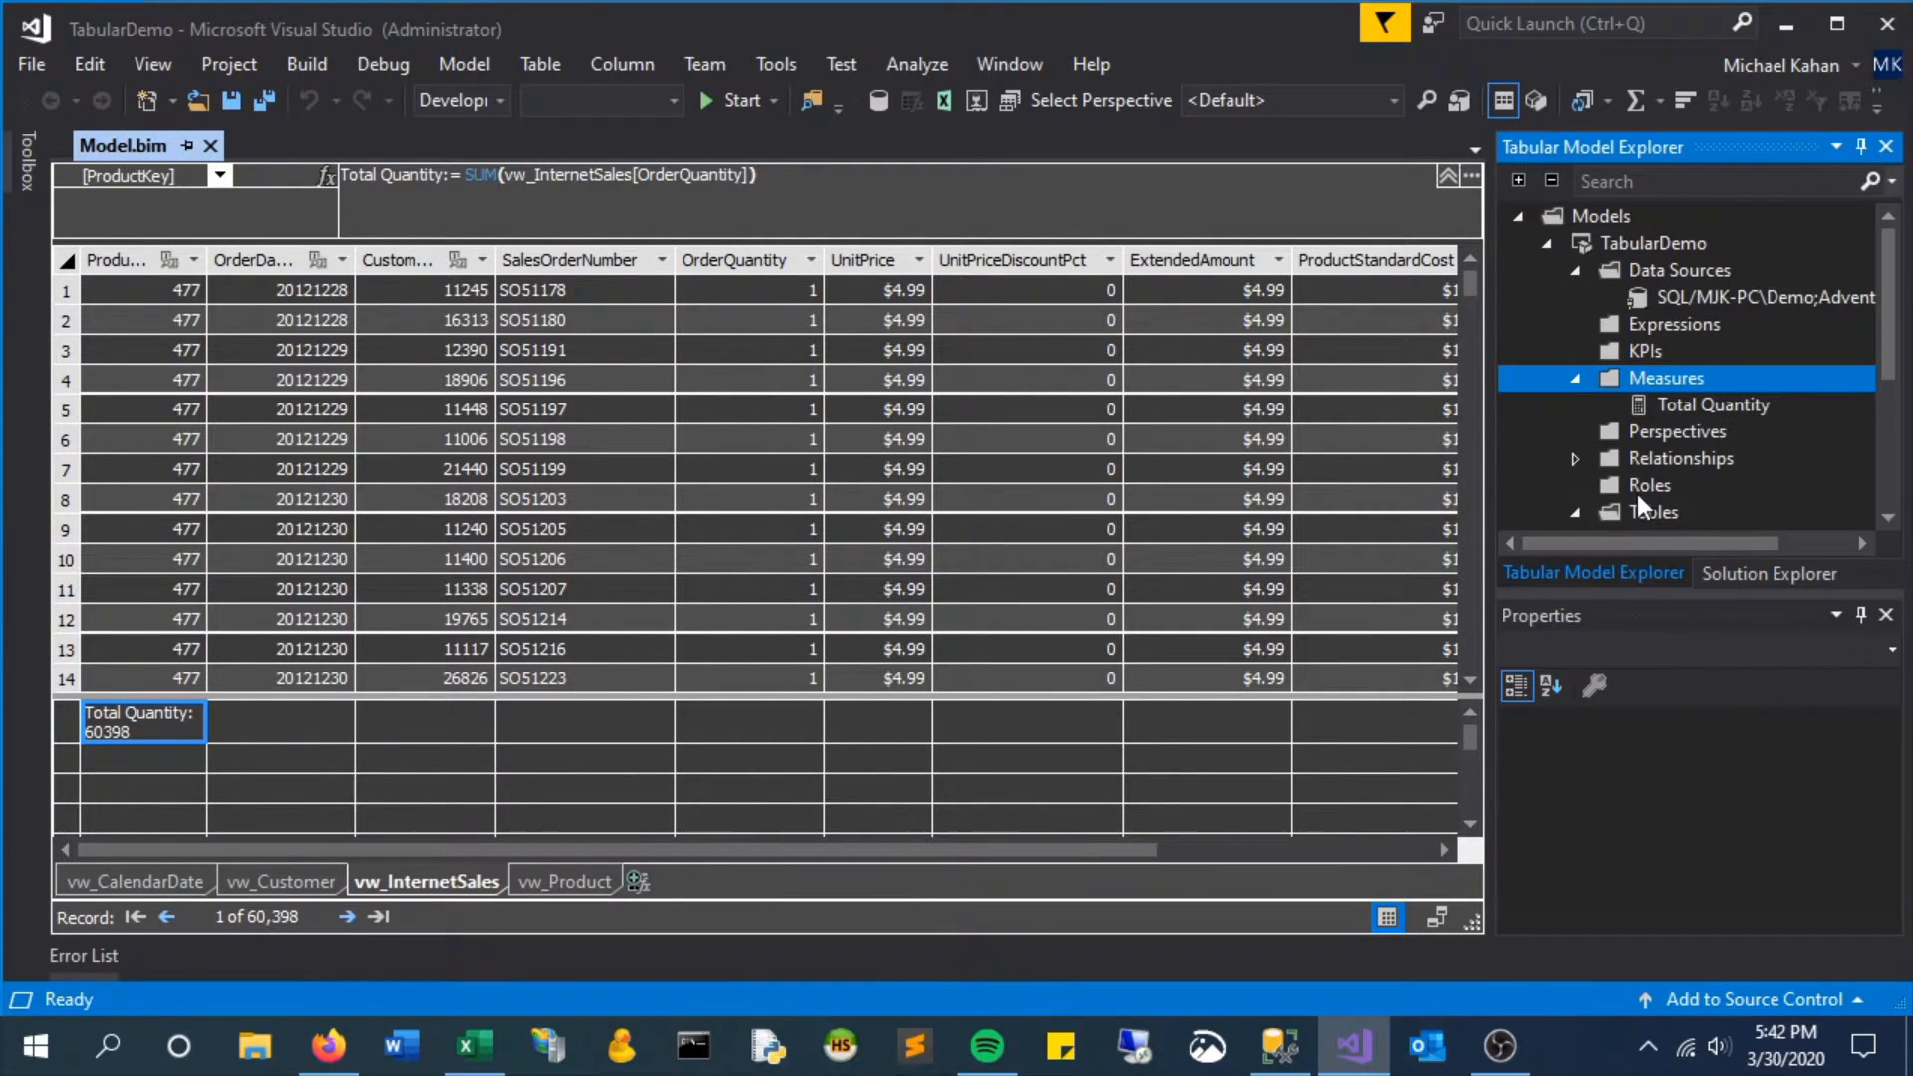
{"action": "left_click", "coordinate": [1766, 457]}
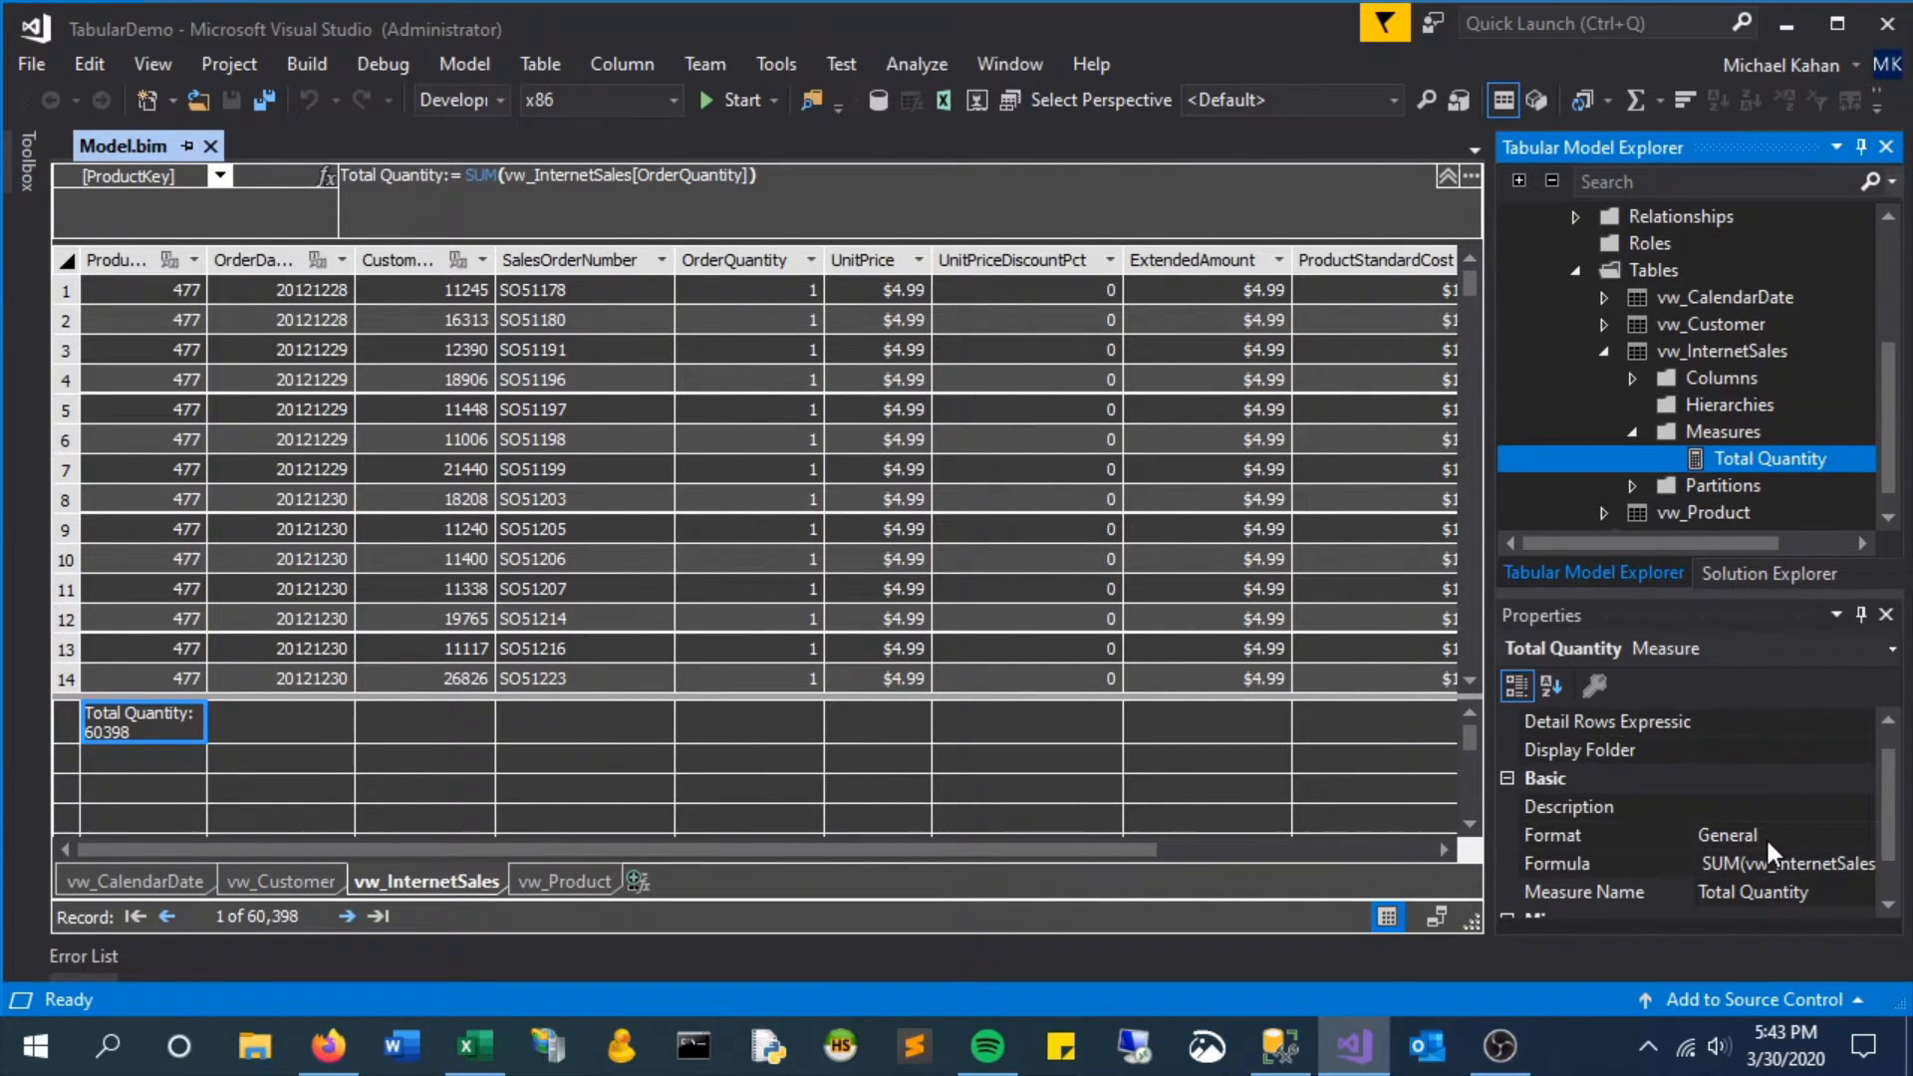
{"action": "left_click", "coordinate": [1863, 835]}
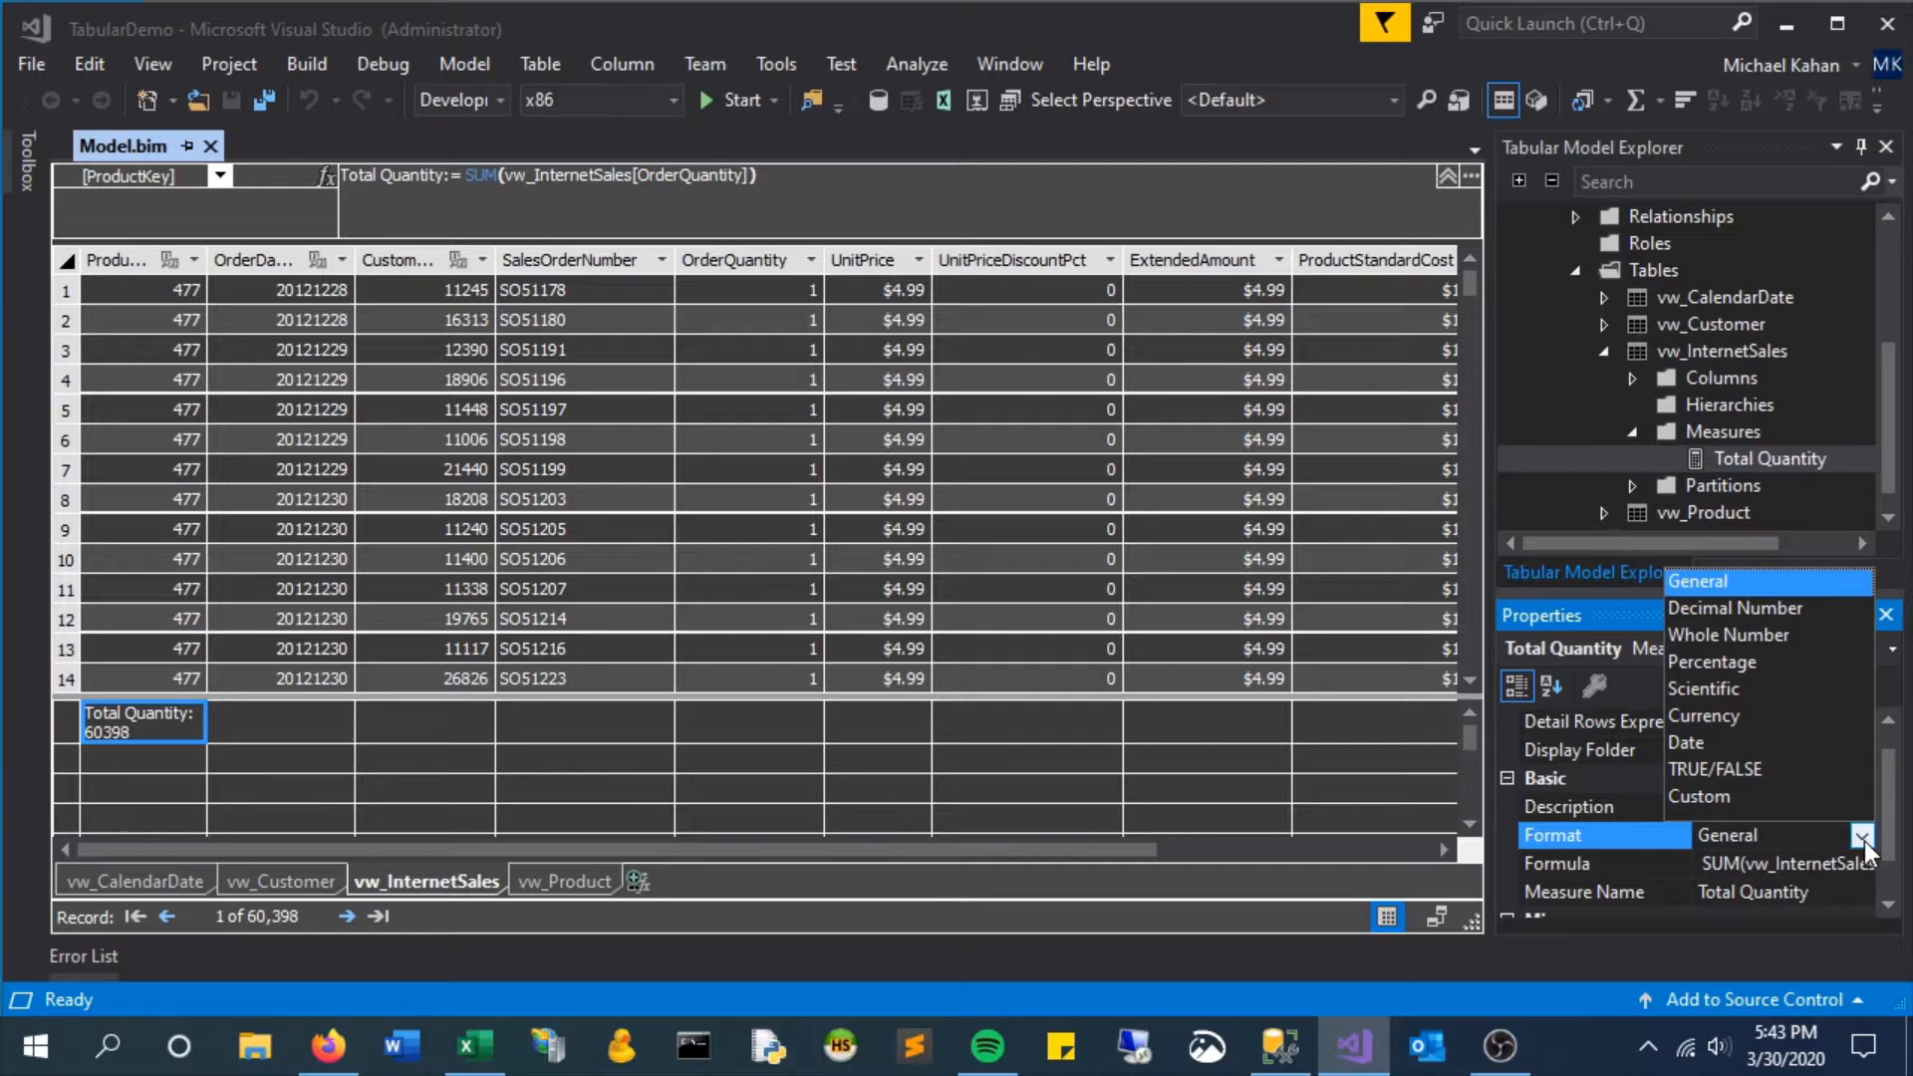
Set Total Quantity's format to Whole Number with thousand separator, and save
{"action": "left_click", "coordinate": [1726, 635]}
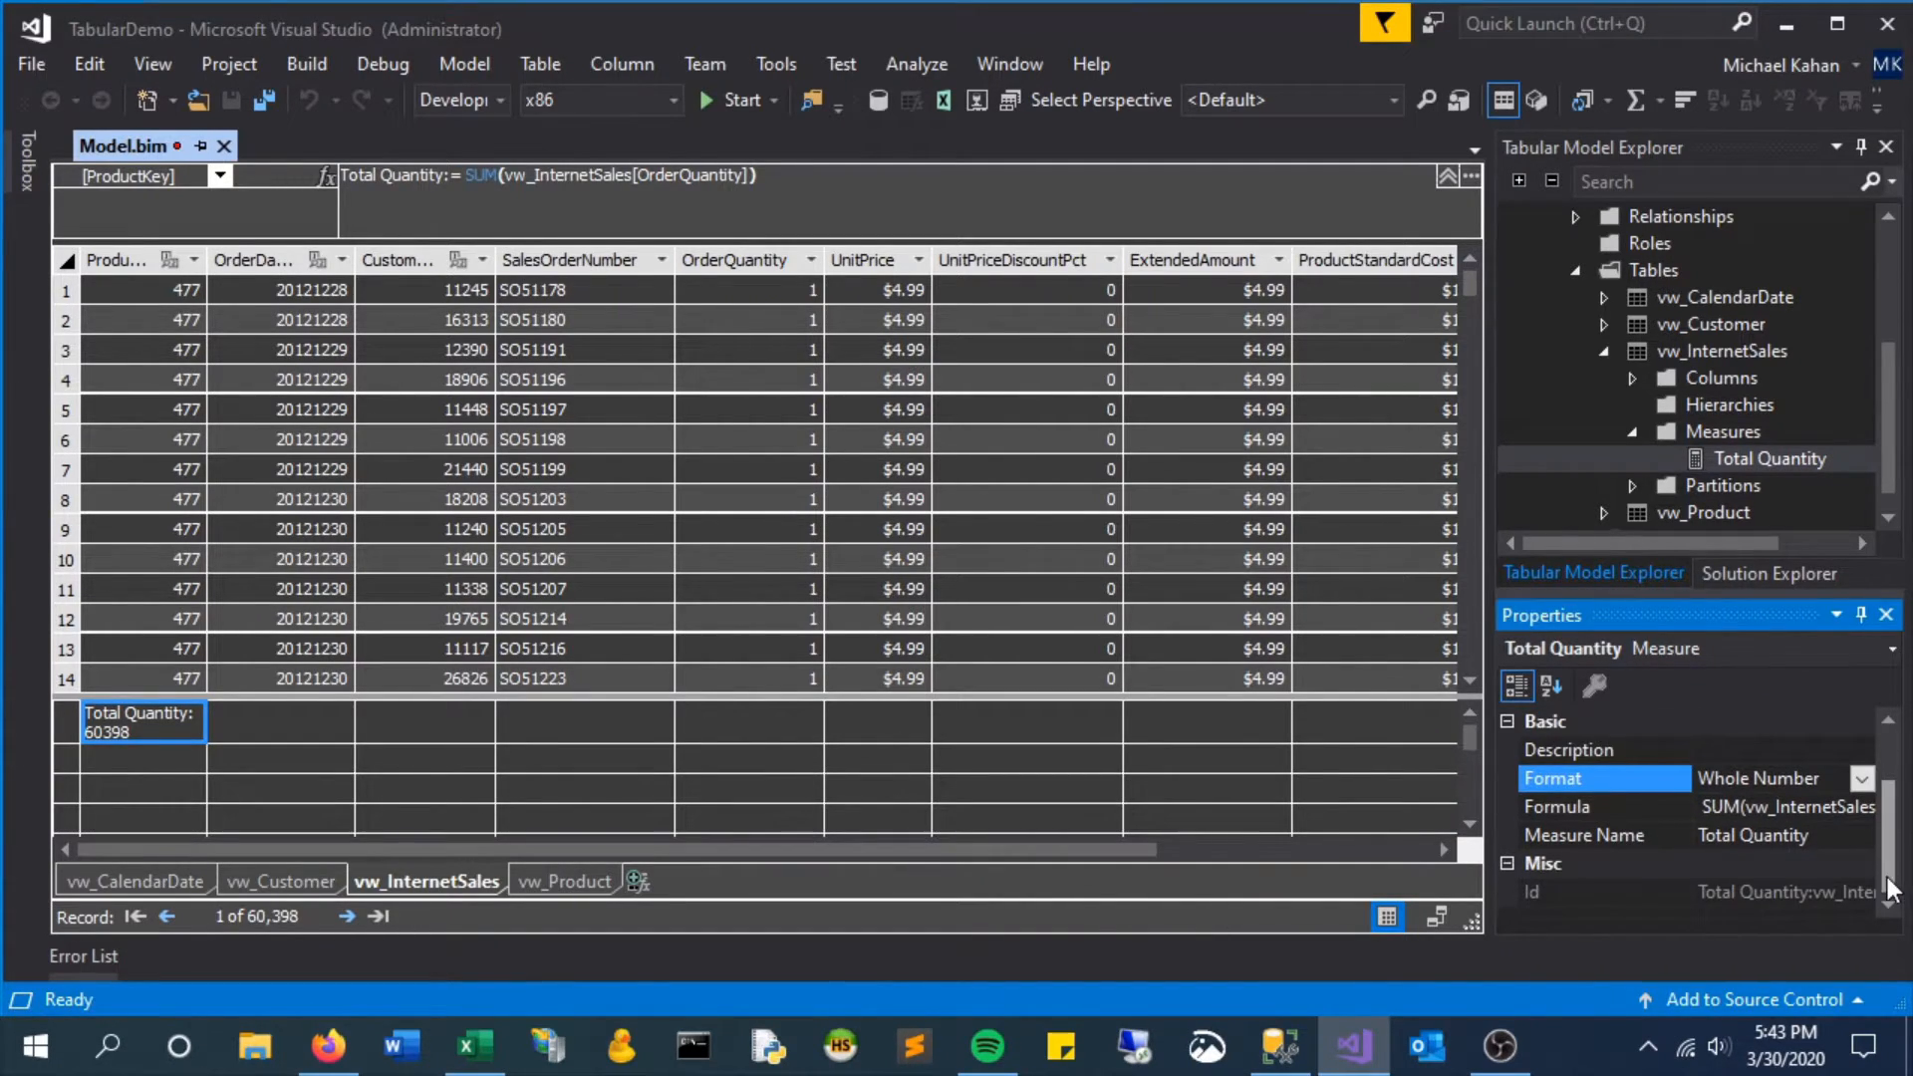
{"action": "scroll", "scroll_direction": "up", "scroll_amount": 3}
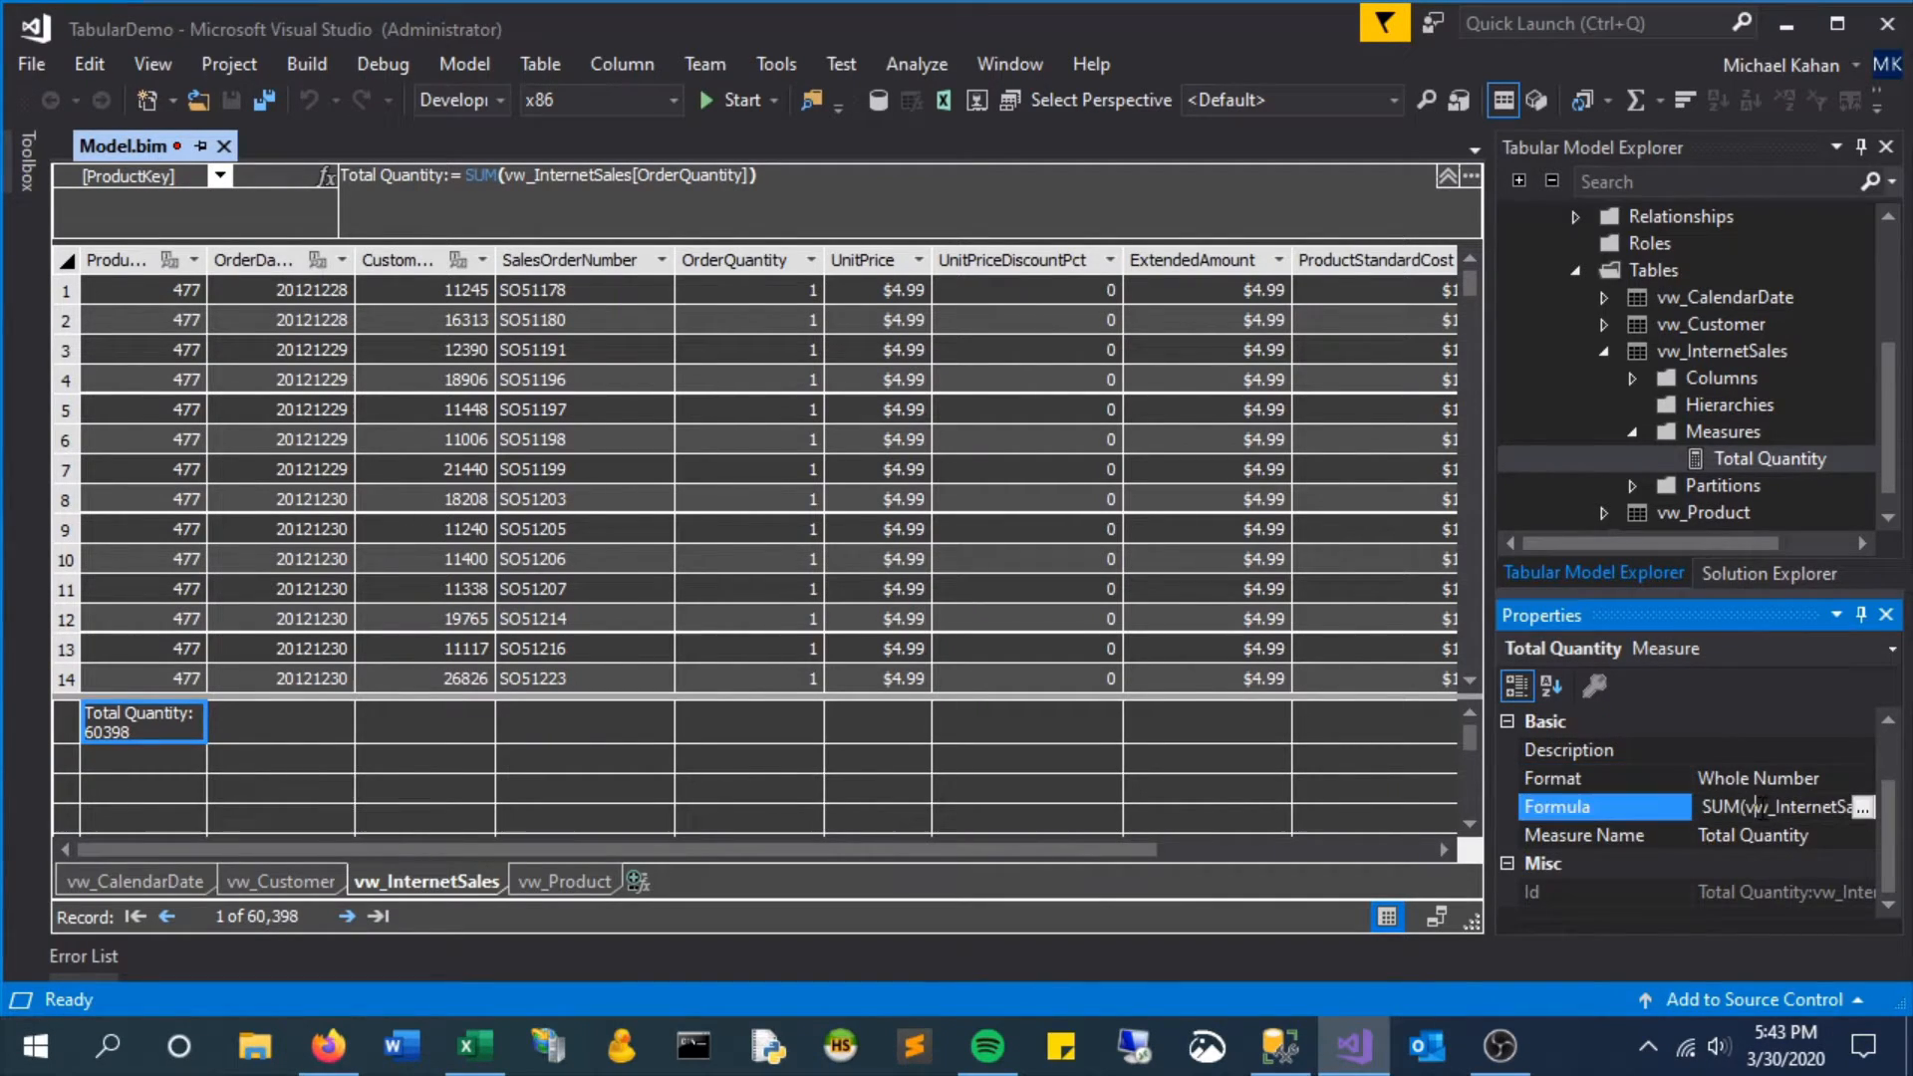
{"action": "left_click", "coordinate": [1602, 835]}
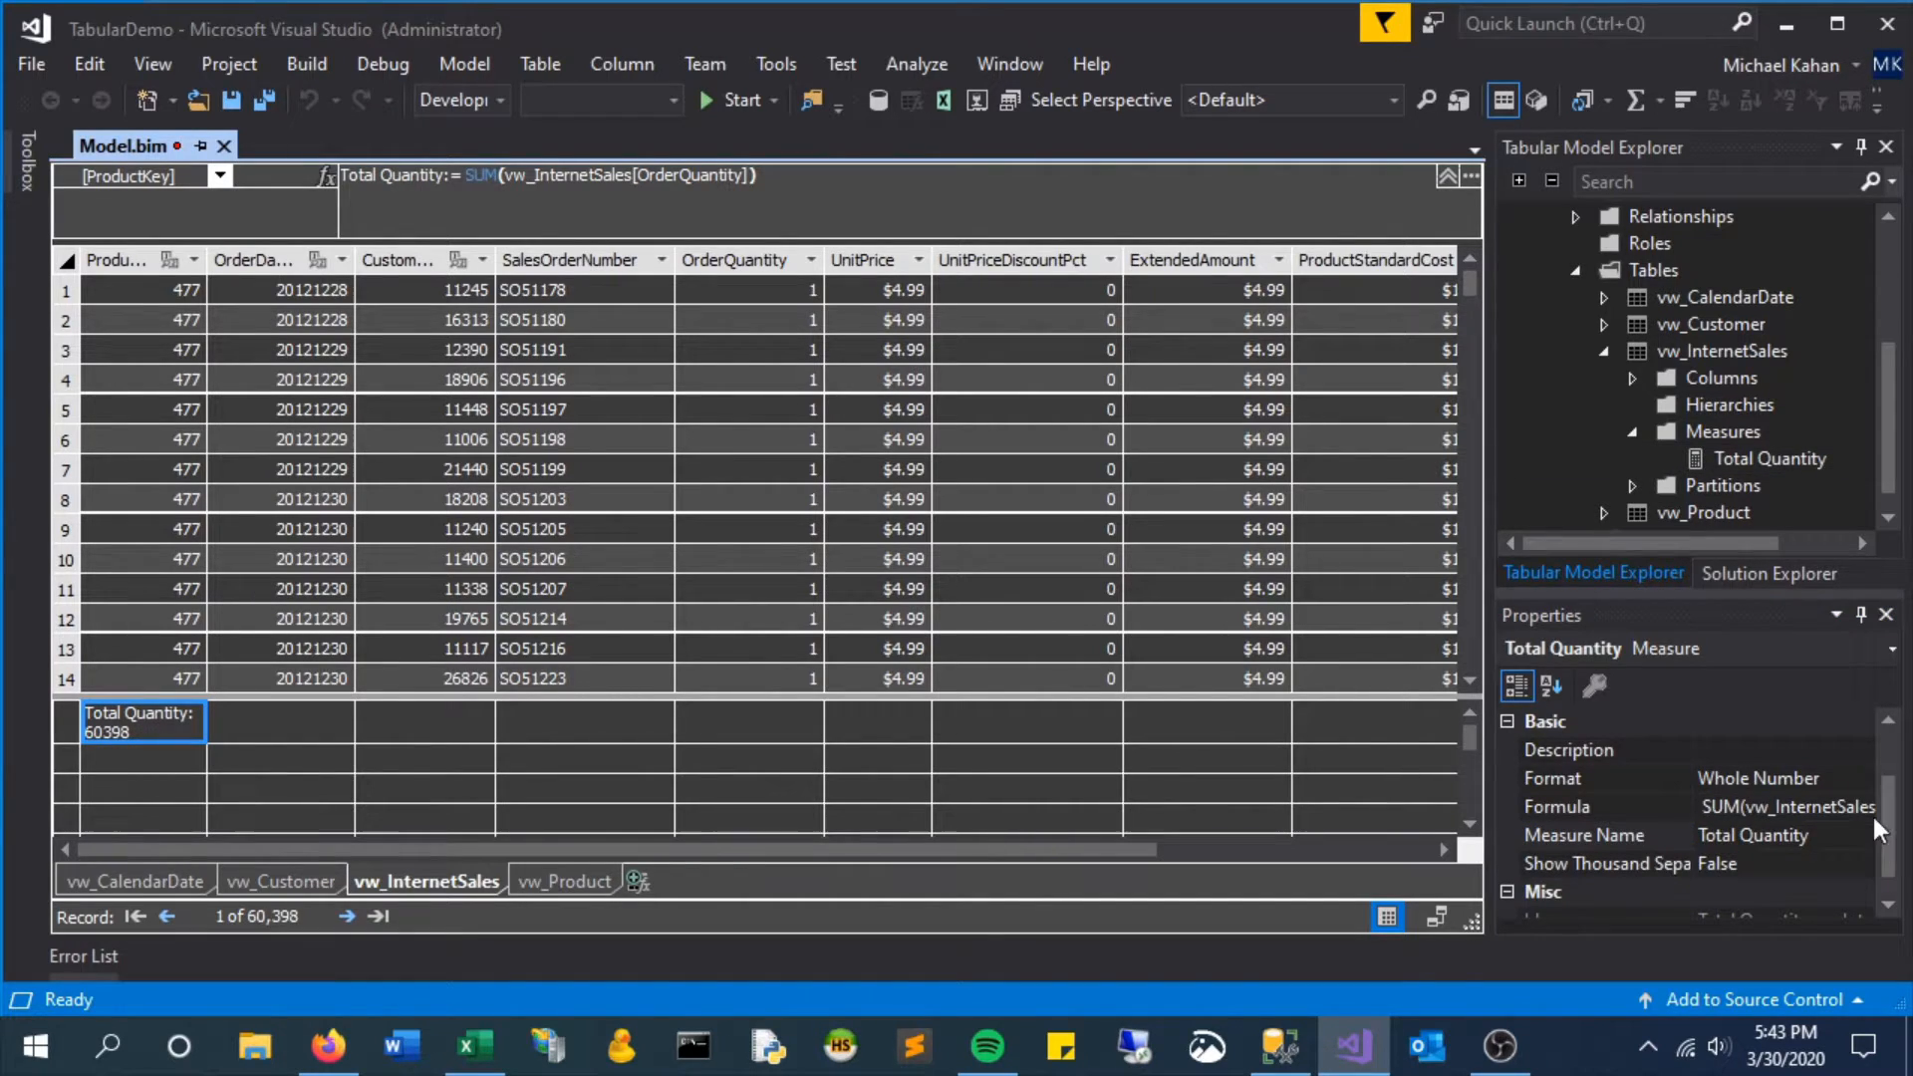
{"action": "mouse_move", "coordinate": [232, 728]}
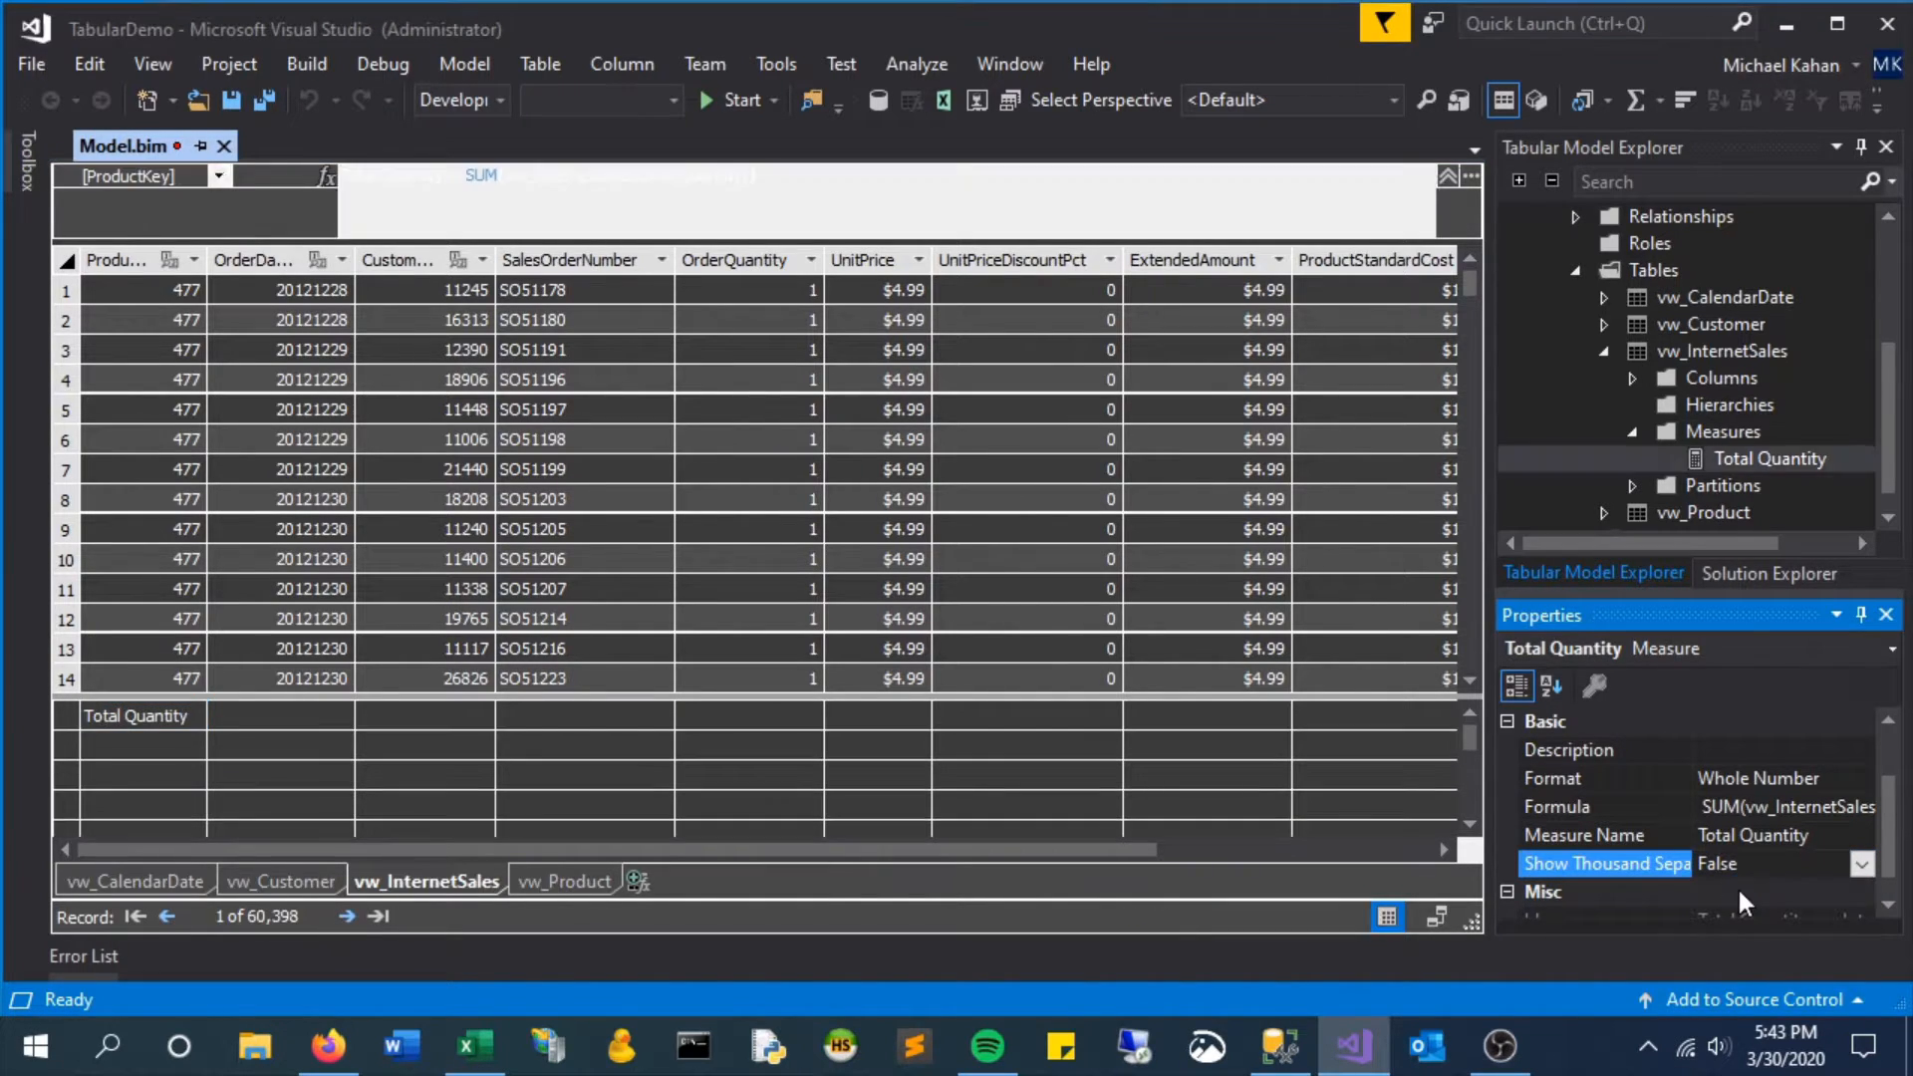
{"action": "left_click", "coordinate": [1776, 863]}
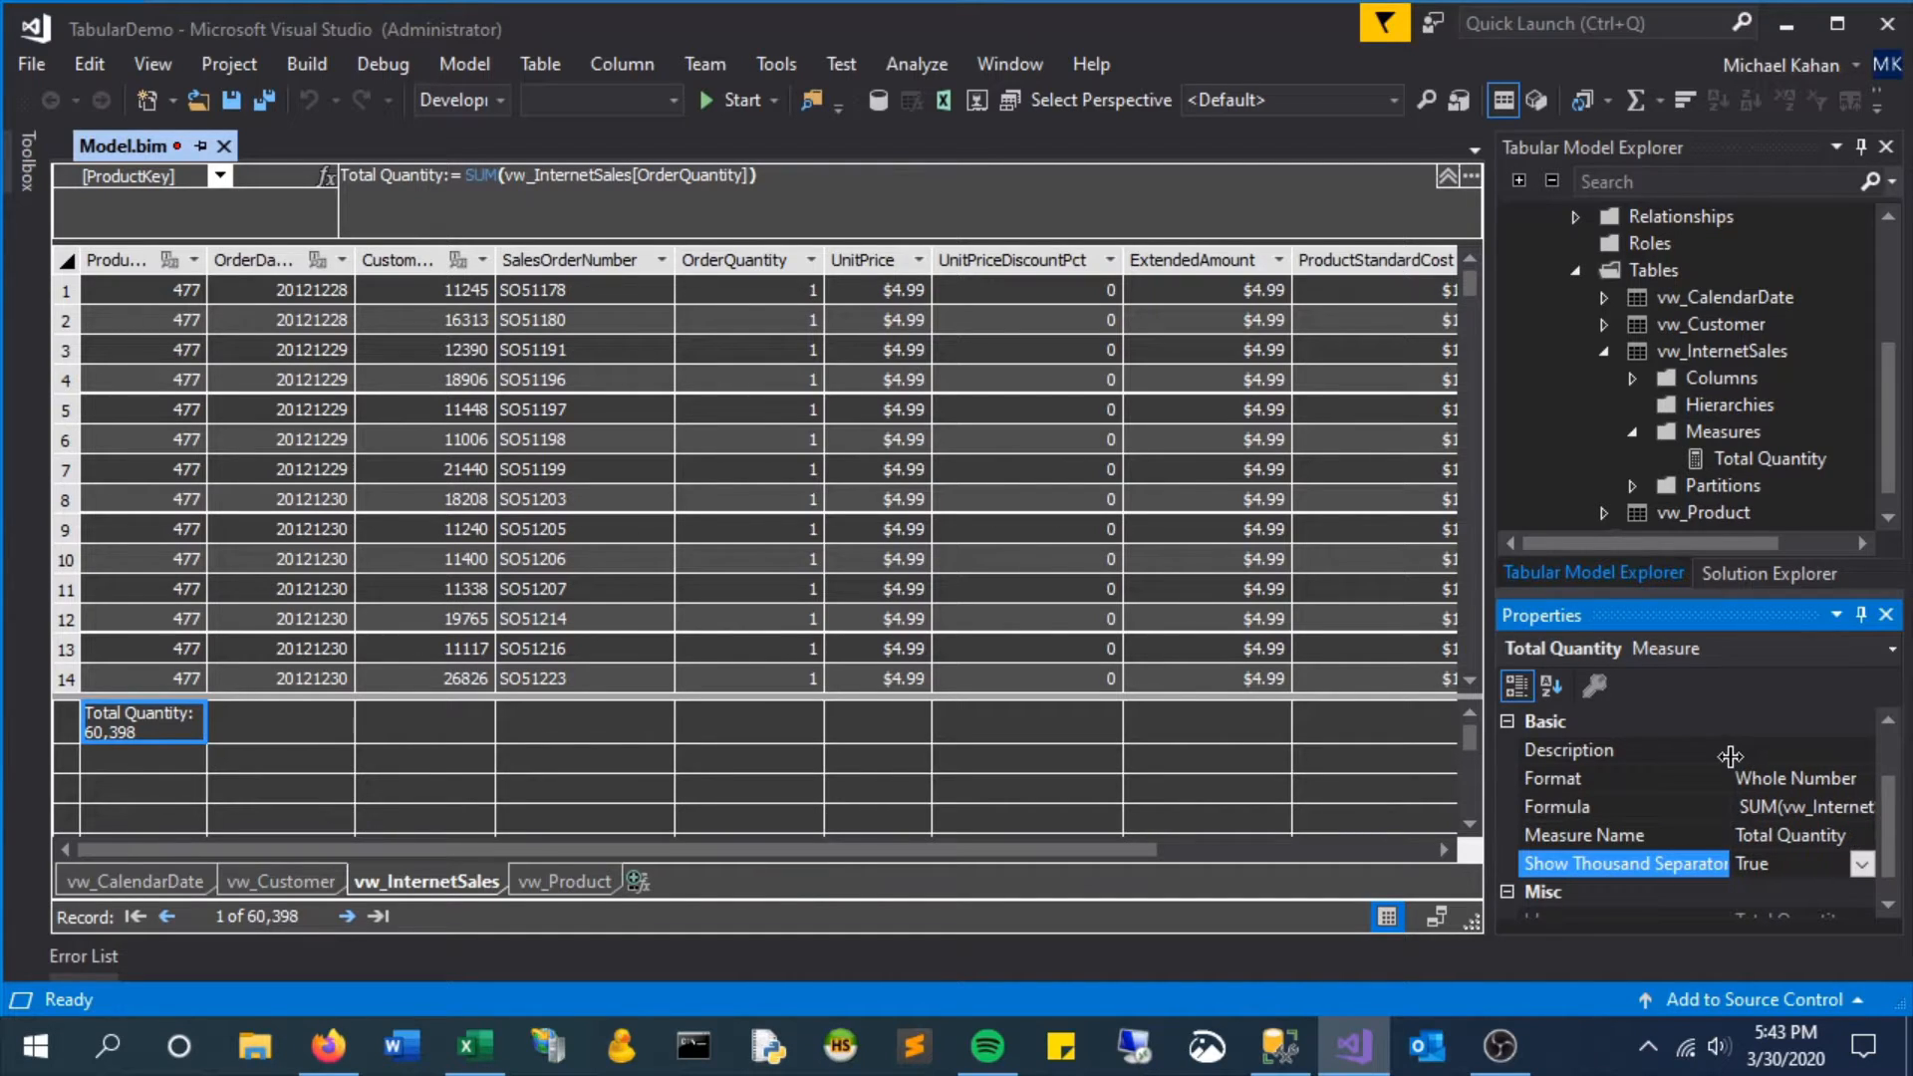
{"action": "key", "text": "ctrl+s"}
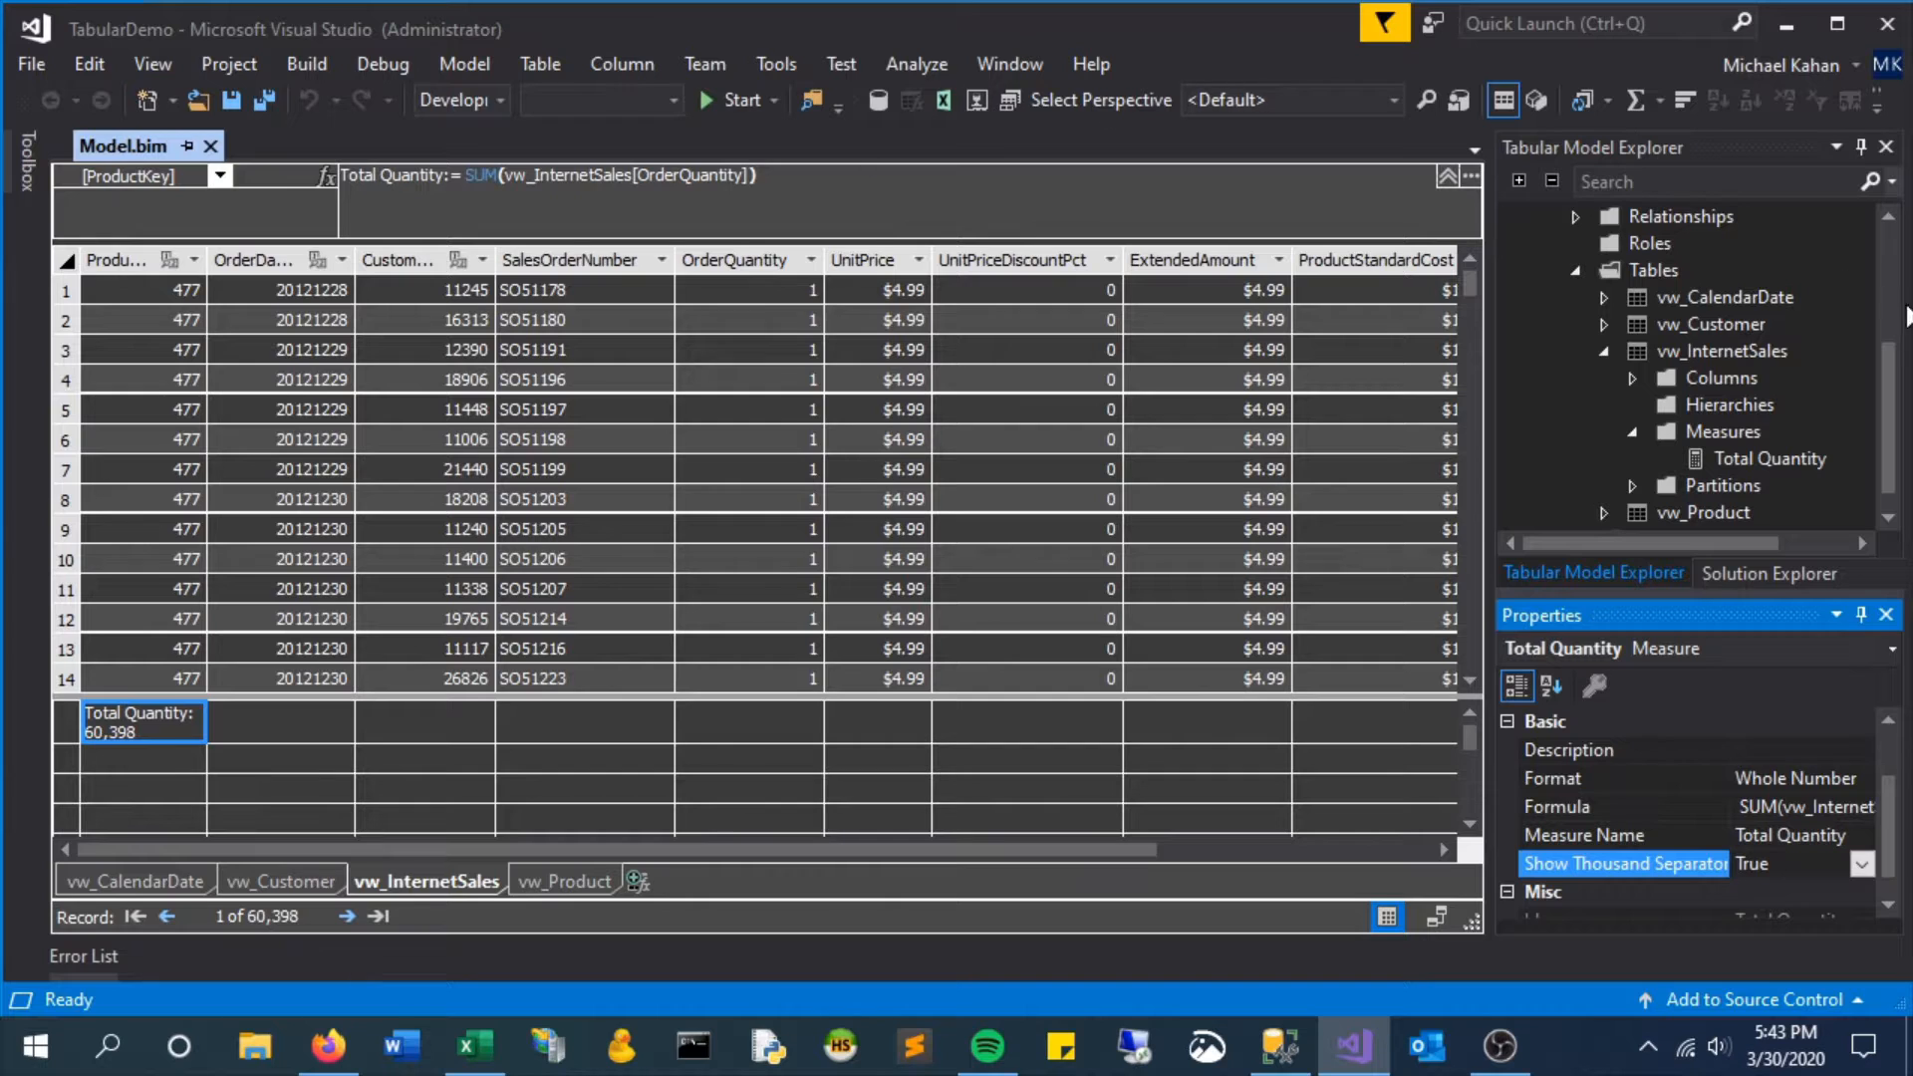
Redeploy TabularDemo and close the deployment report once it succeeds
{"action": "left_click", "coordinate": [1769, 572]}
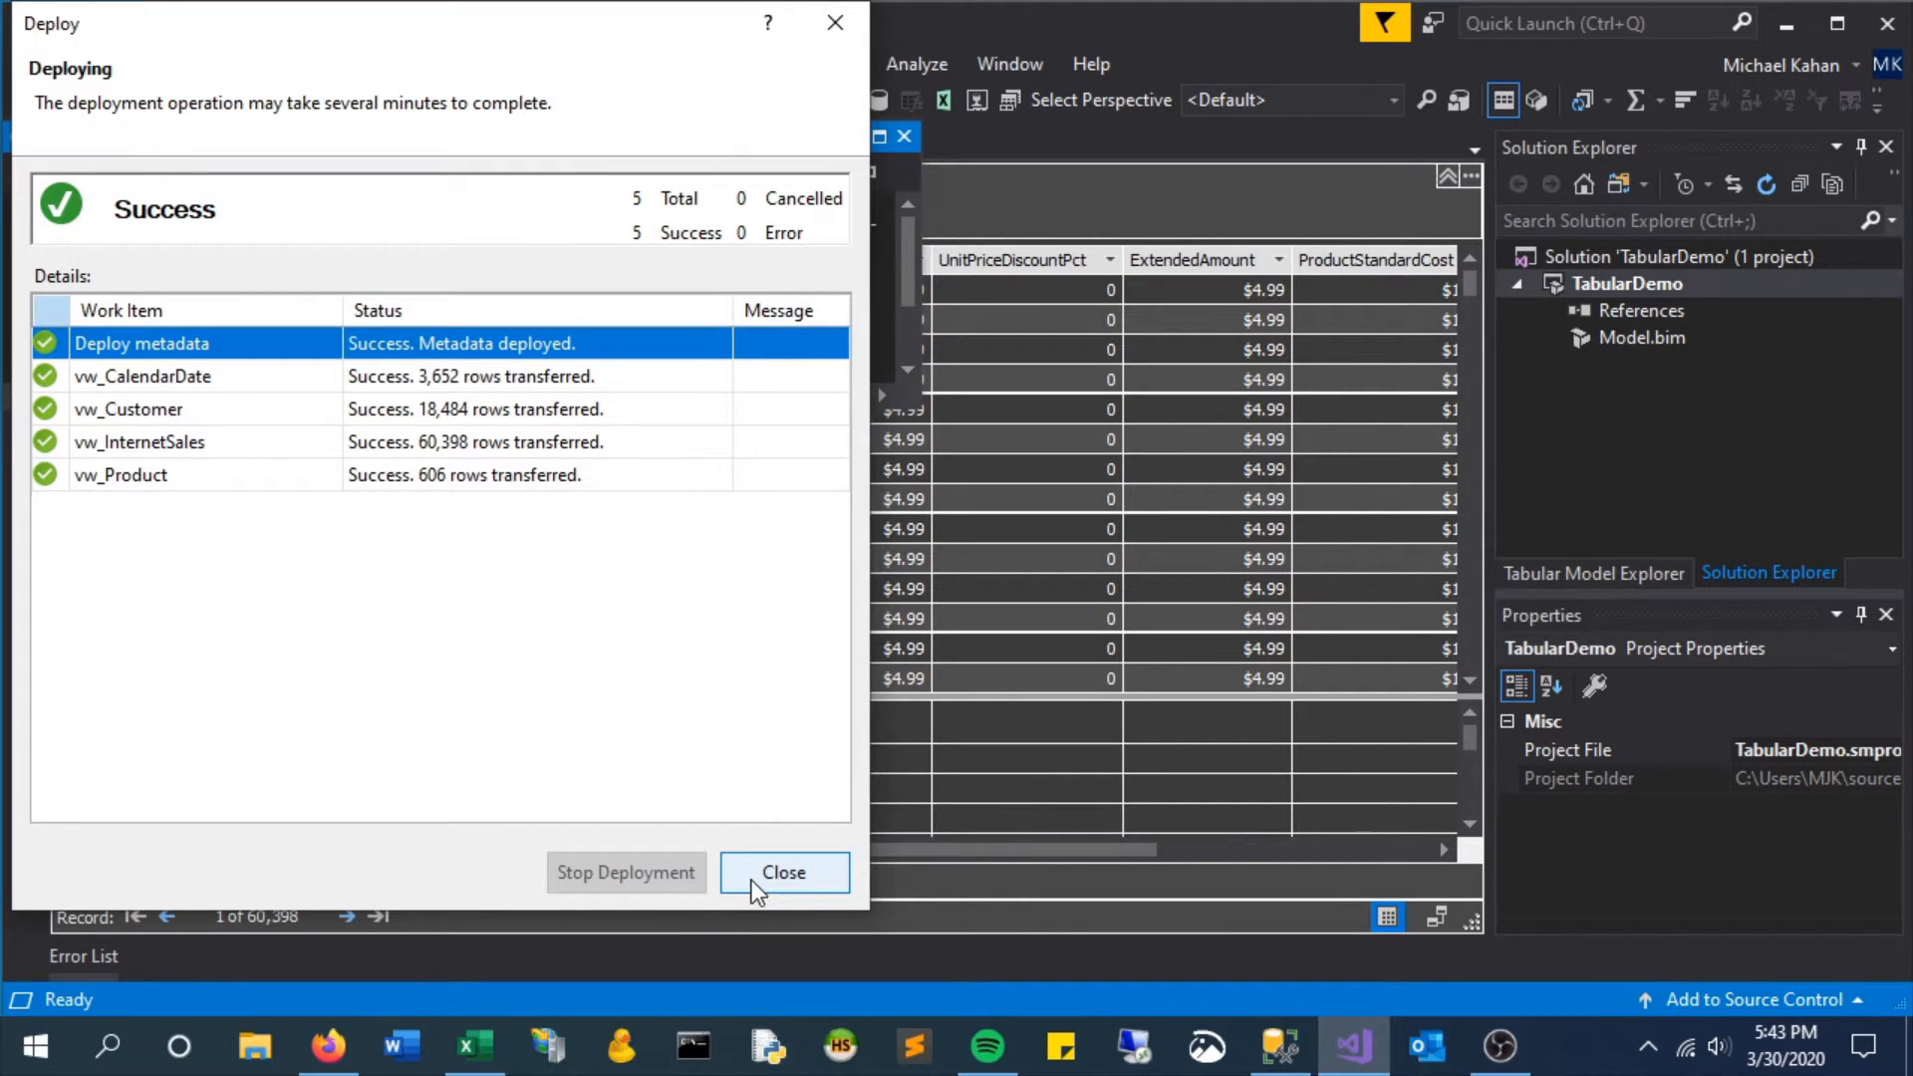
{"action": "left_click", "coordinate": [783, 870]}
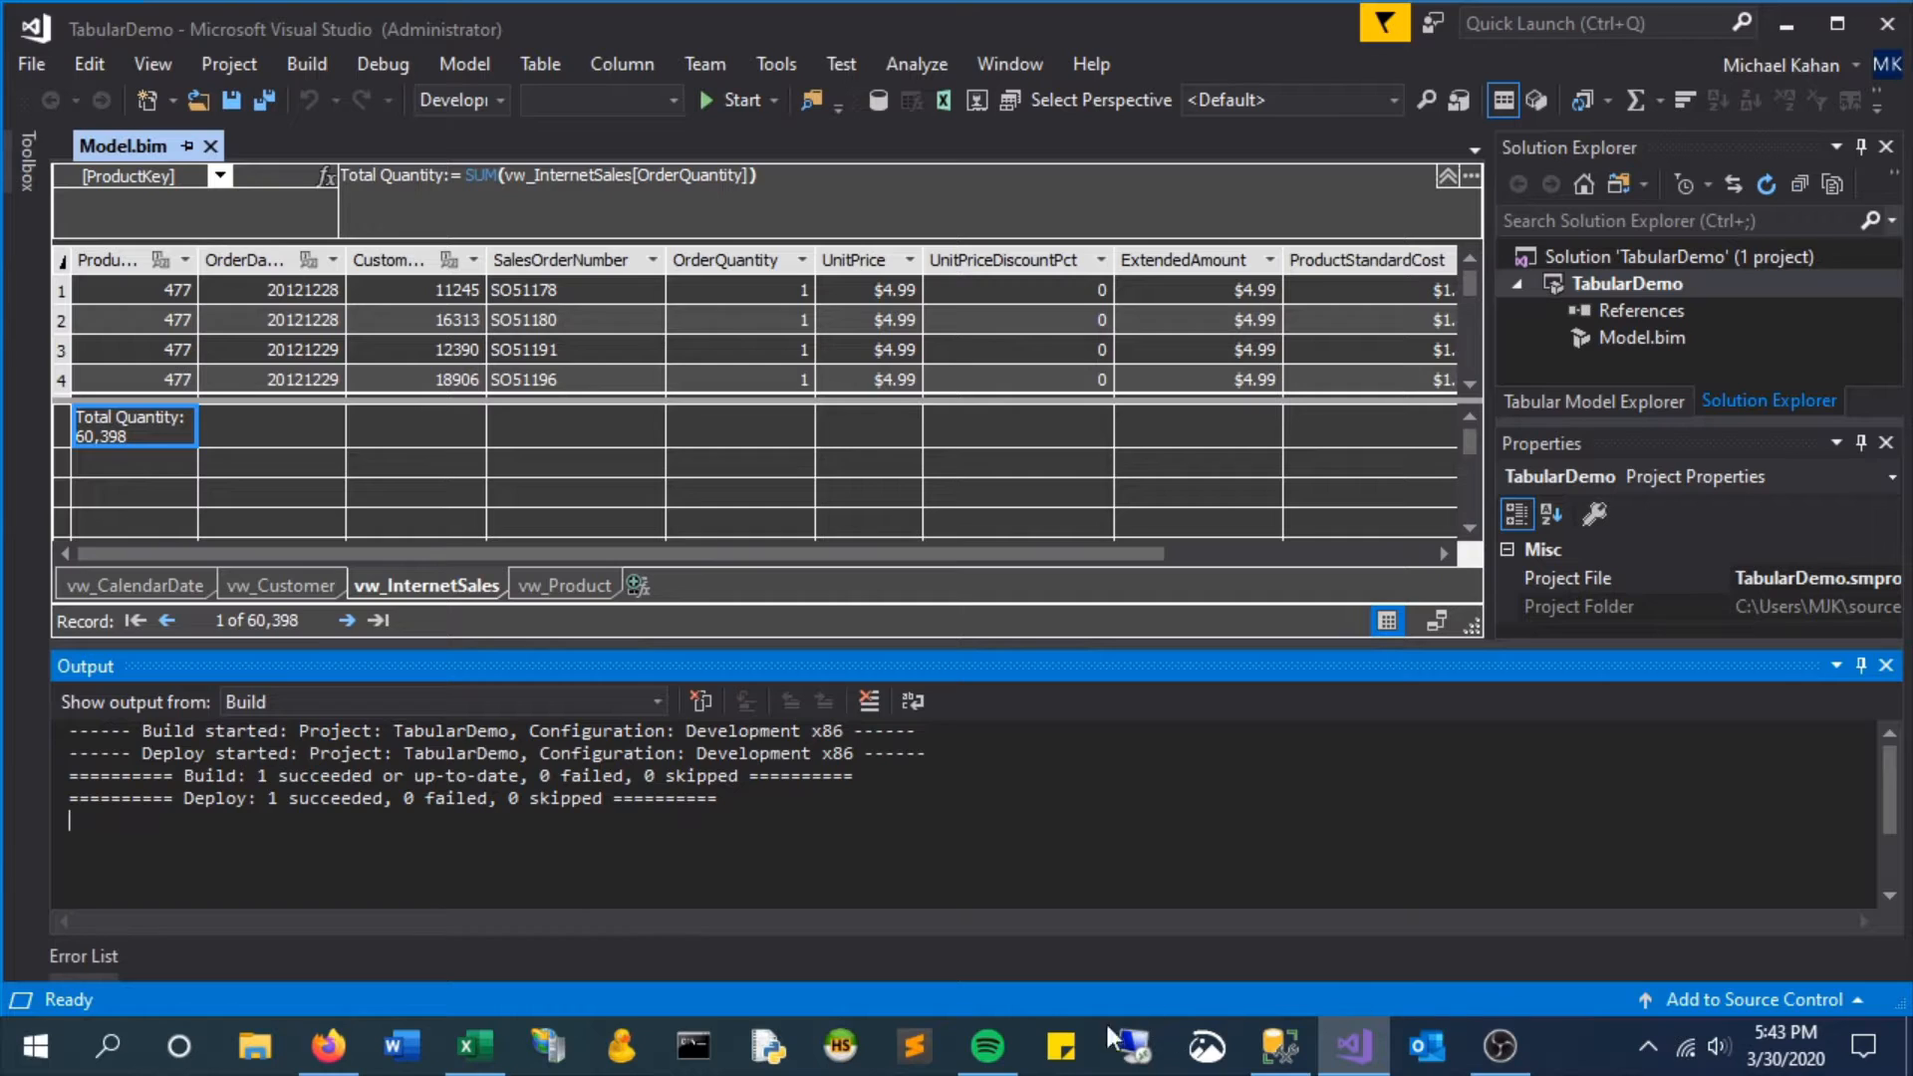
Back in Excel, check the monthly Total Quantity values now totalling 60,398 with separators
{"action": "left_click", "coordinate": [473, 1047]}
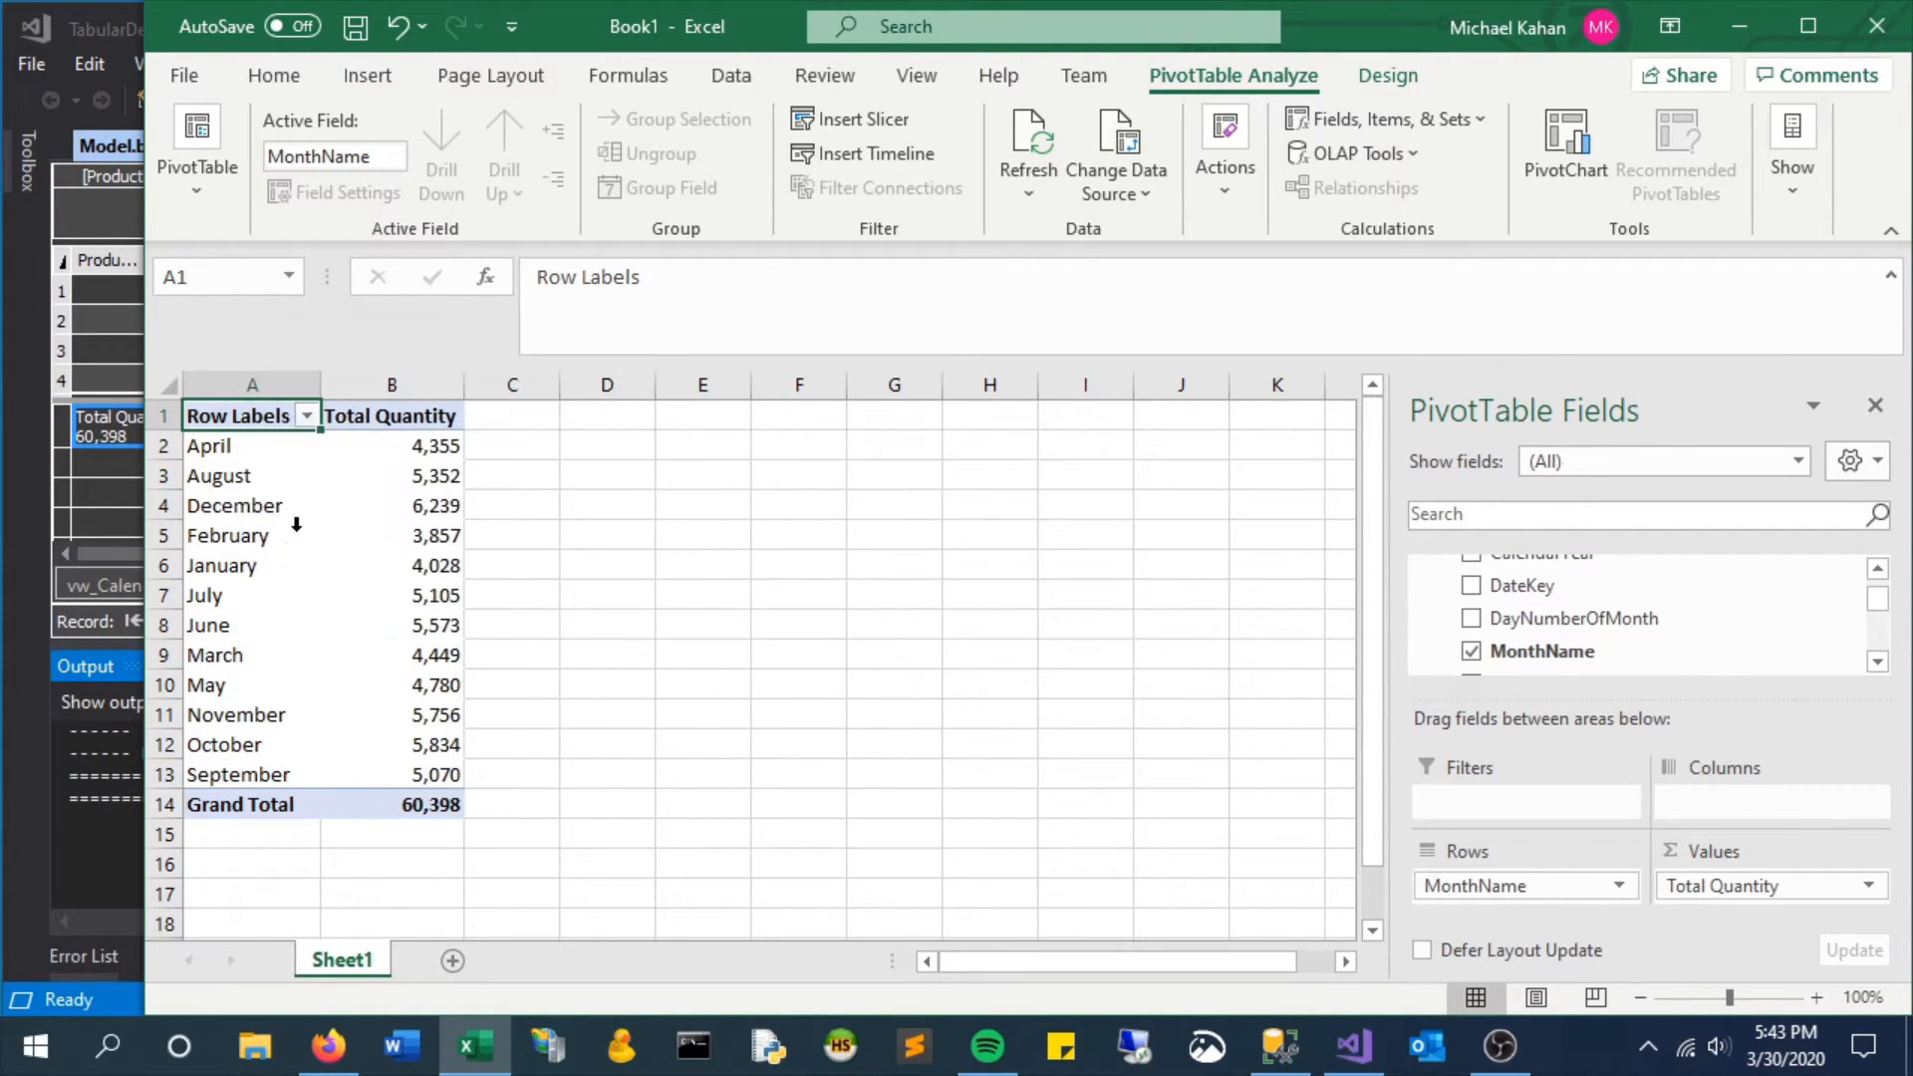
{"action": "left_click", "coordinate": [391, 773]}
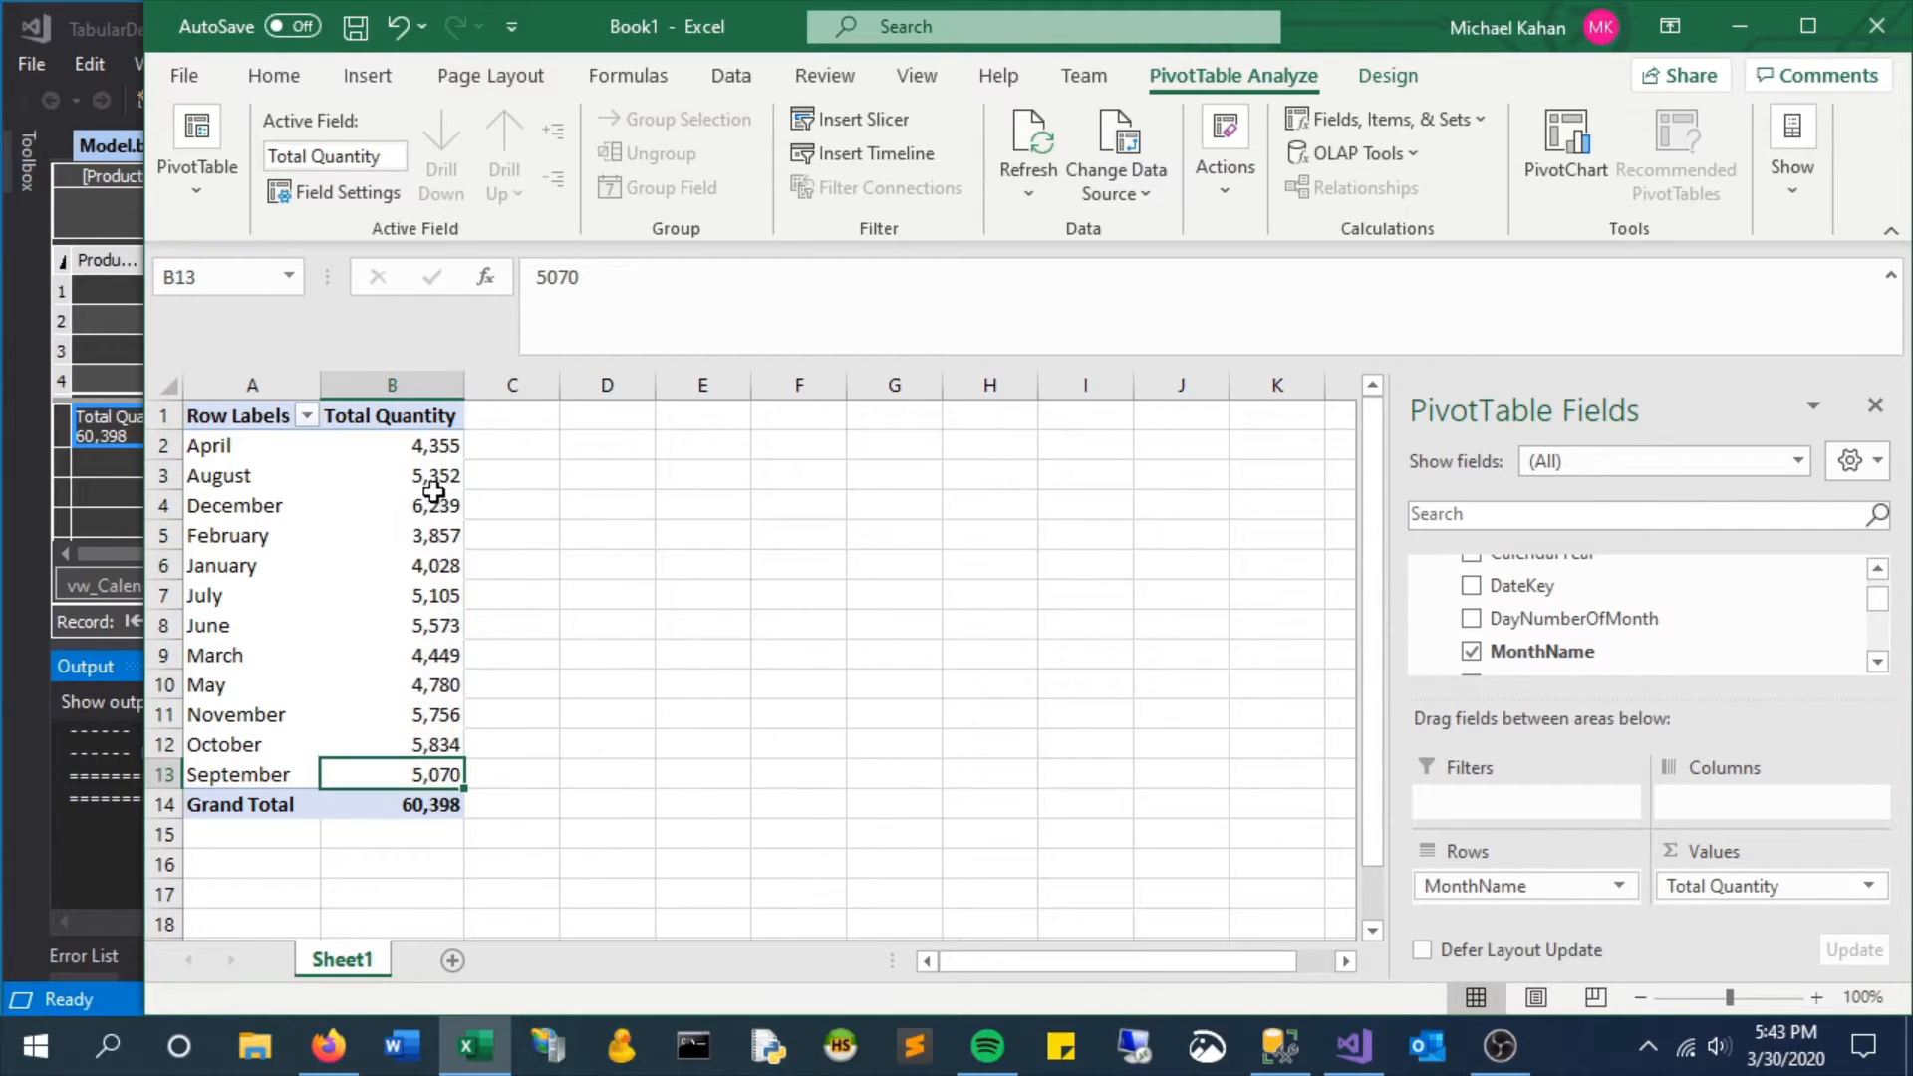
{"action": "left_click", "coordinate": [251, 414]}
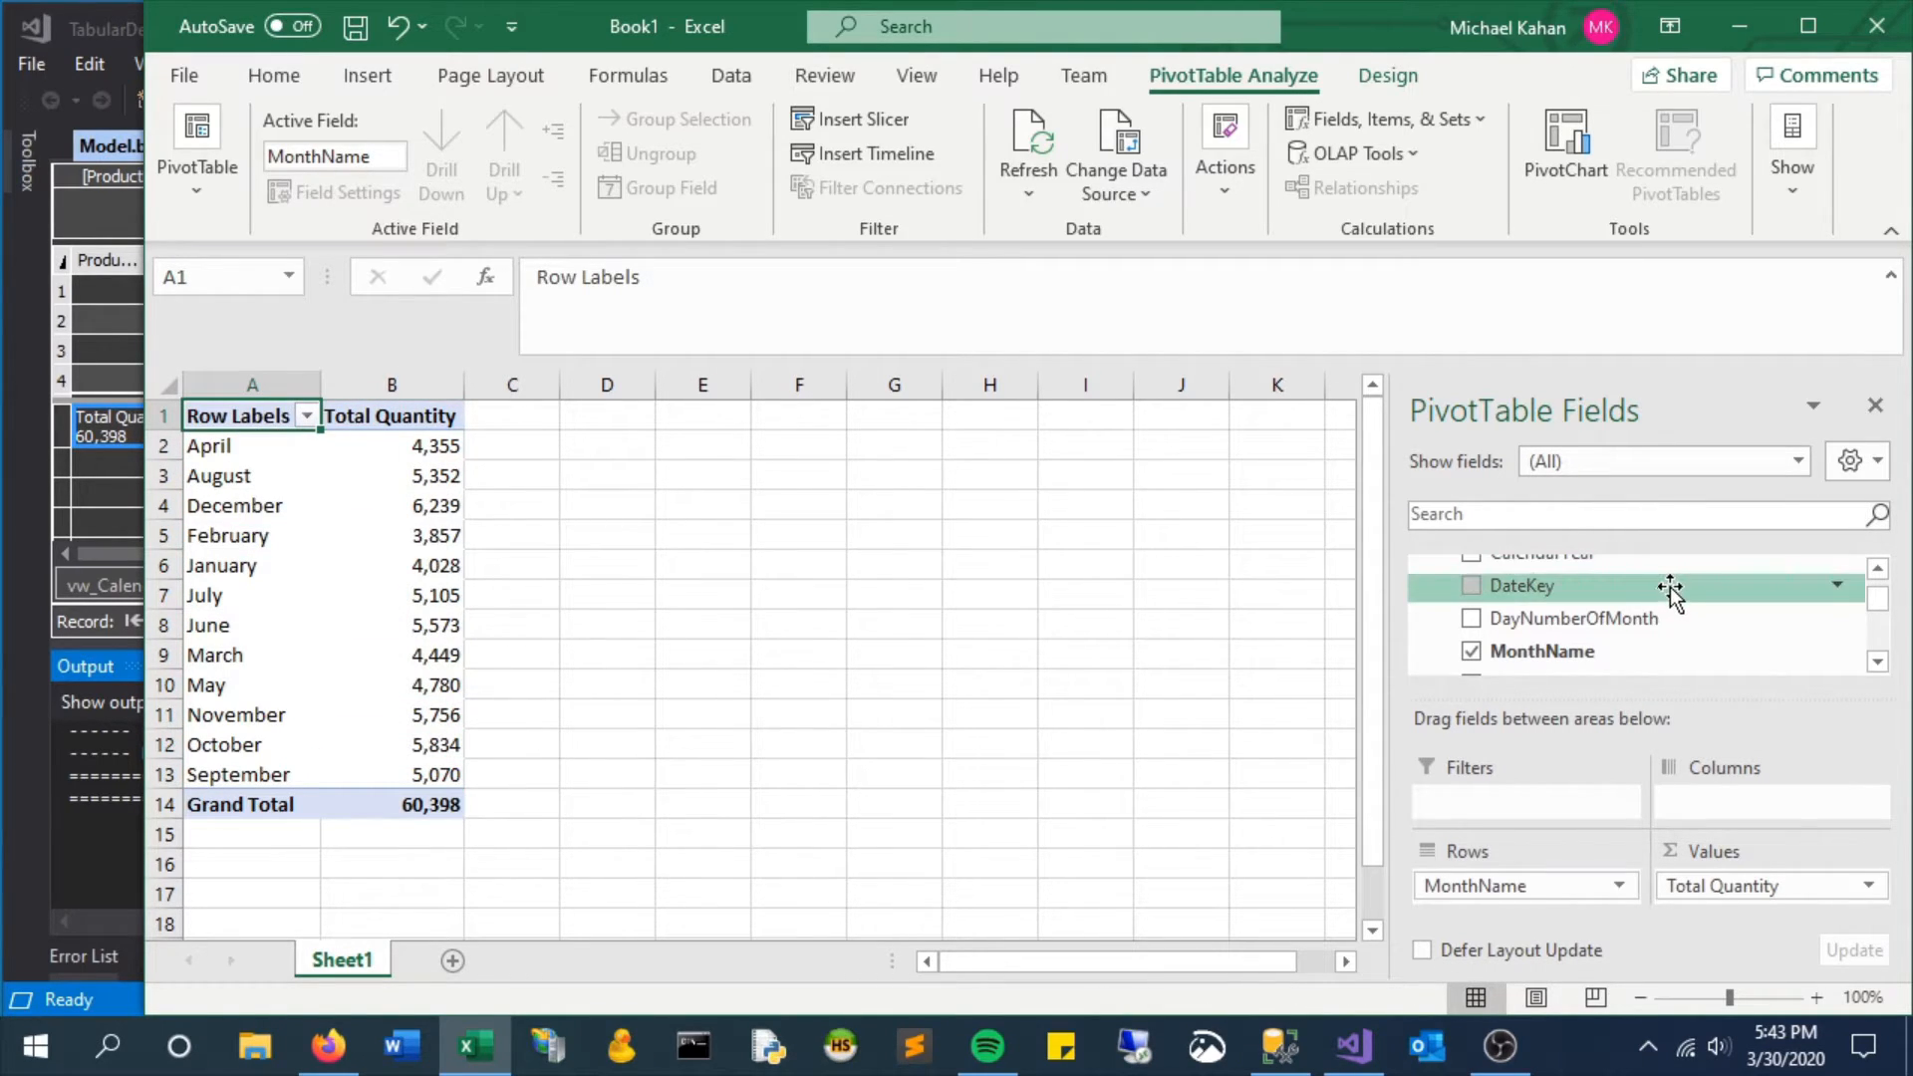
{"action": "scroll", "scroll_direction": "up", "scroll_amount": 3}
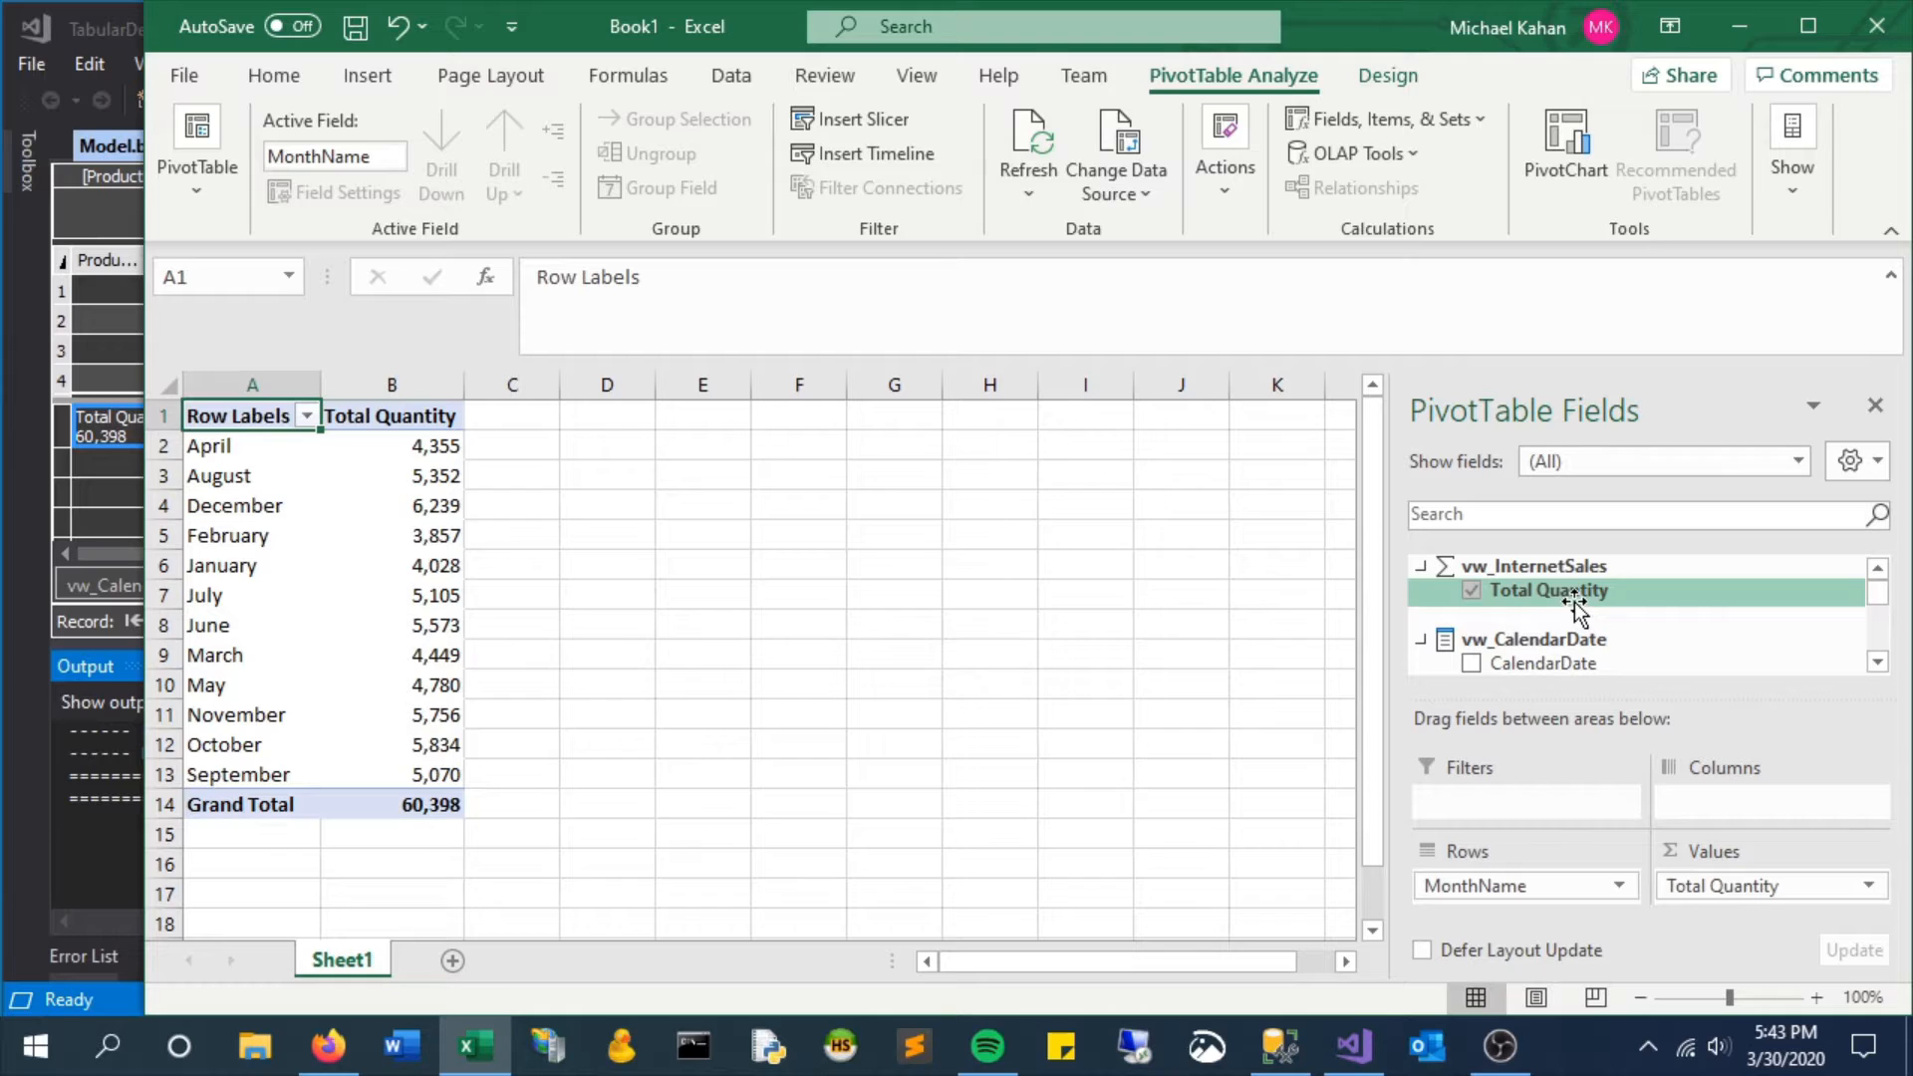
{"action": "mouse_move", "coordinate": [1346, 1045]}
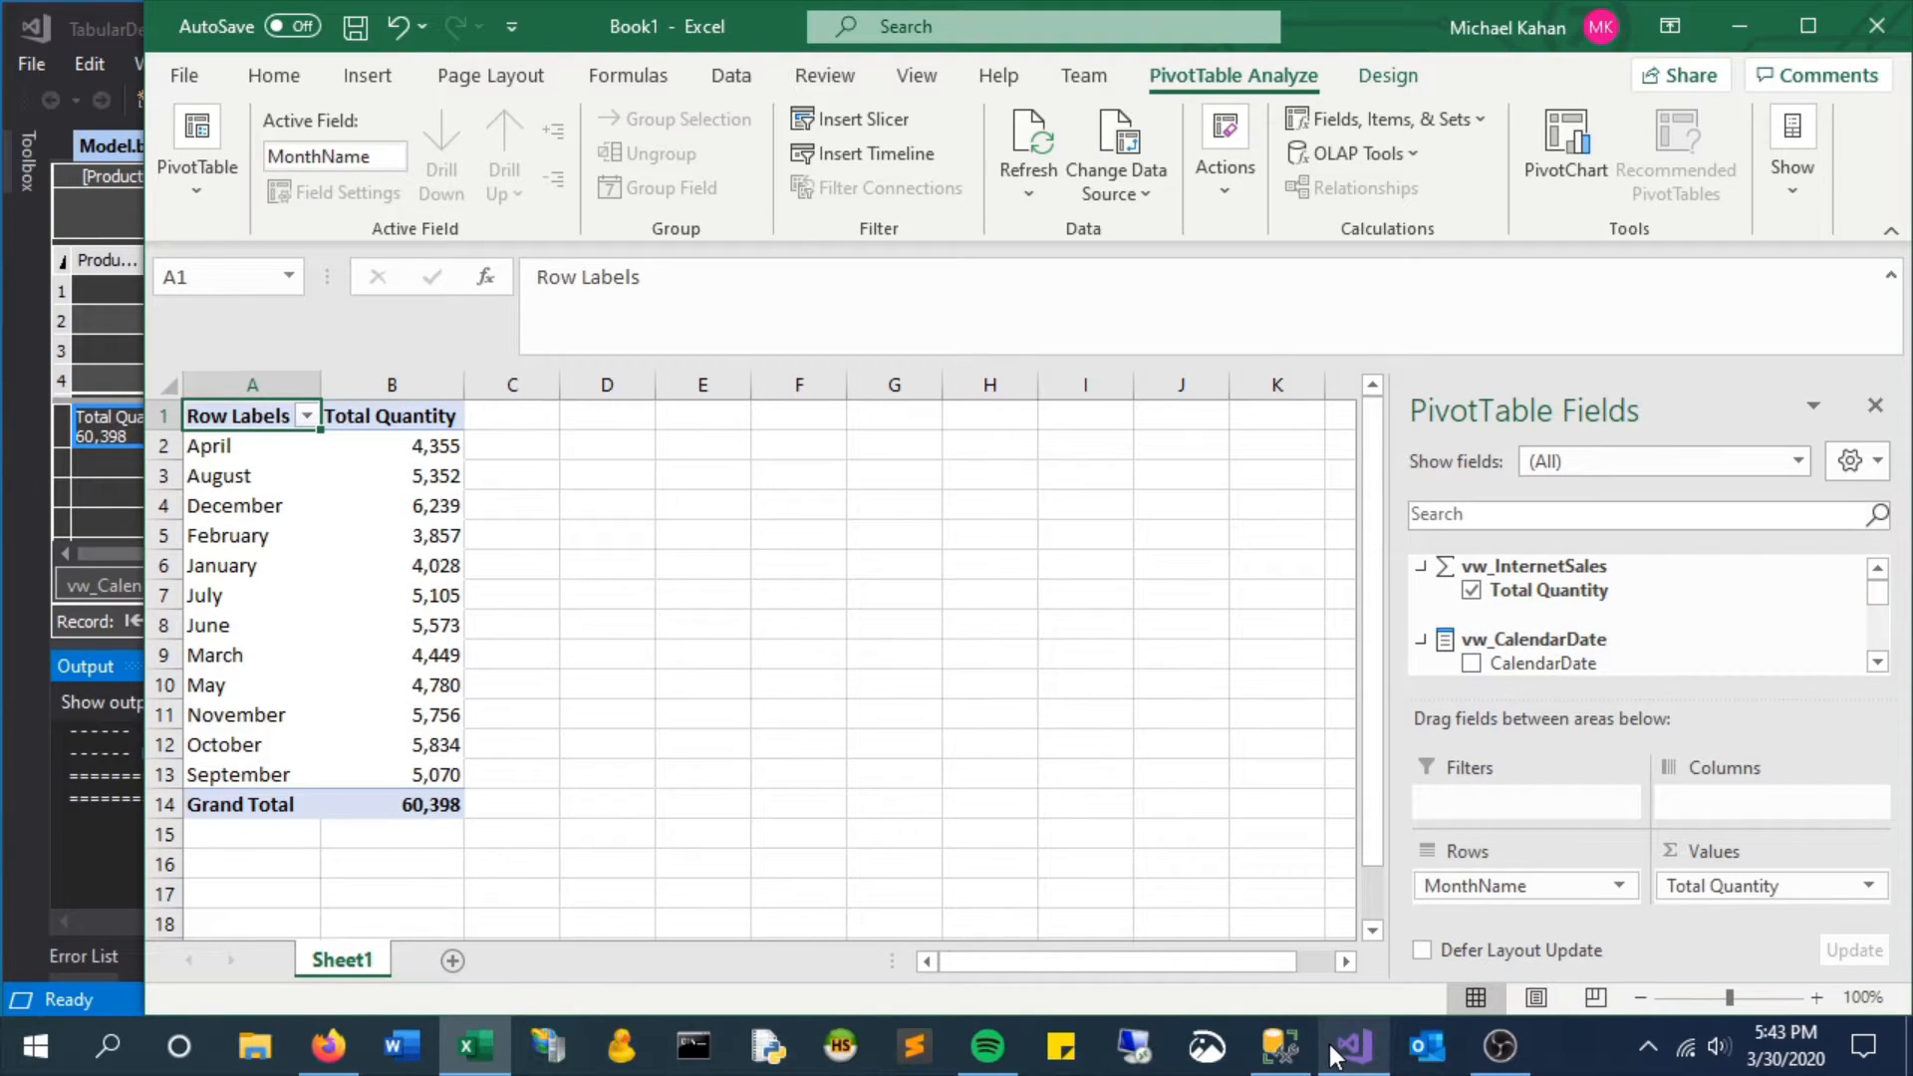
Hide the output log and enter Average Price := AVERAGE(vw_InternetSales[UnitPrice]) in the grid
{"action": "left_click", "coordinate": [1348, 1045]}
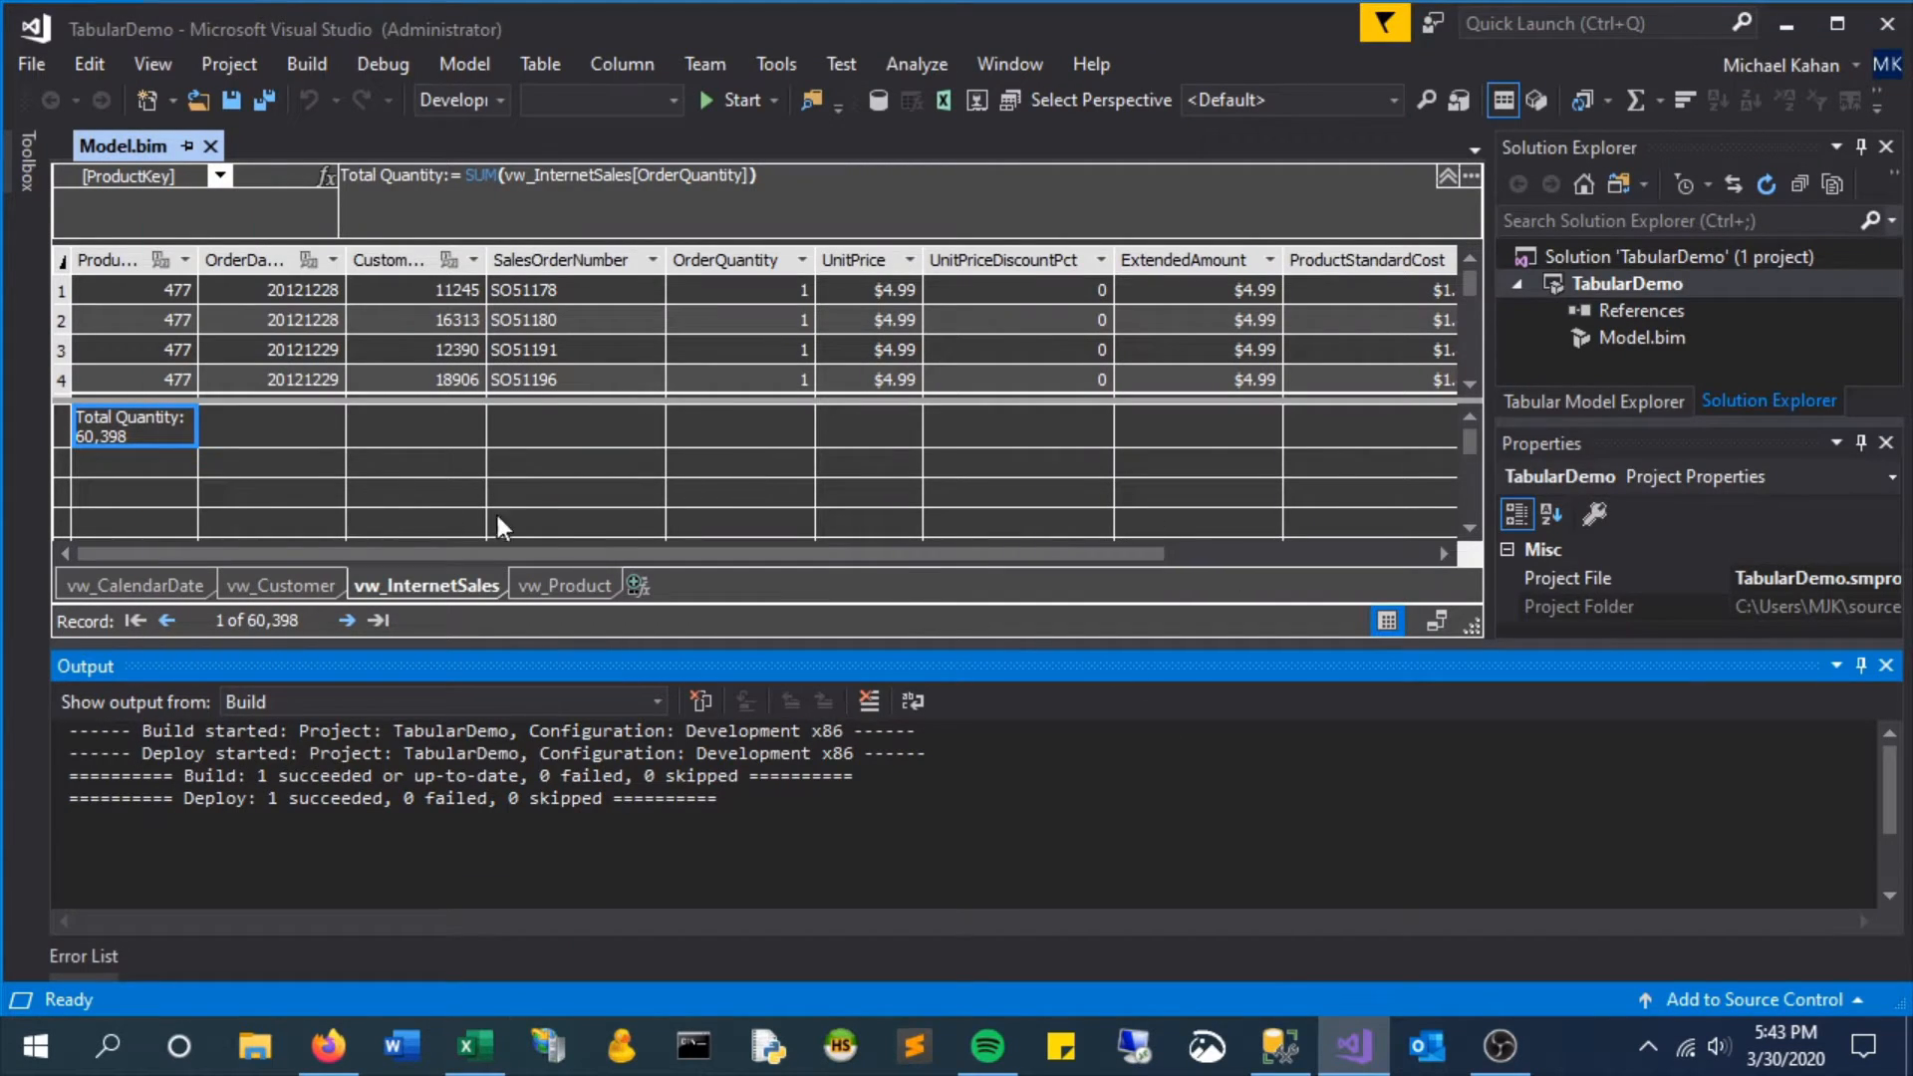
{"action": "left_click", "coordinate": [132, 428]}
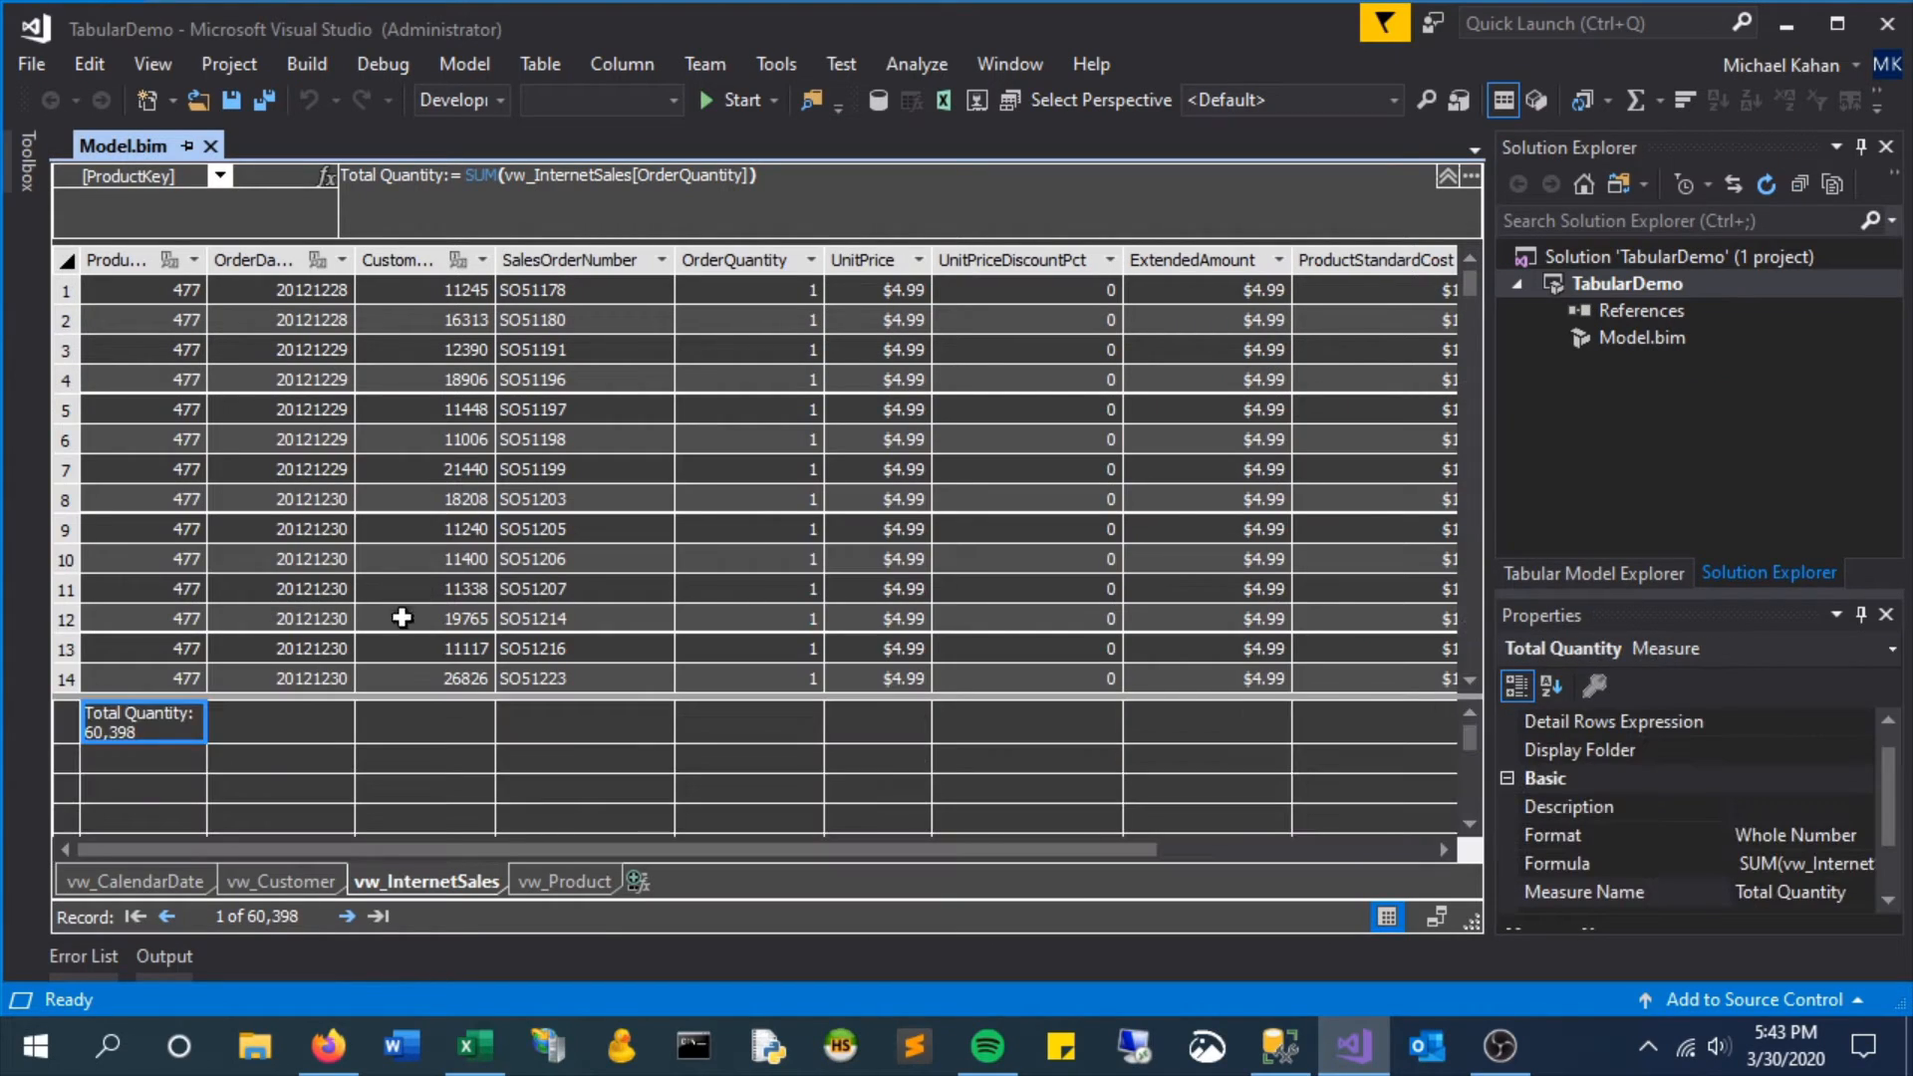
{"action": "left_click", "coordinate": [281, 720]}
{"action": "type", "text": "Average Price"}
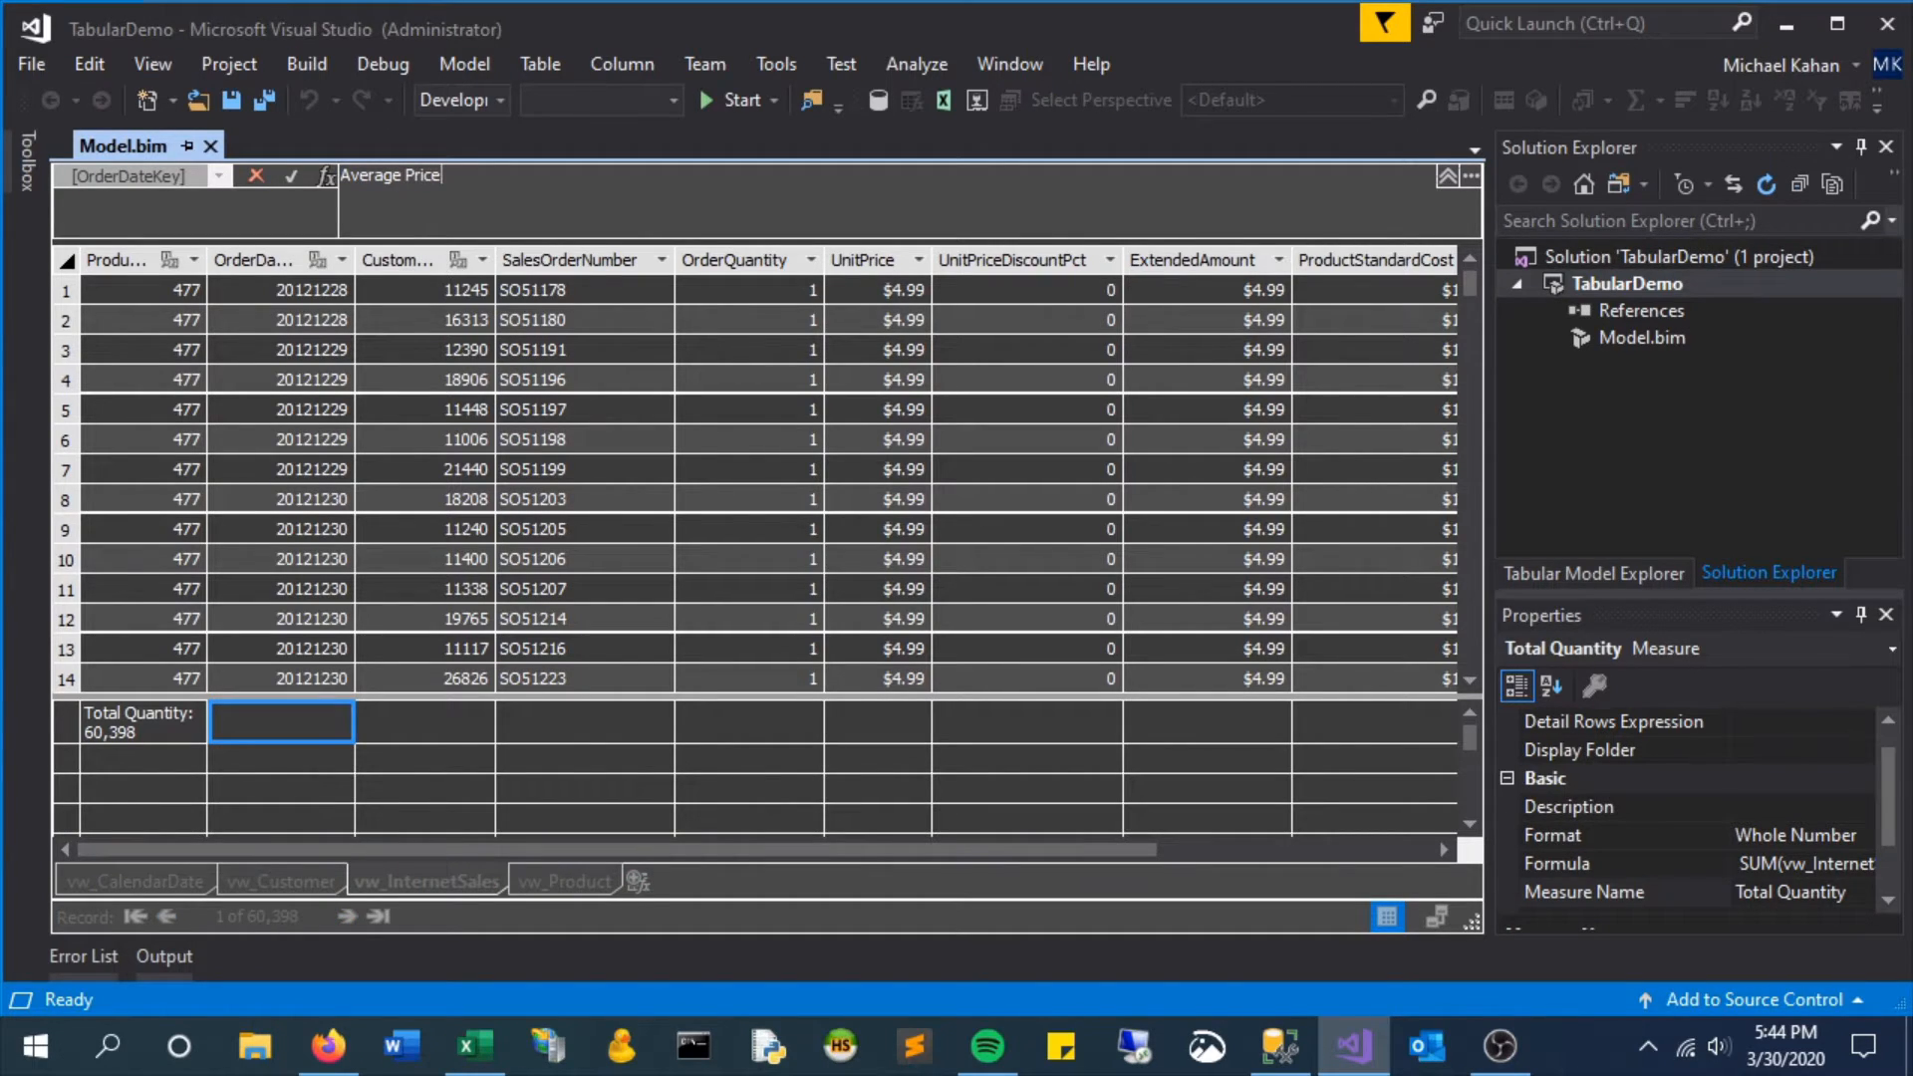
{"action": "type", "text": ":"}
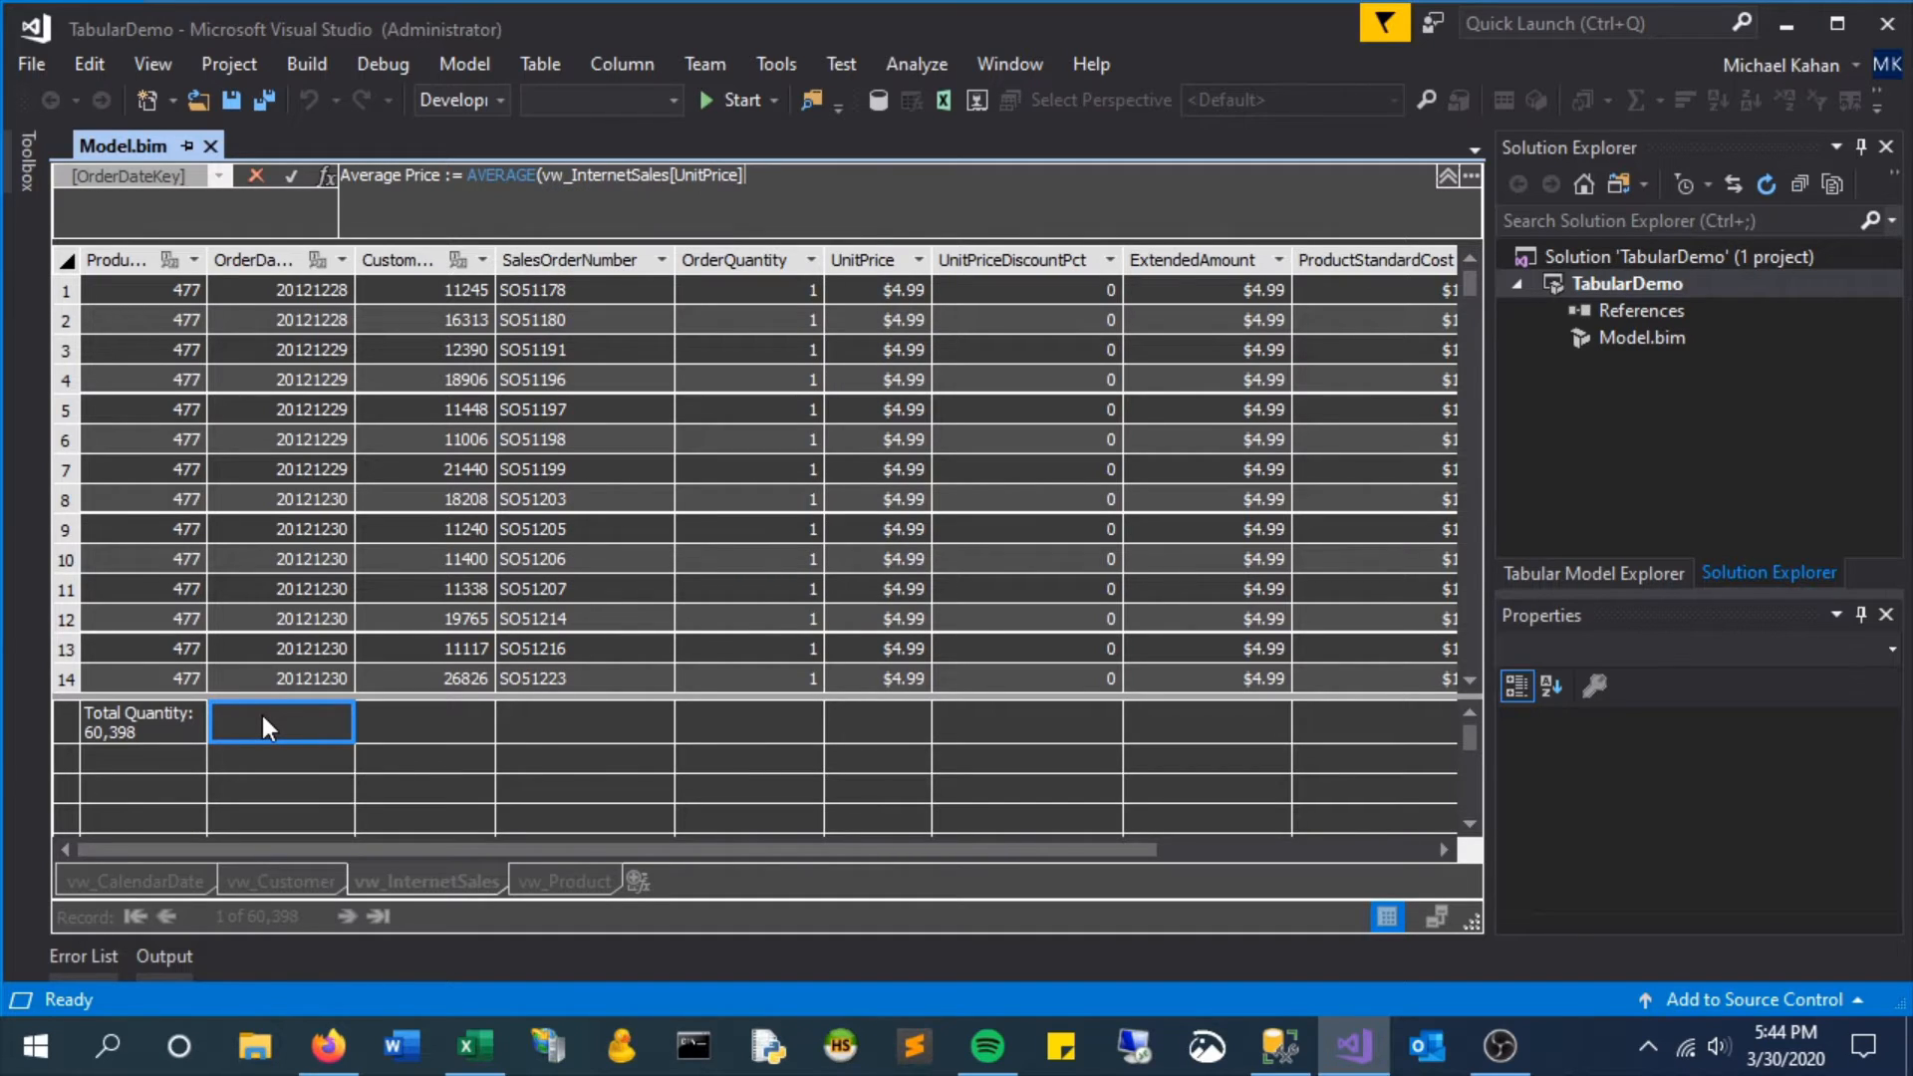
{"action": "key", "text": "Return"}
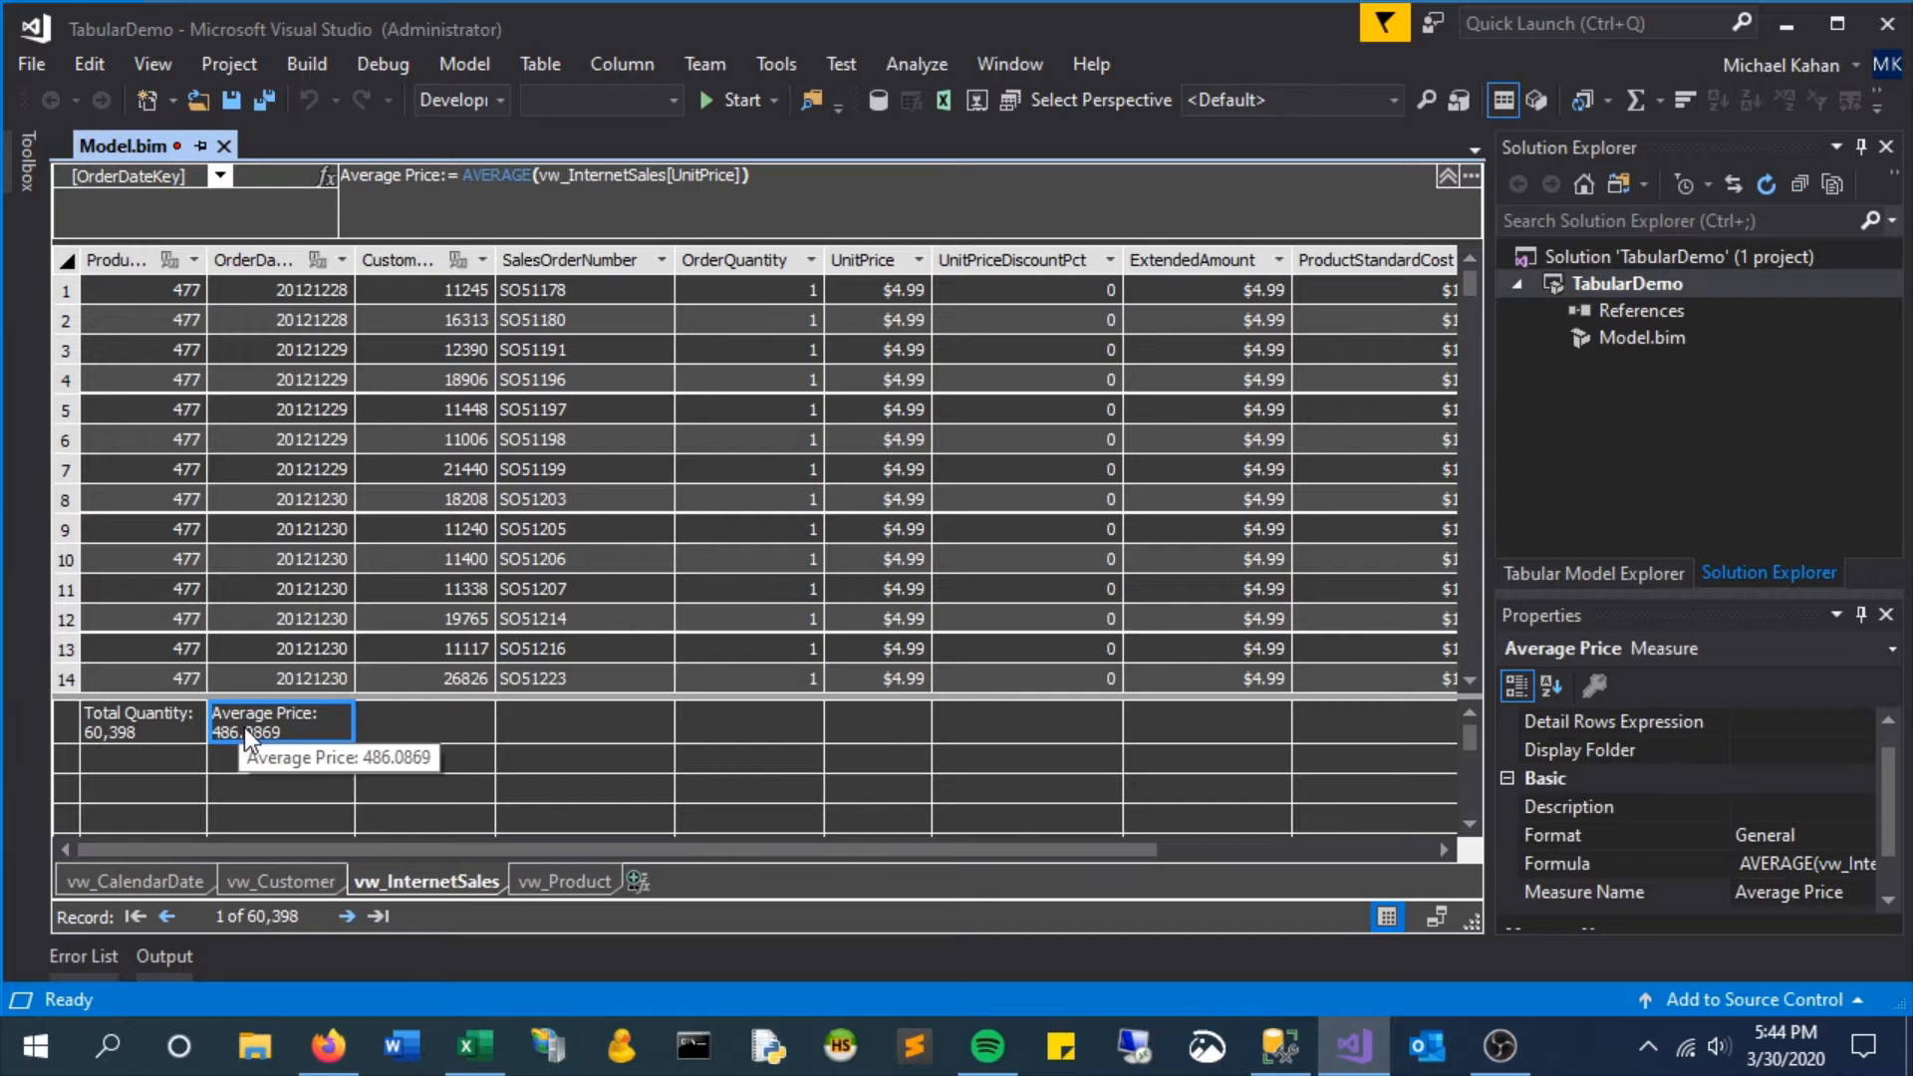
{"action": "mouse_move", "coordinate": [1817, 858]}
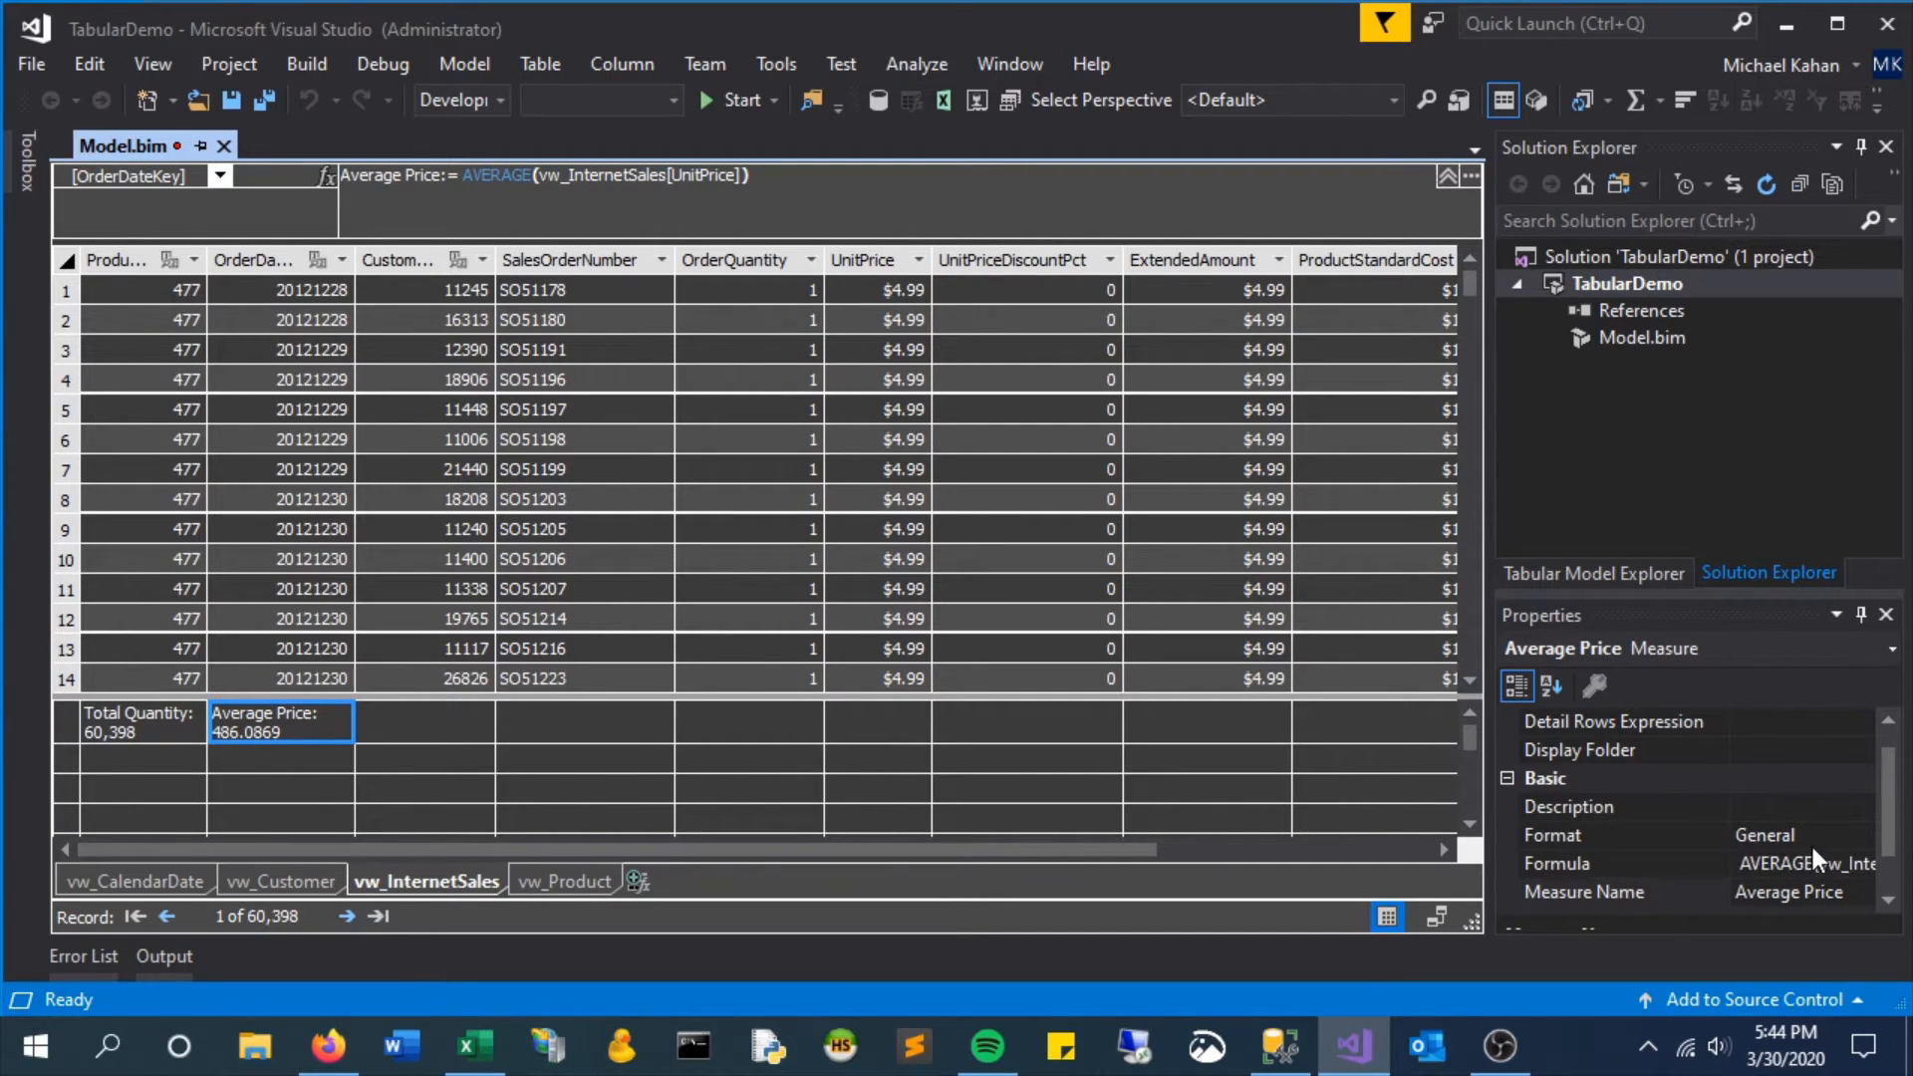
Set the Average Price Format property to Currency, displaying $486.09
{"action": "left_click", "coordinate": [1881, 834]}
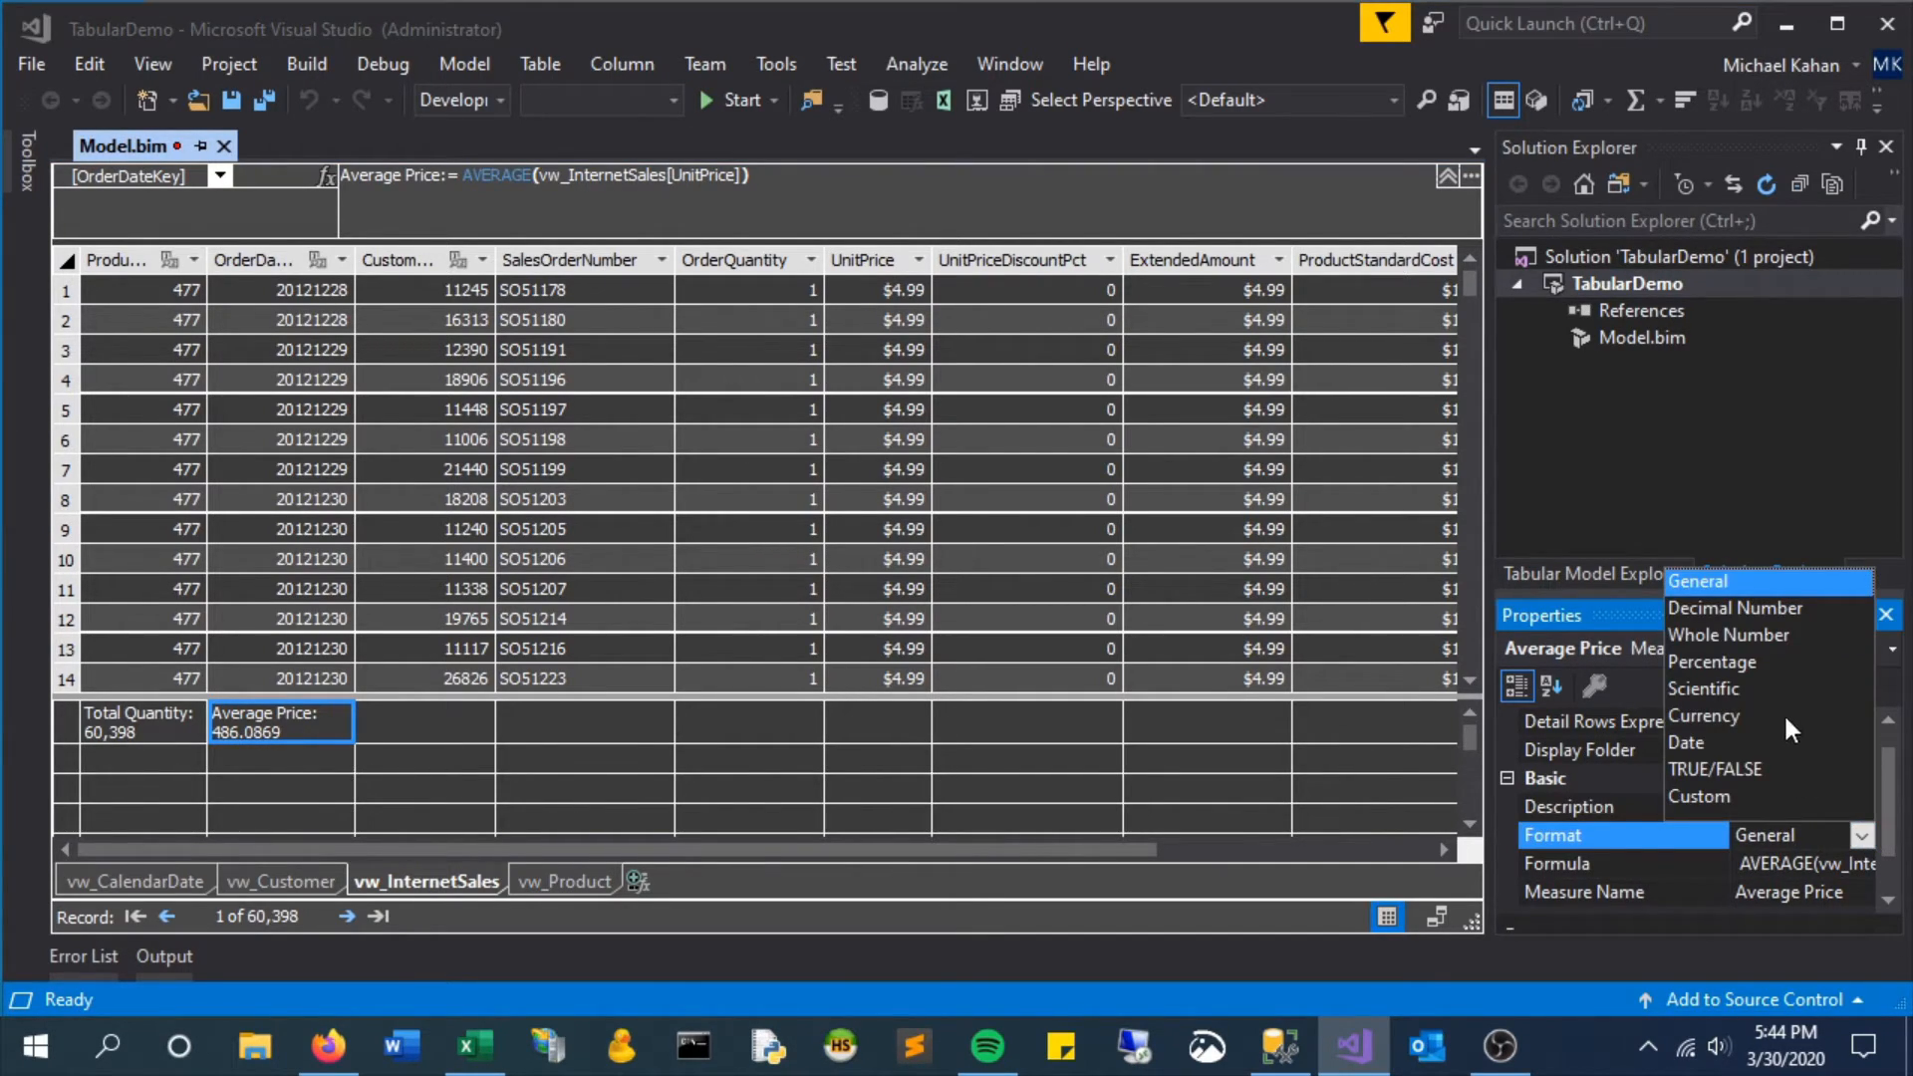
{"action": "left_click", "coordinate": [1702, 715]}
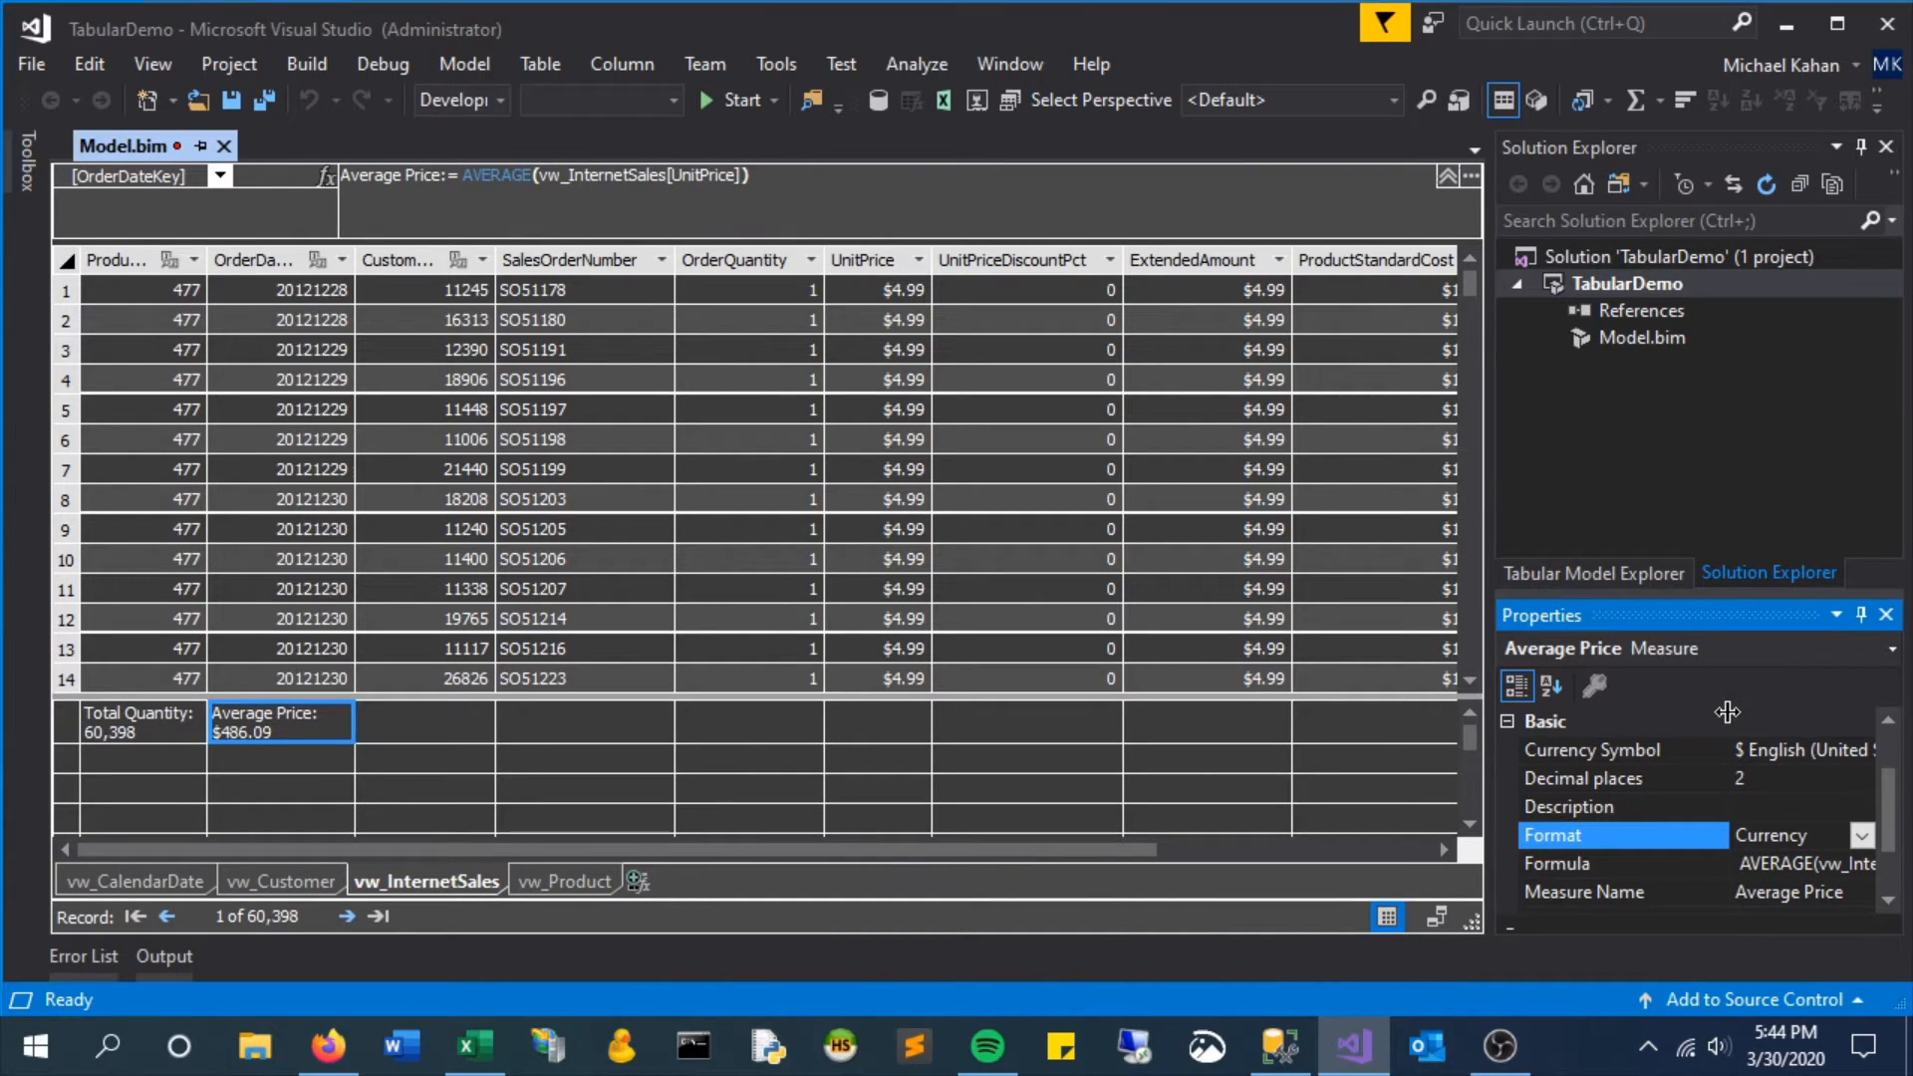
{"action": "scroll", "scroll_direction": "down", "scroll_amount": 3}
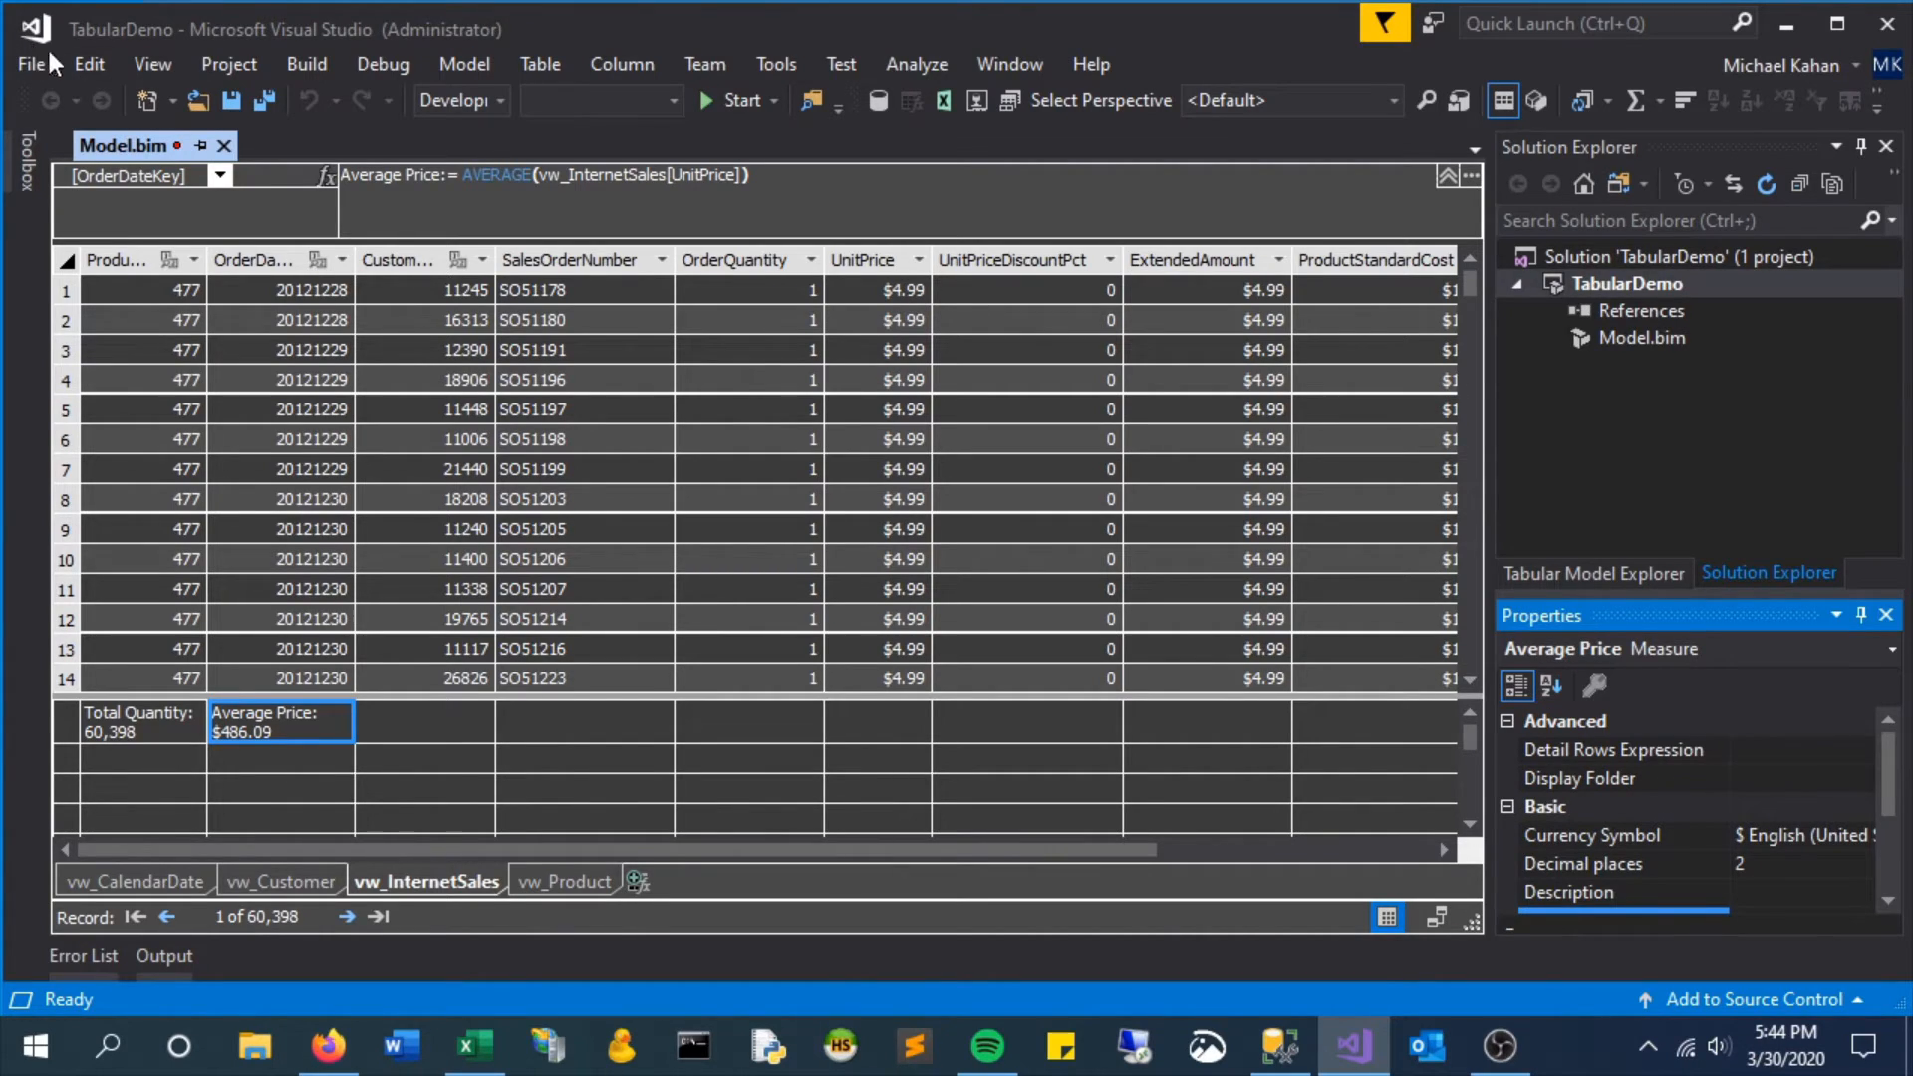
Enter TestFolder as the Average Price Display Folder property
{"action": "left_click", "coordinate": [1613, 778]}
{"action": "type", "text": "T"}
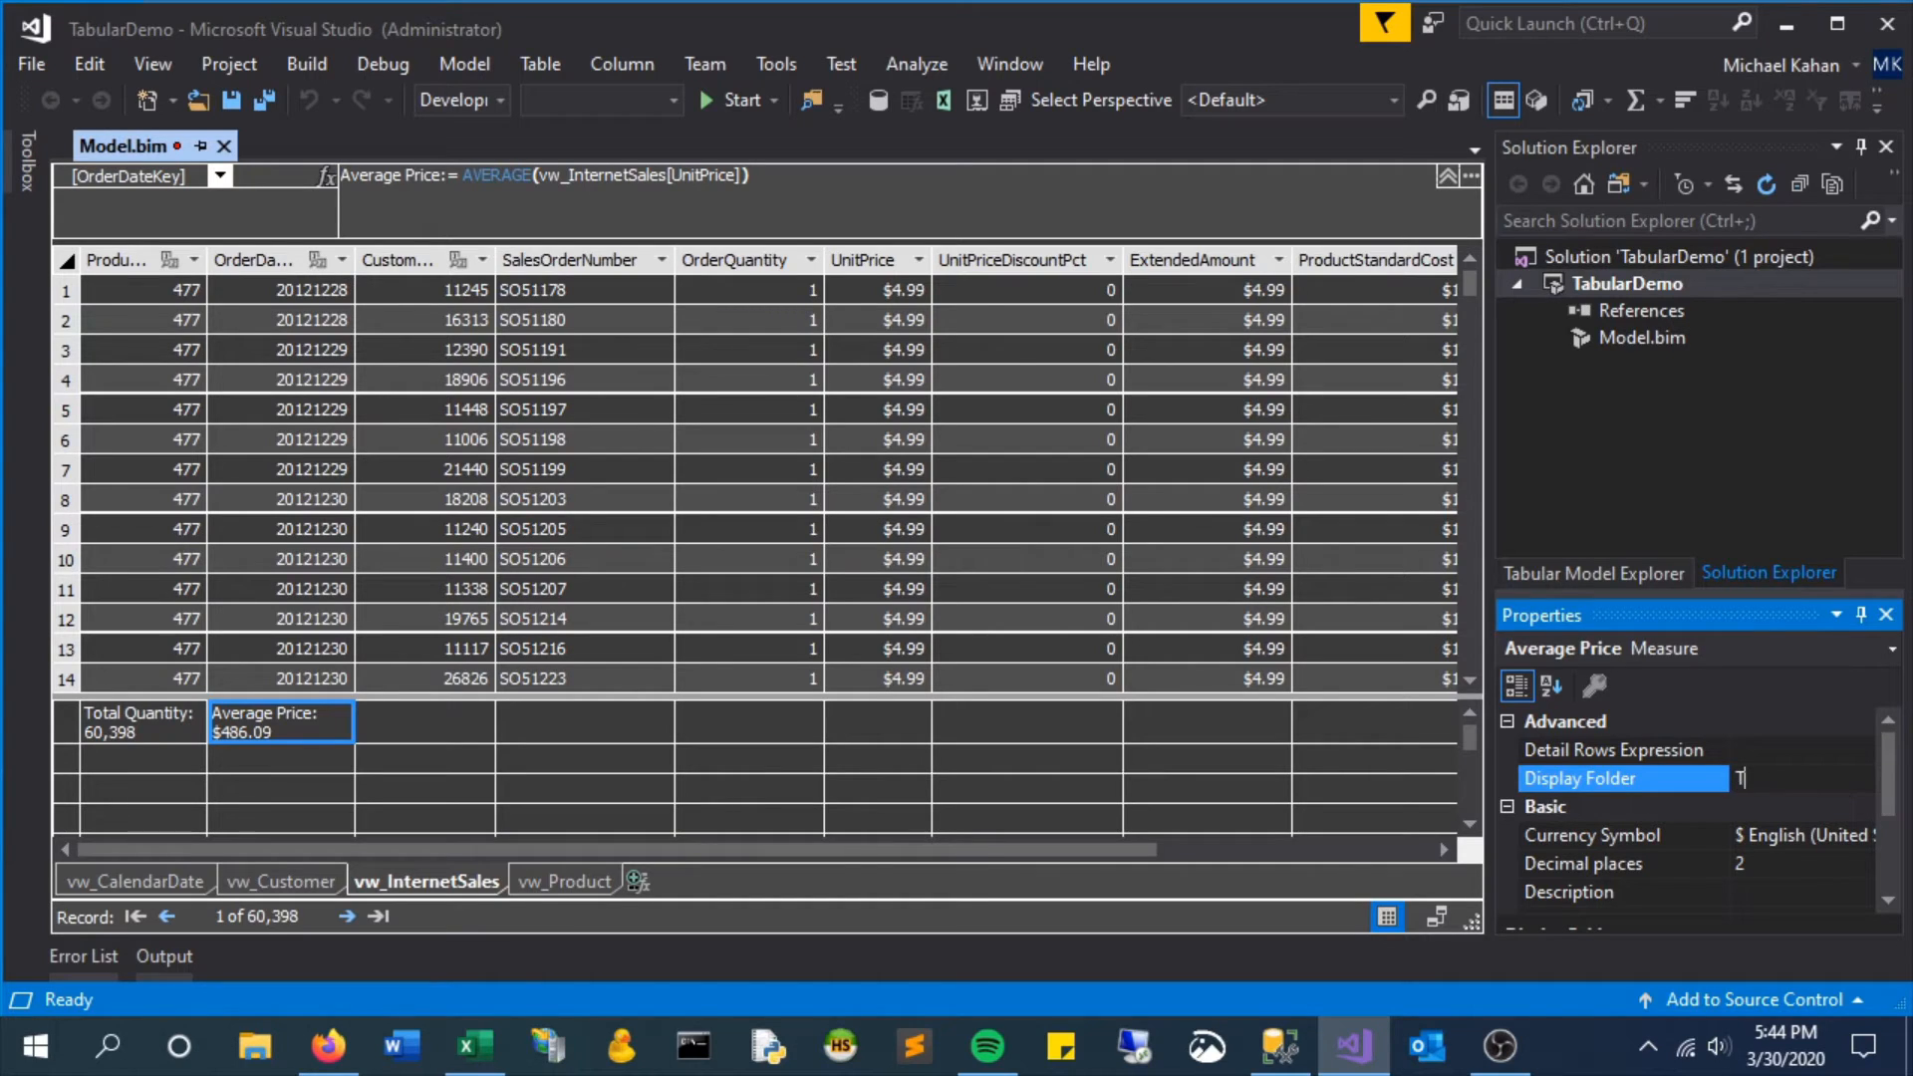
{"action": "type", "text": "estFolder"}
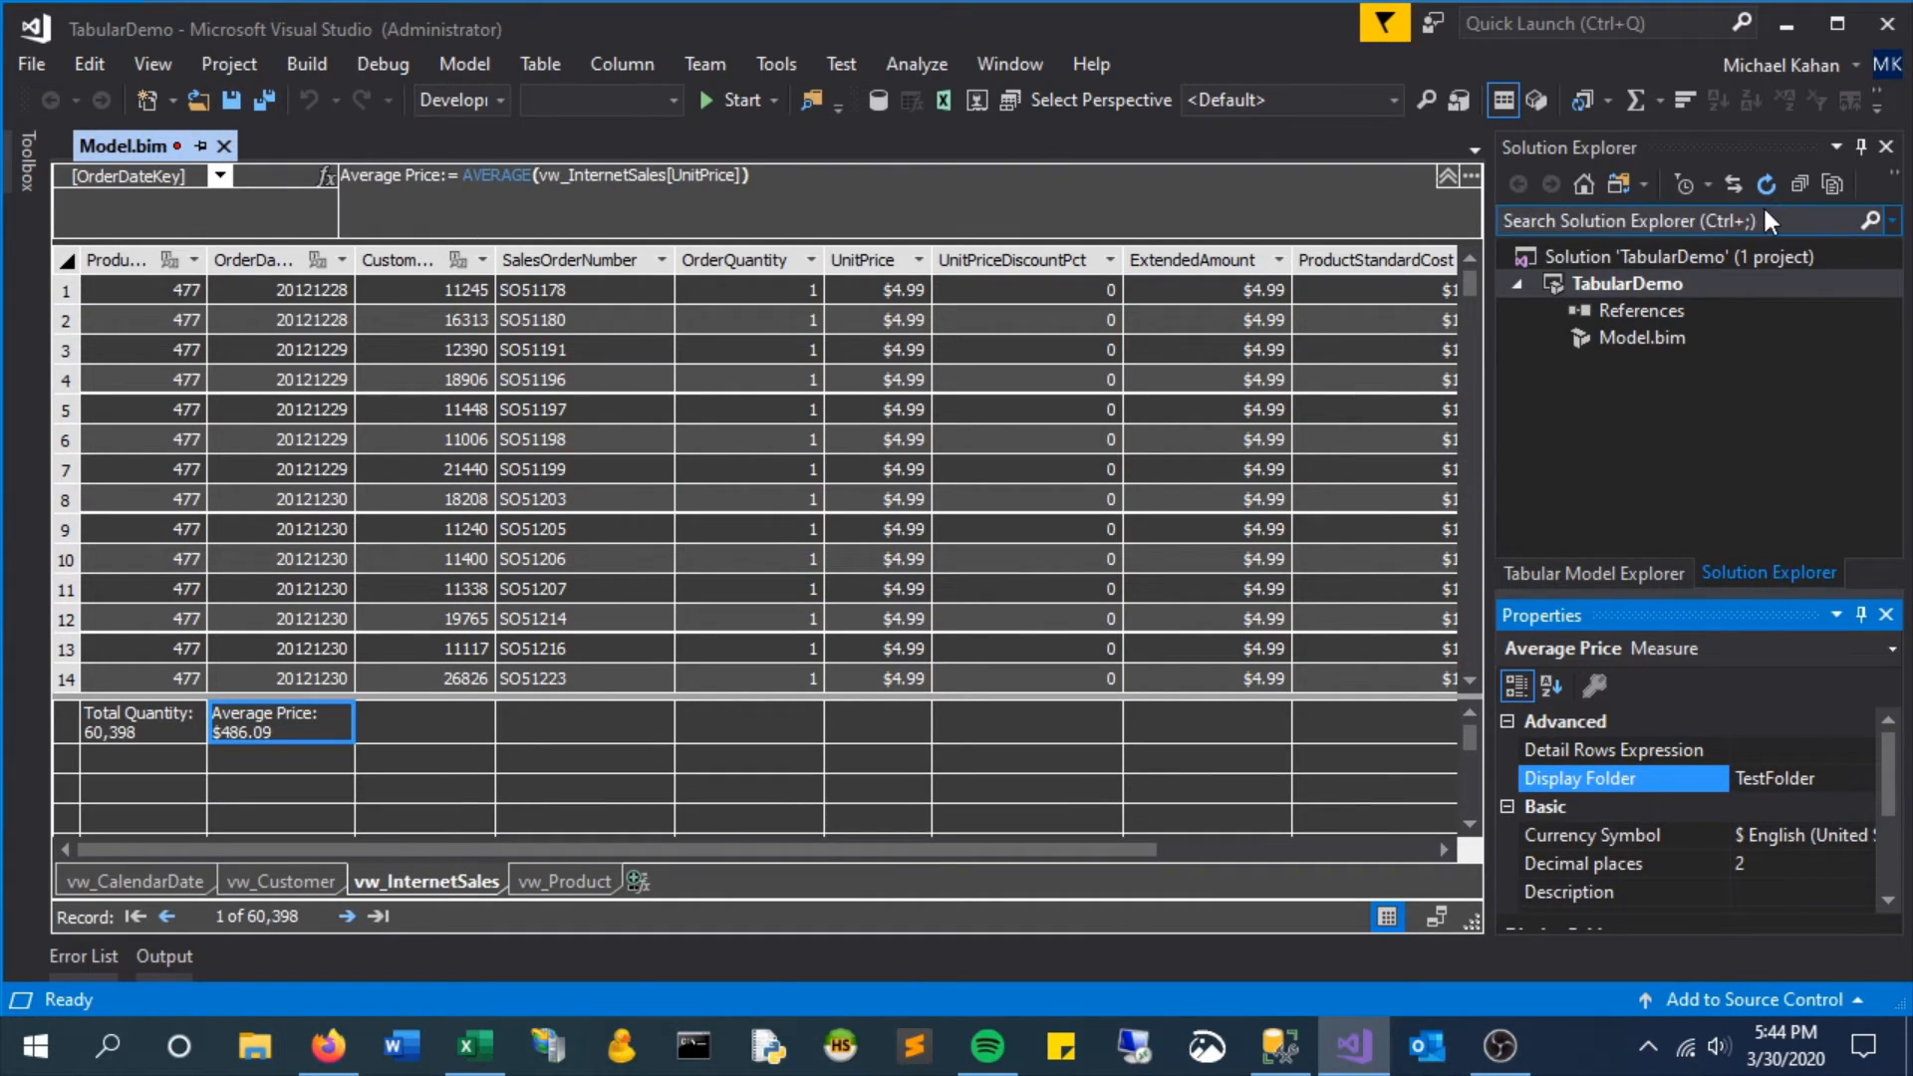
Redeploy the TabularDemo project with Average Price in TestFolder and close the successful deployment report
{"action": "right_click", "coordinate": [1641, 283]}
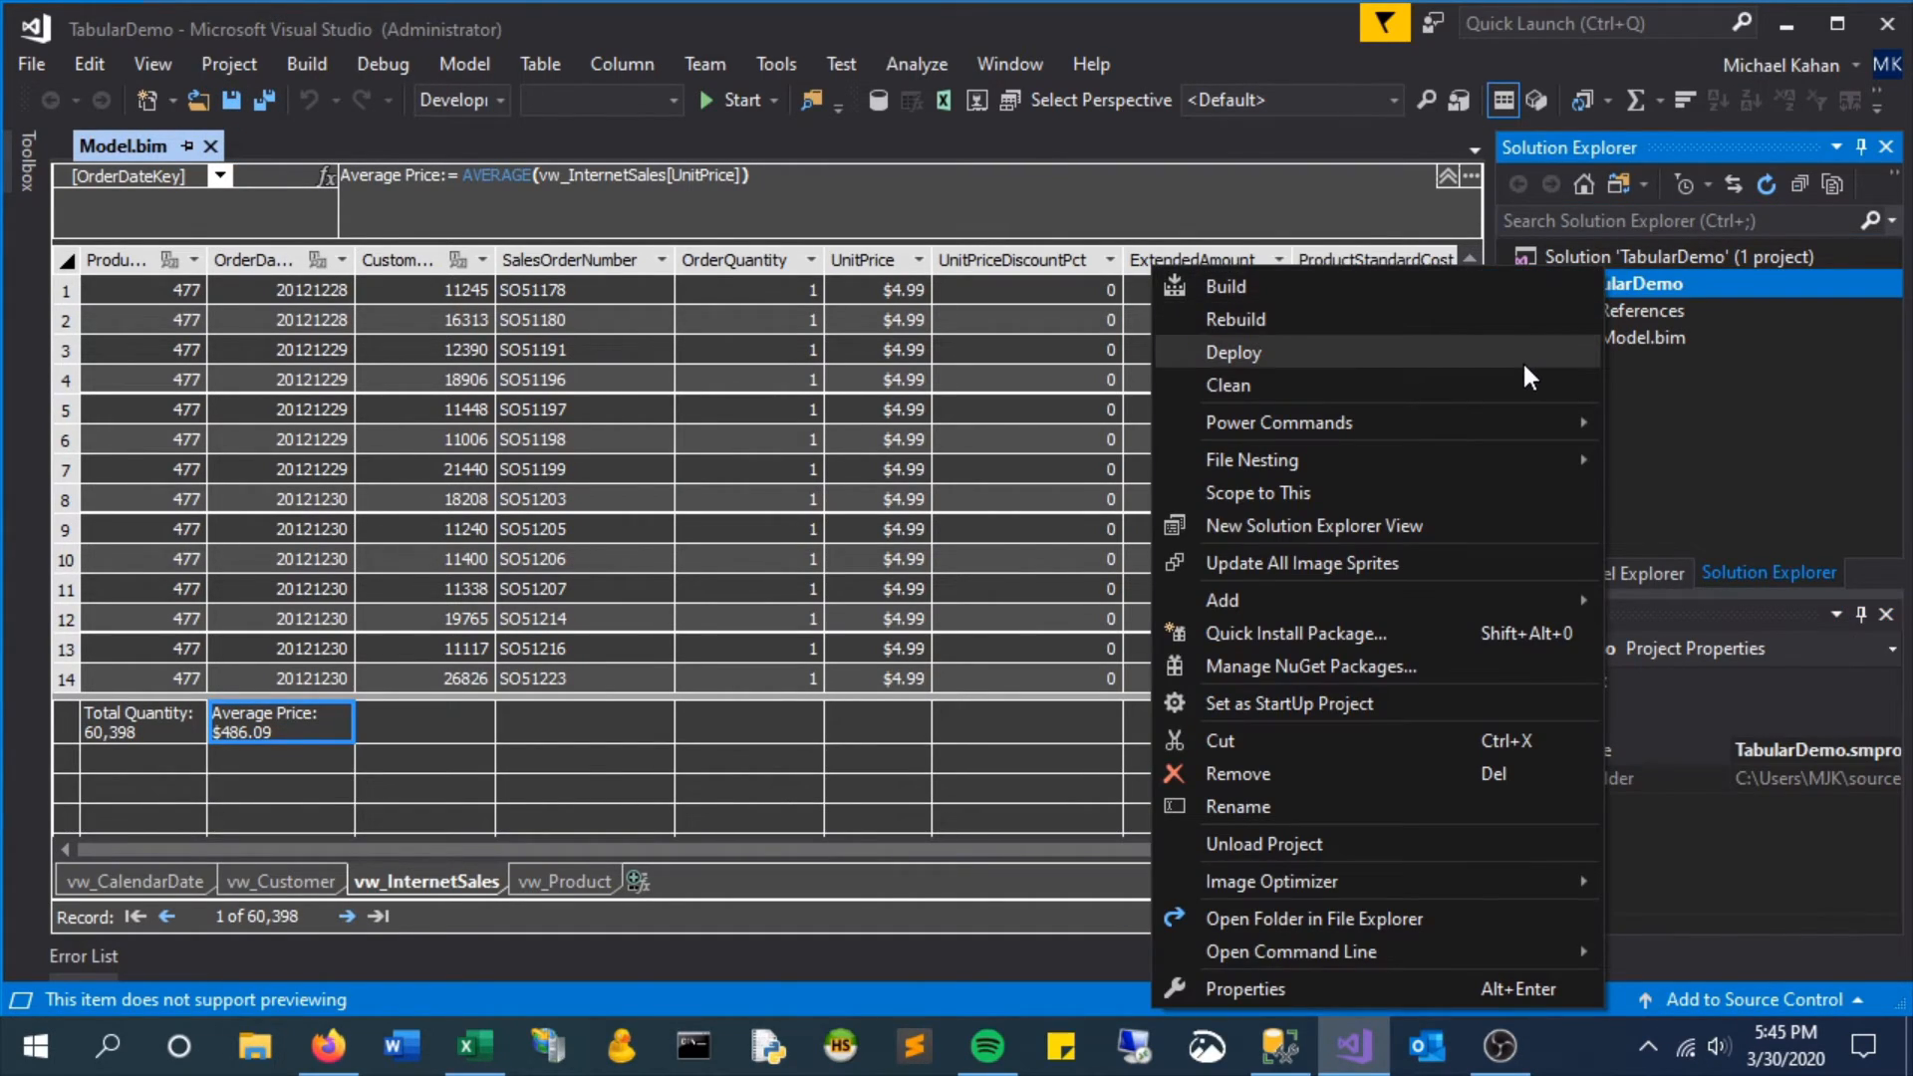
{"action": "left_click", "coordinate": [1234, 352]}
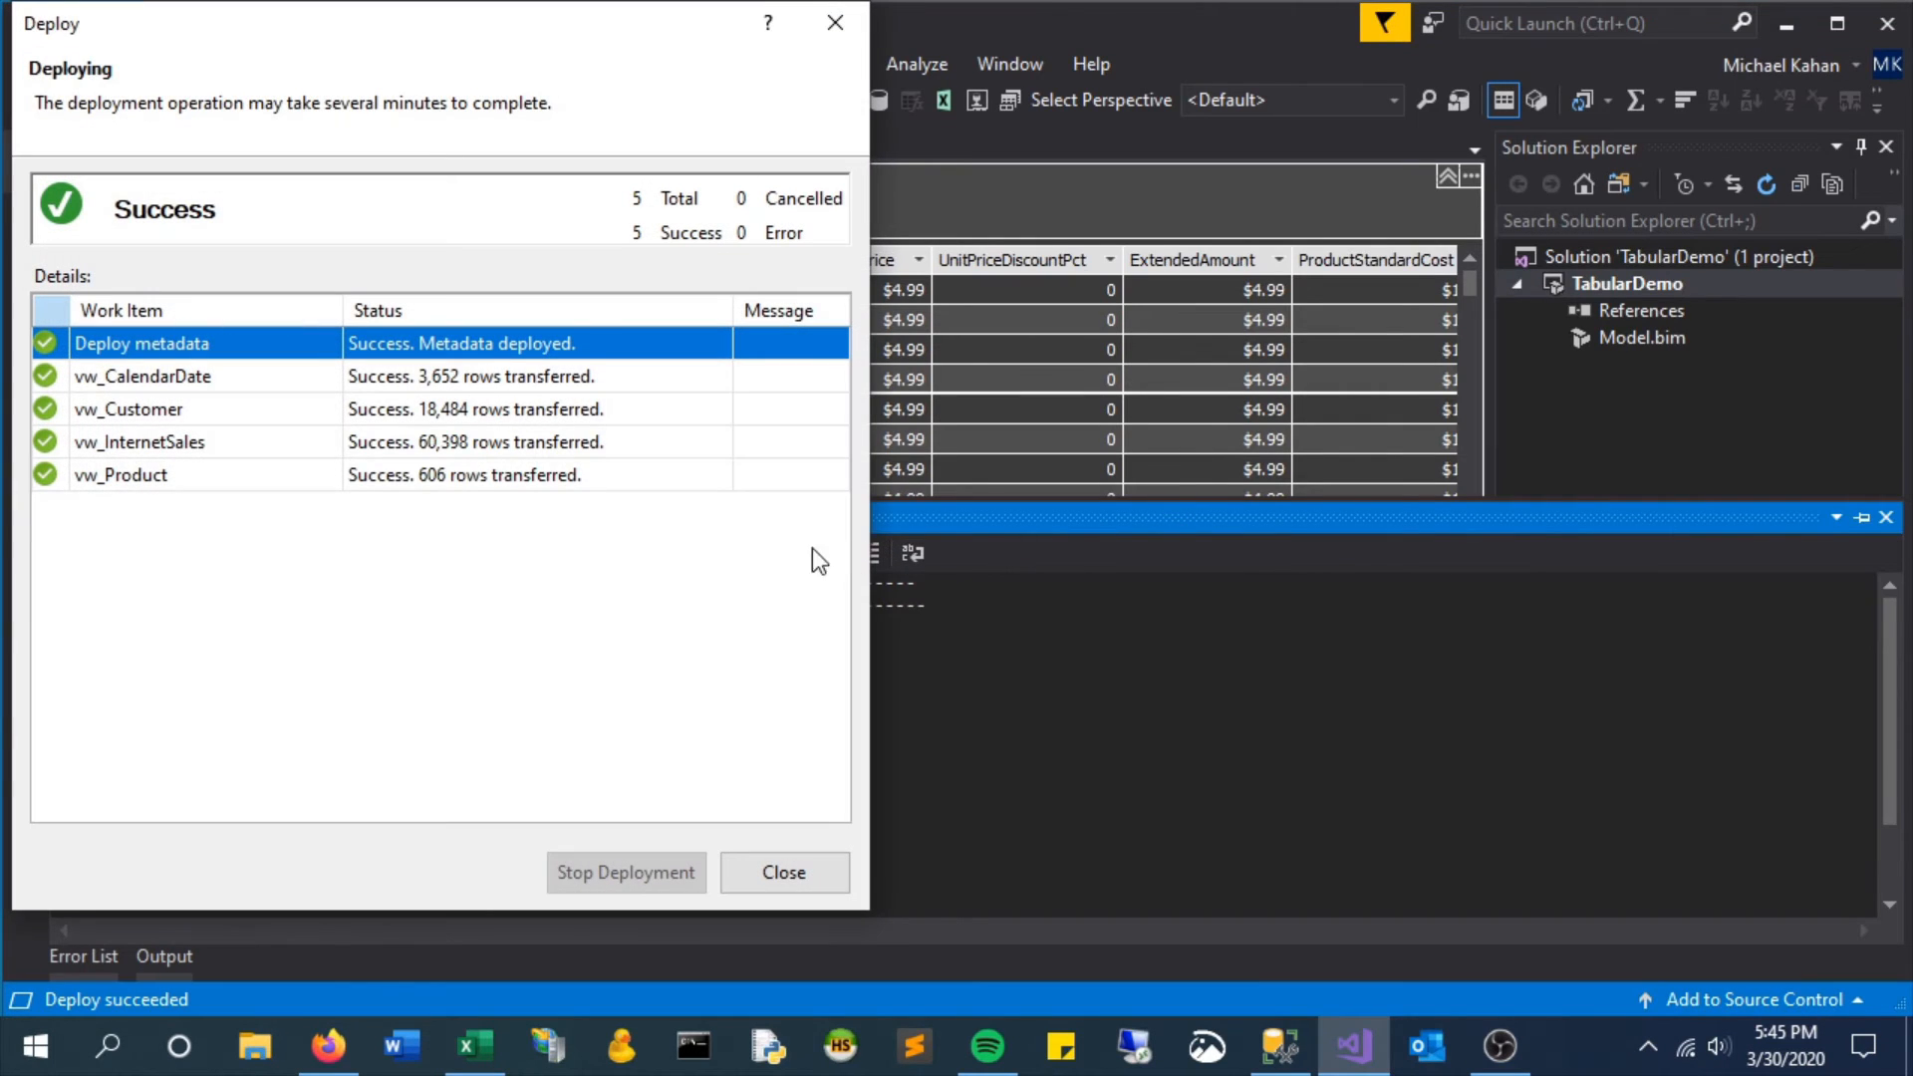
{"action": "left_click", "coordinate": [783, 870]}
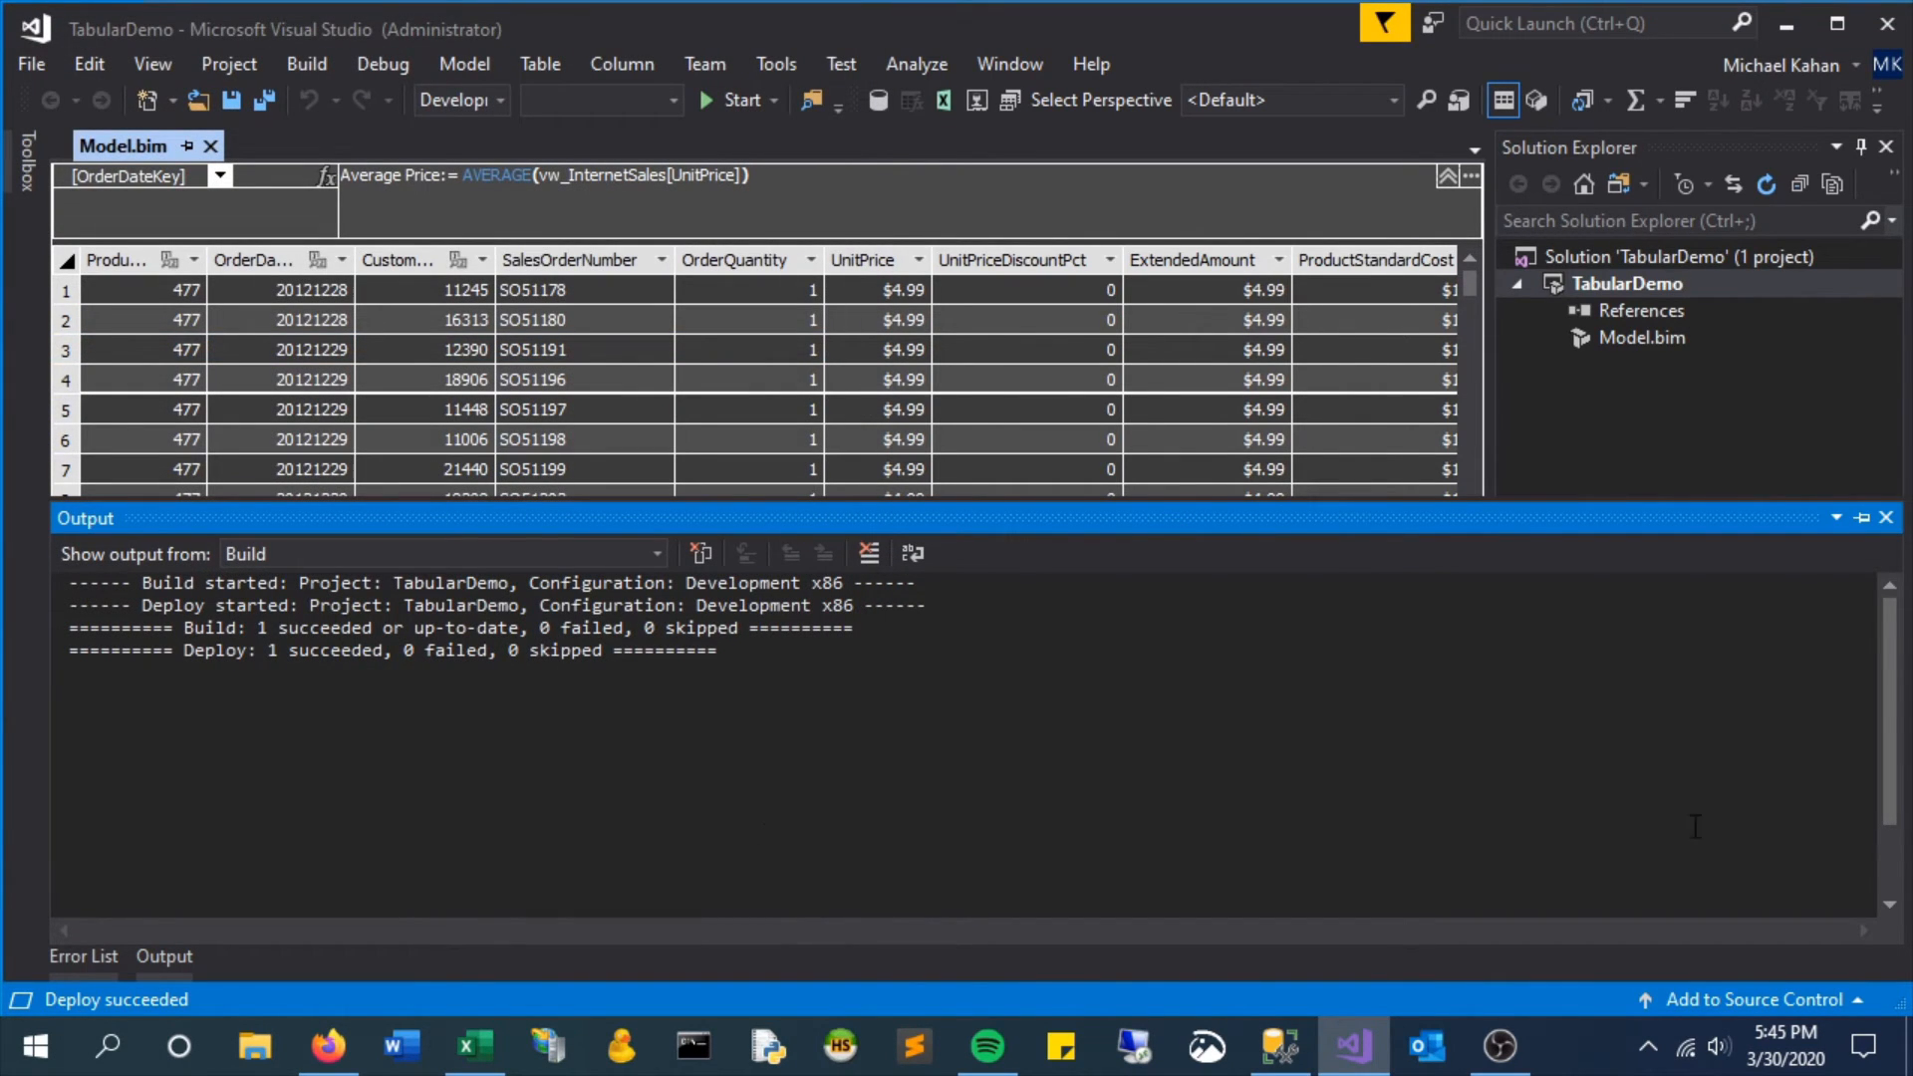
{"action": "left_click", "coordinate": [1625, 283]}
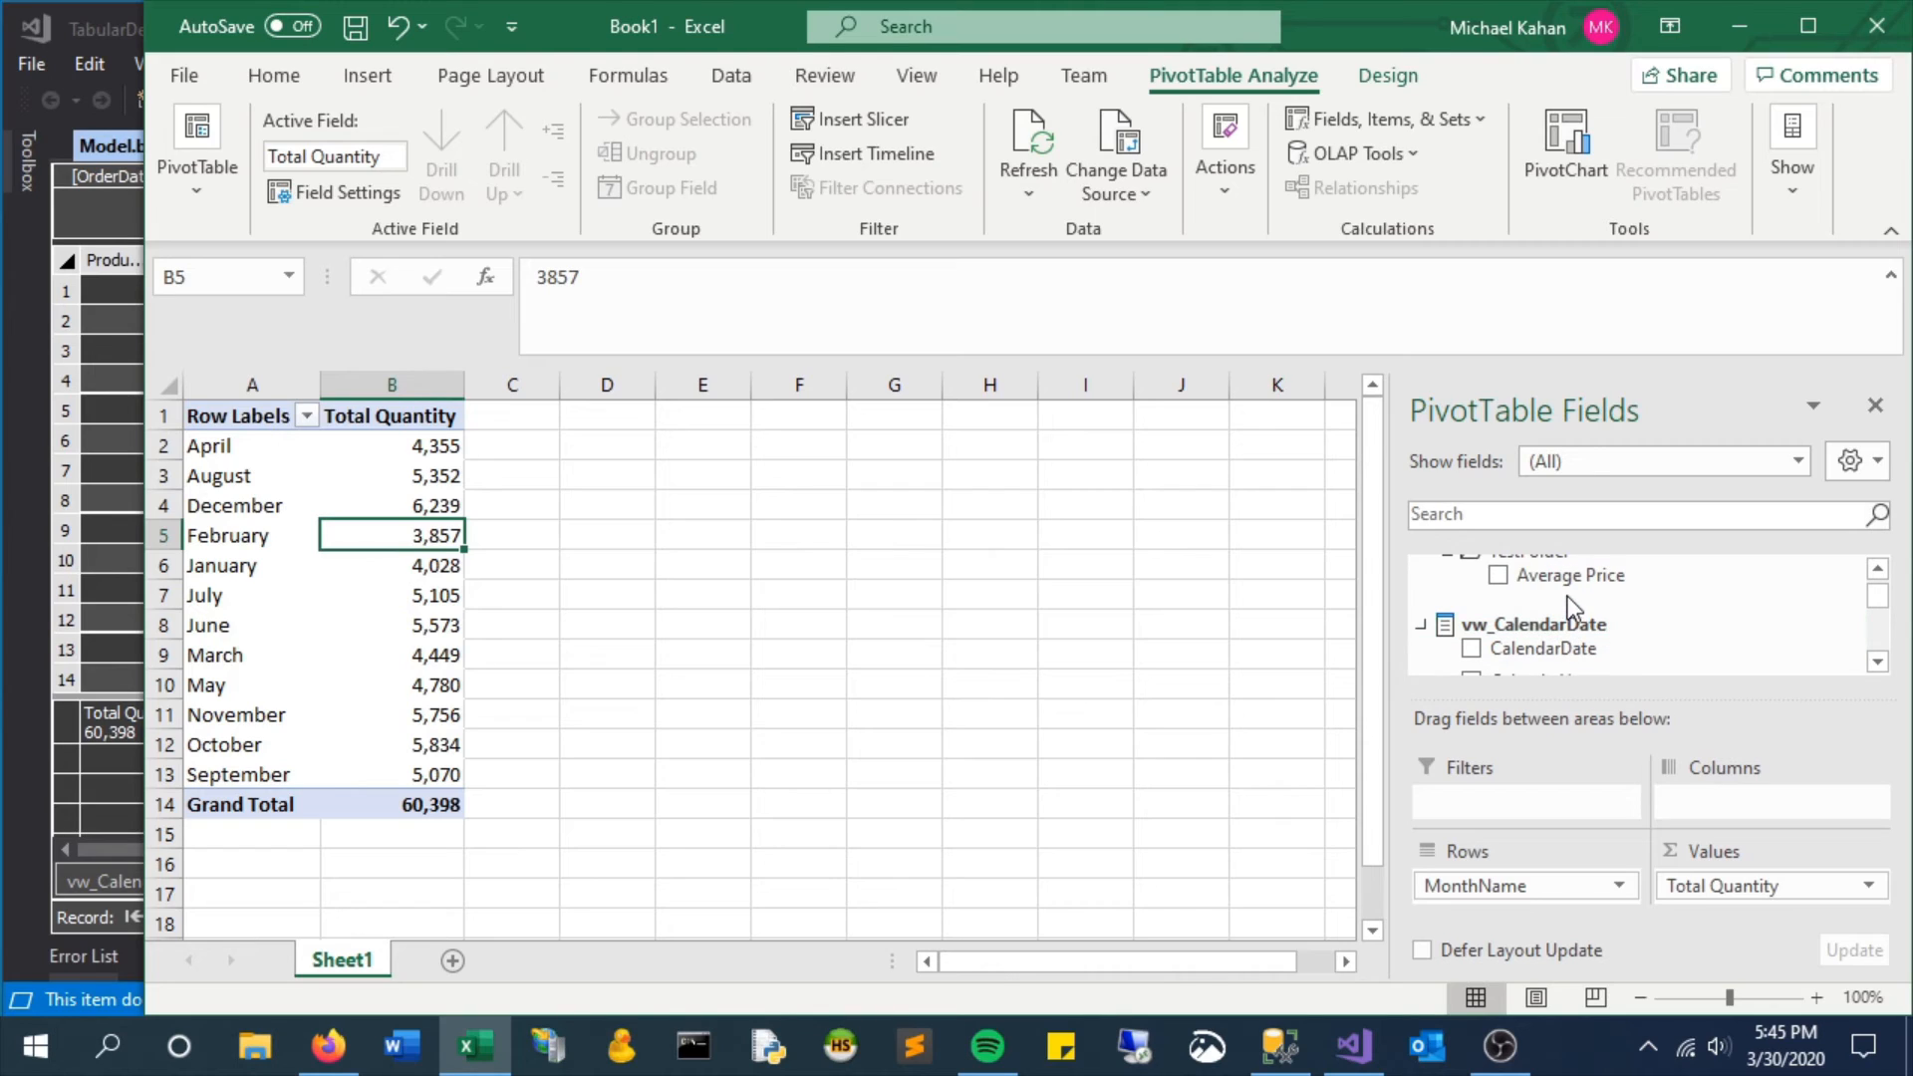
Add currency Average Price beside Total Quantity in the PivotTable, then return to Visual Studio
{"action": "left_click", "coordinate": [1471, 575]}
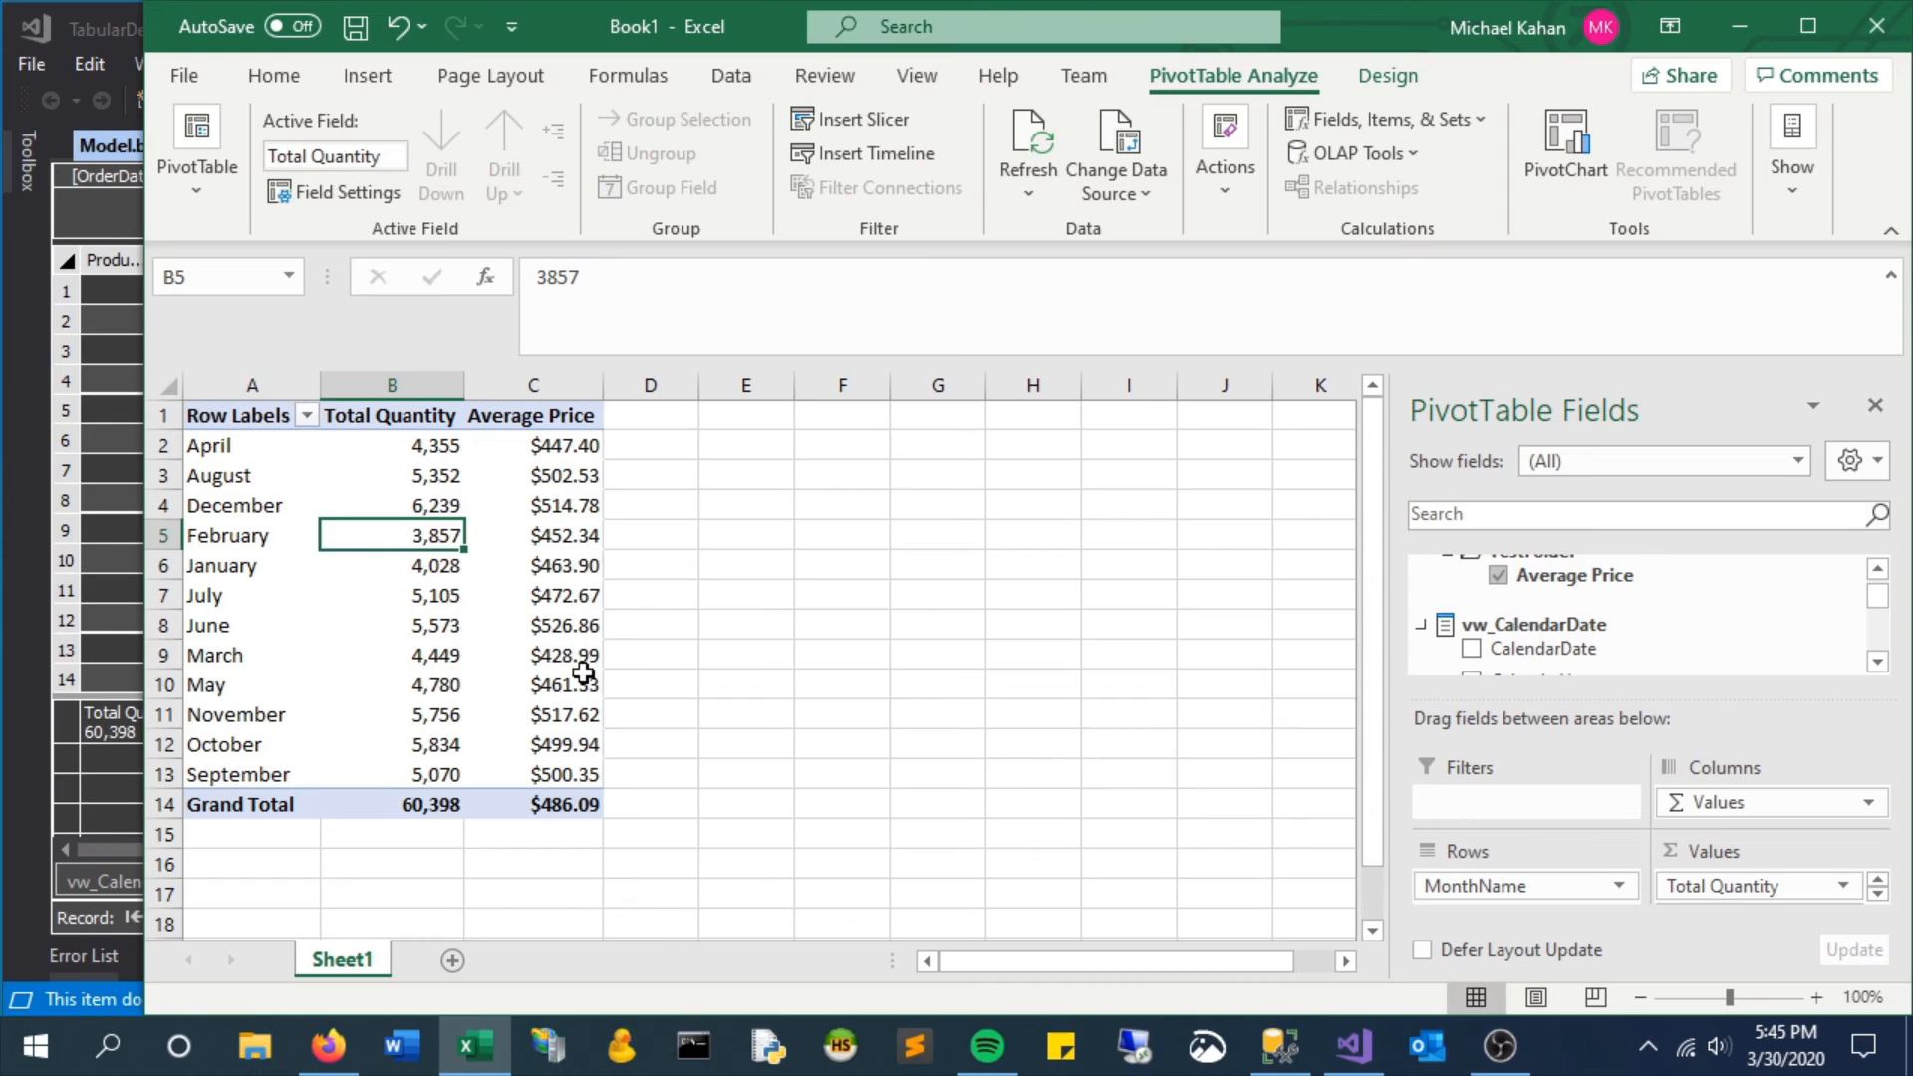
{"action": "mouse_move", "coordinate": [1575, 575]}
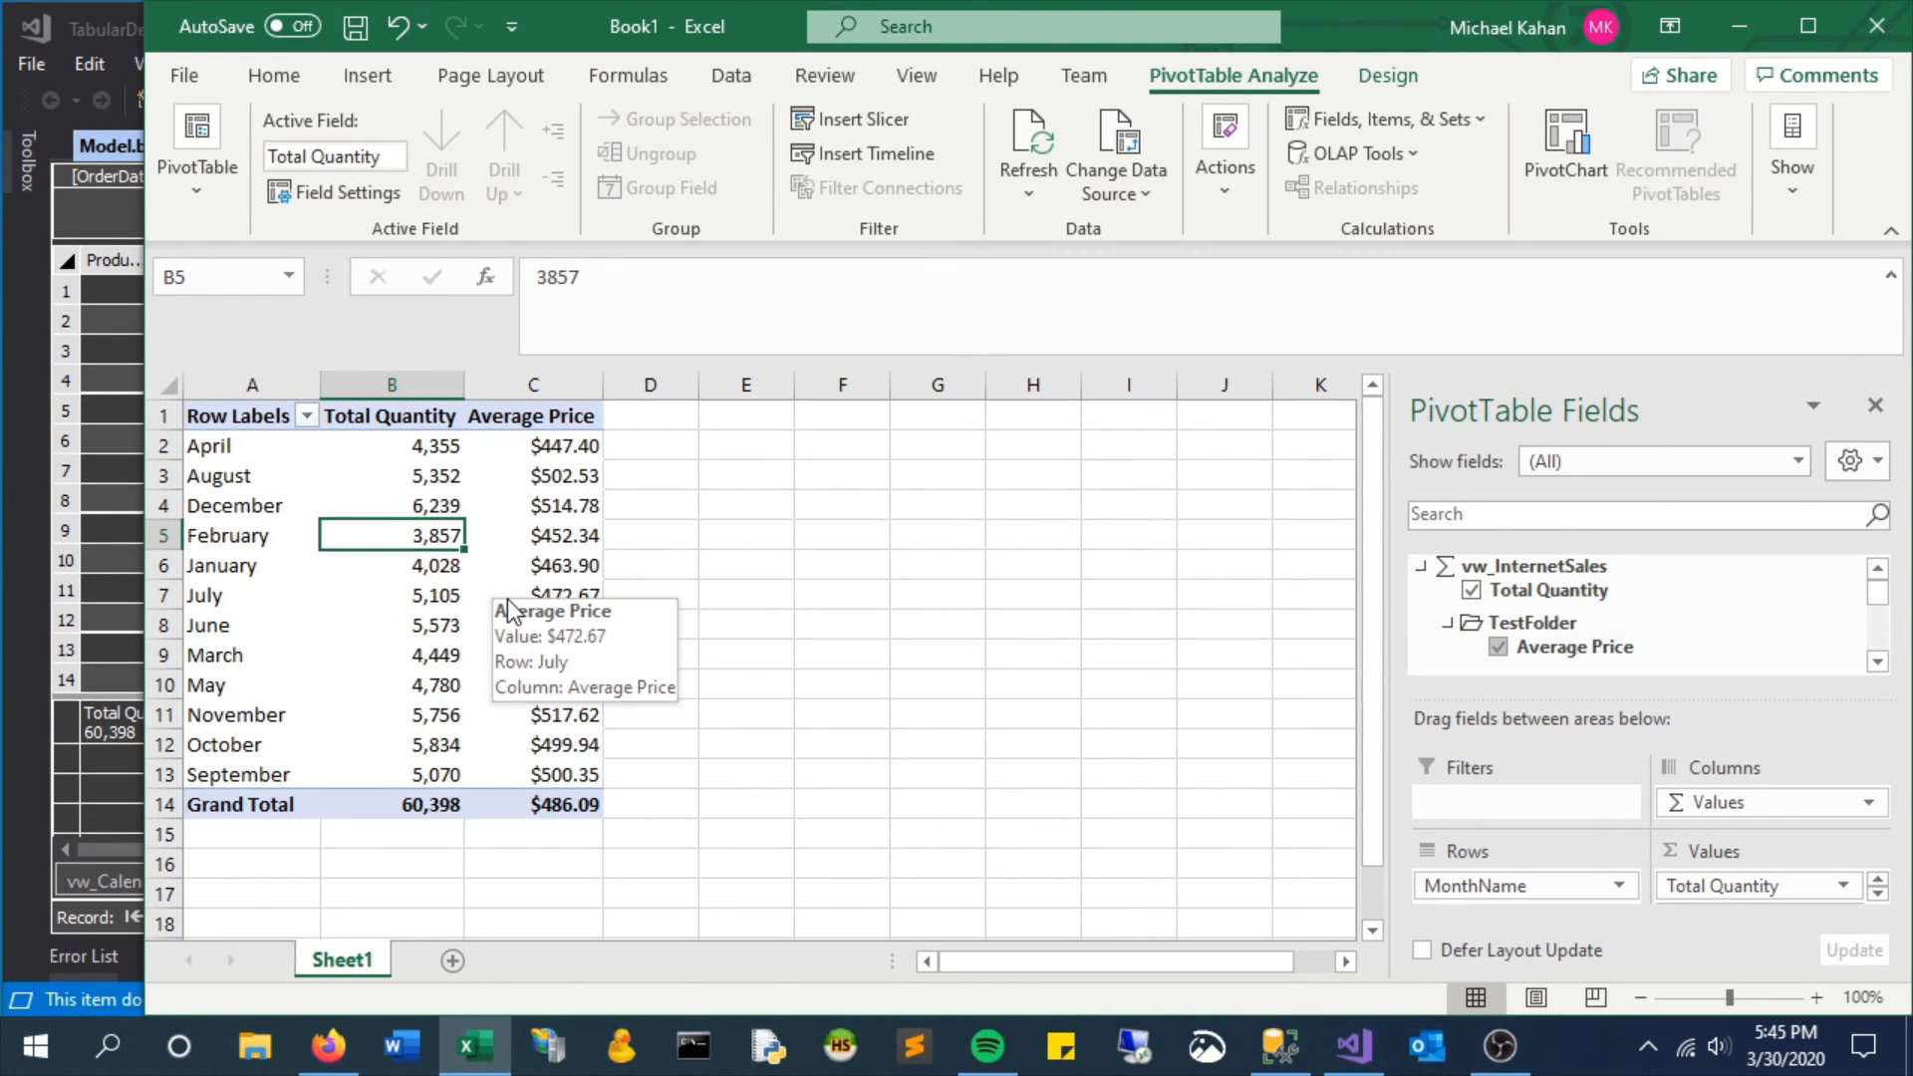
{"action": "left_click", "coordinate": [252, 415]}
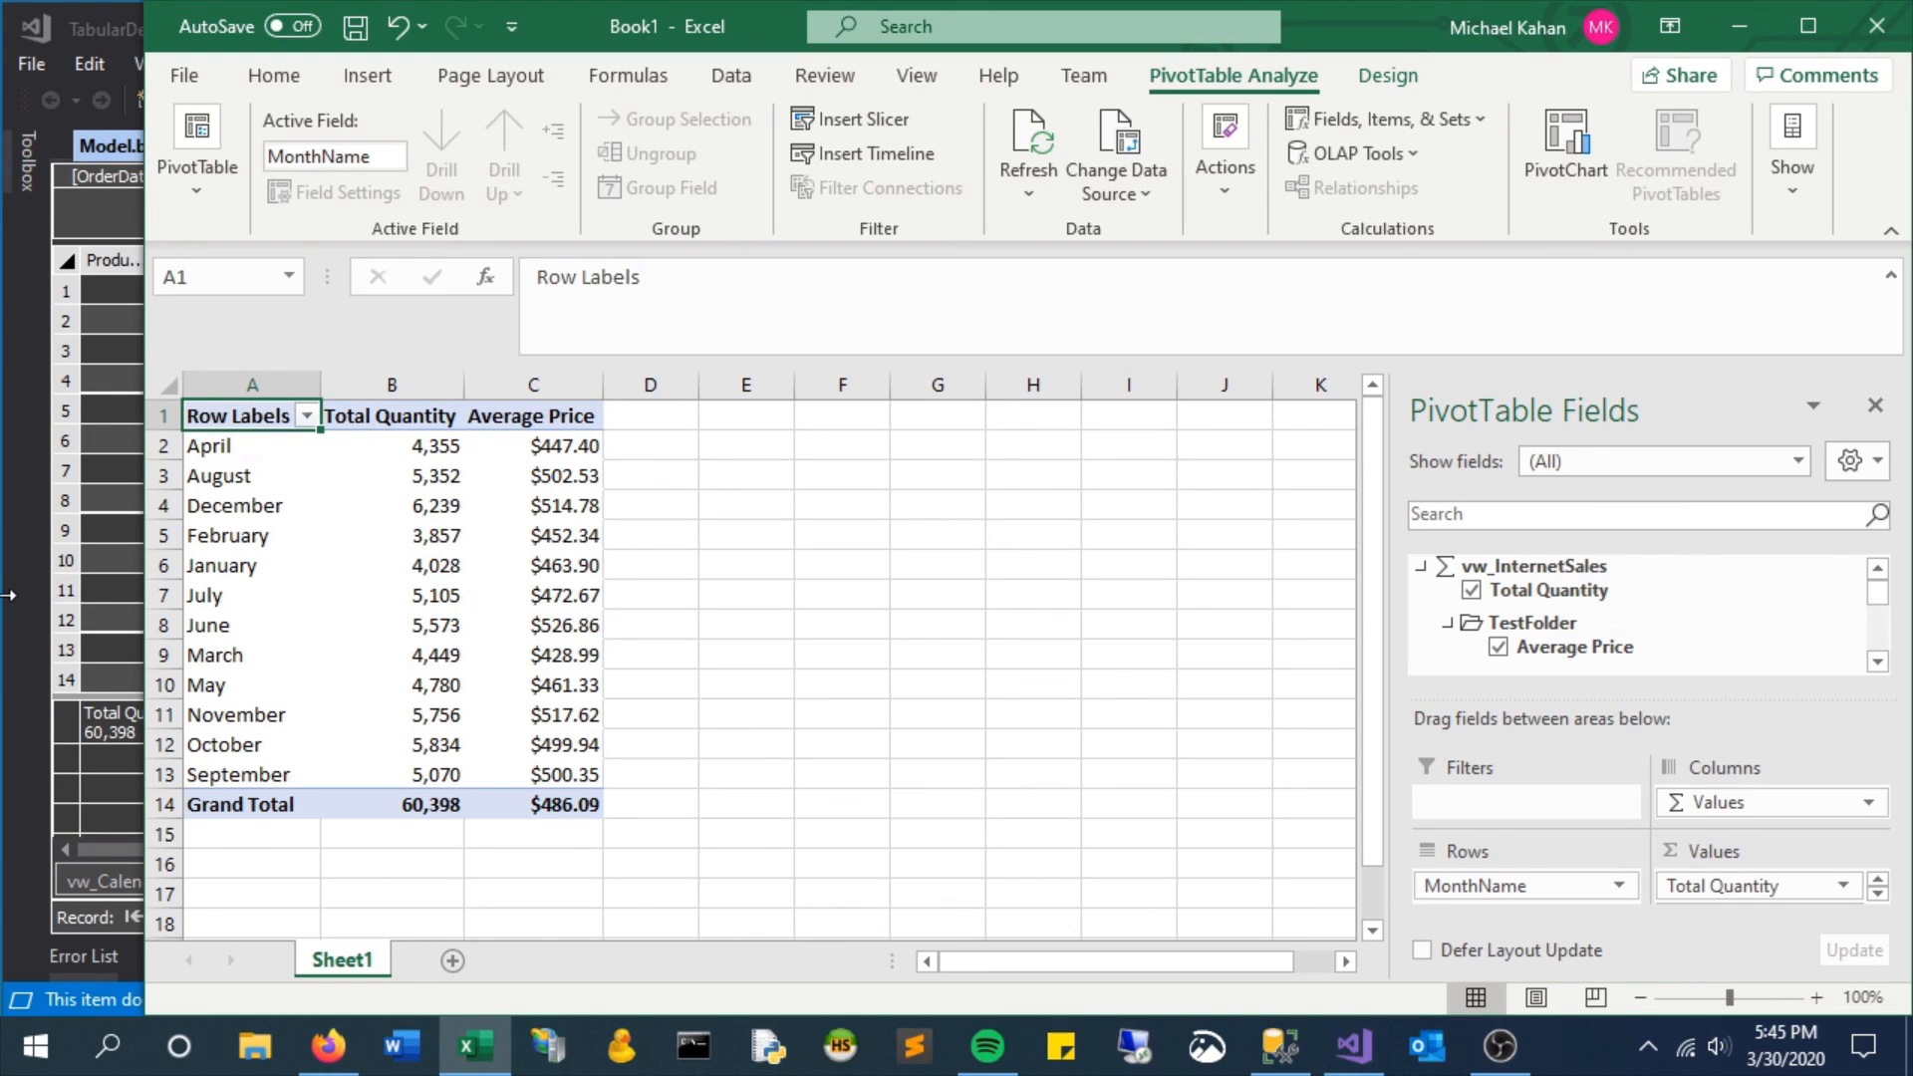
{"action": "left_click", "coordinate": [1352, 1045]}
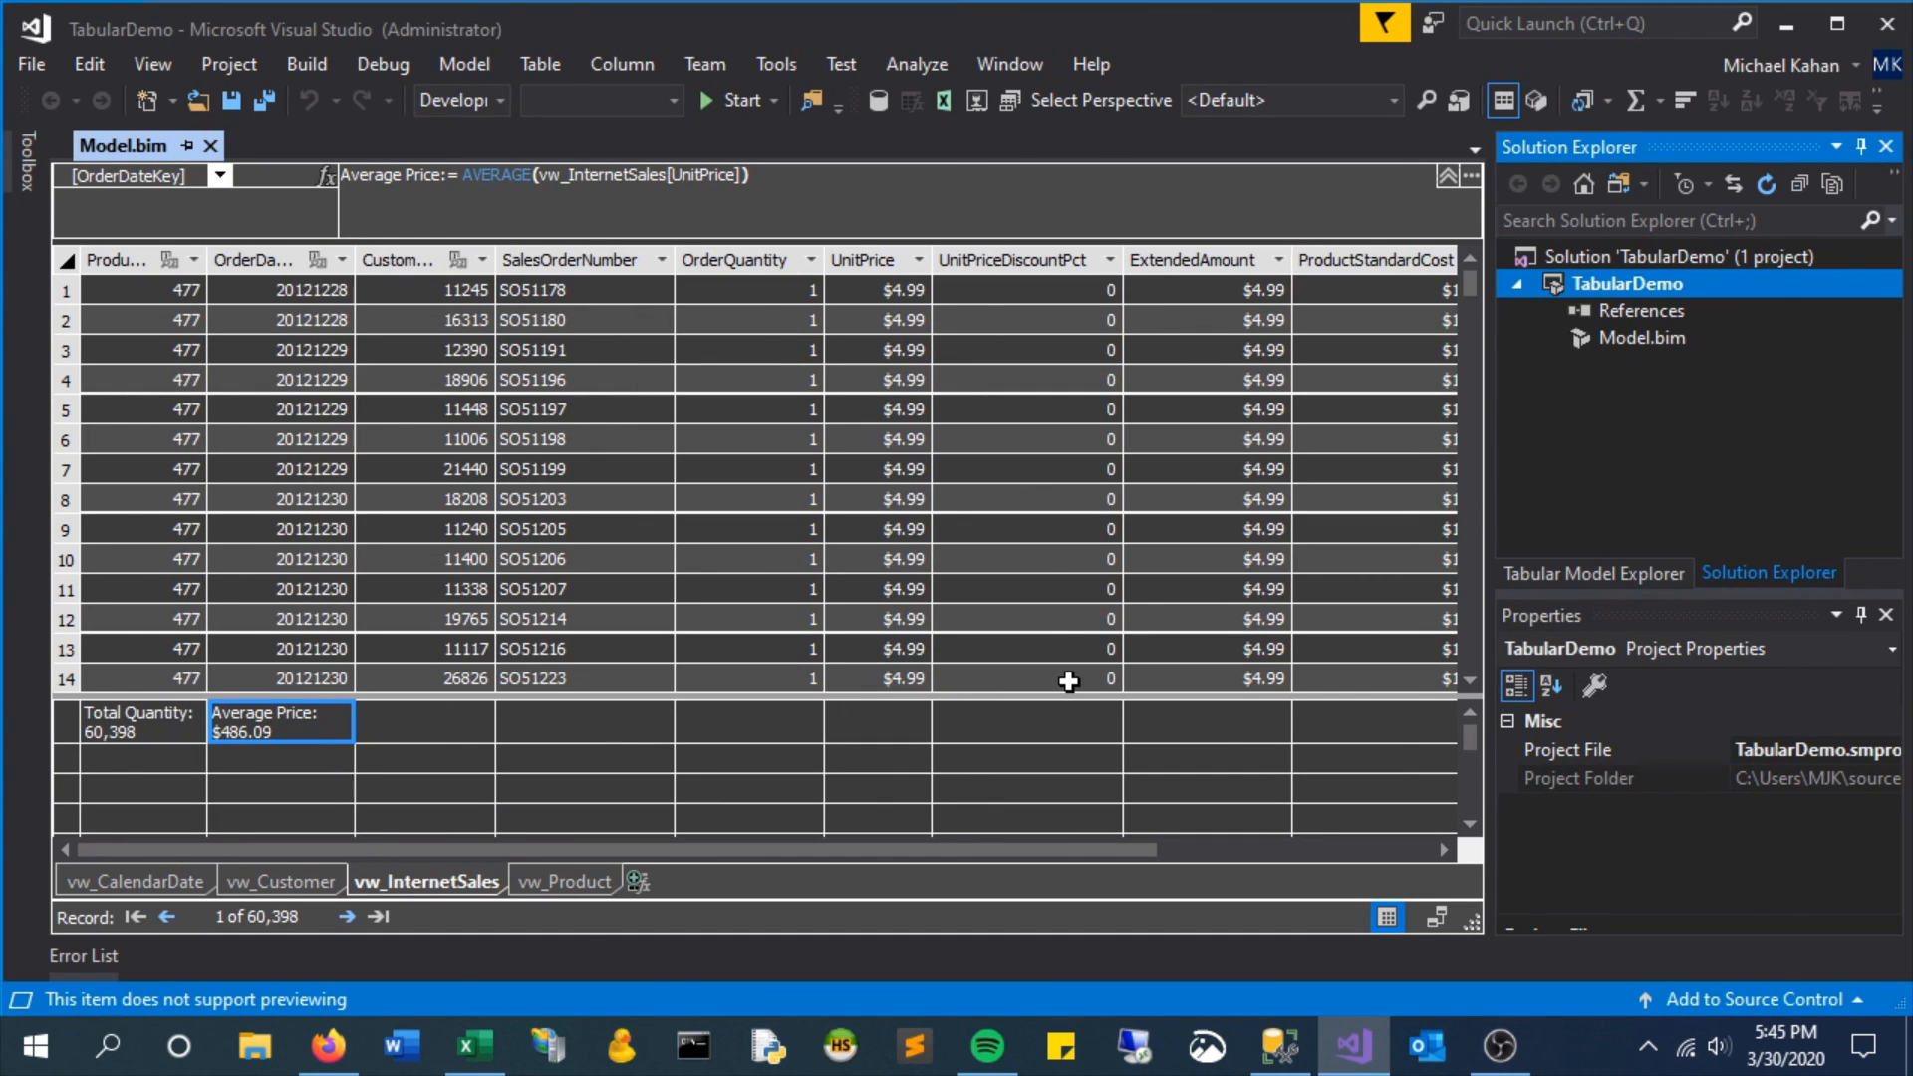